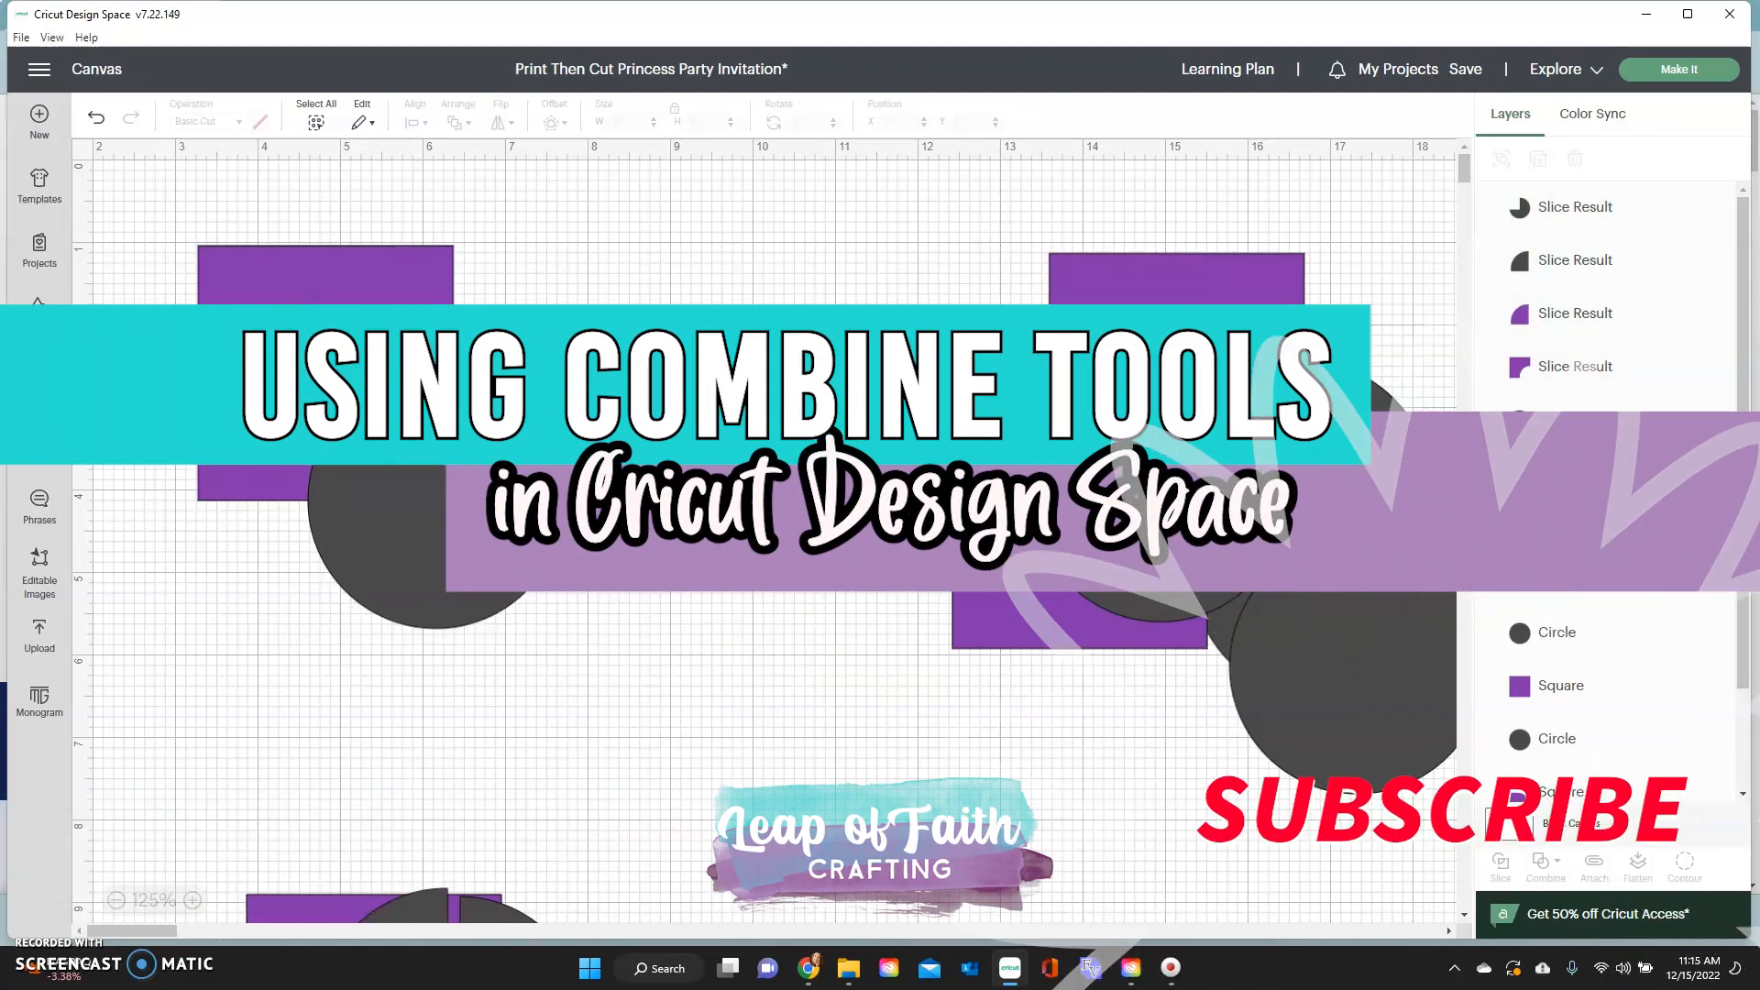
Add a square and a circle from Shapes, and colour the square purple
{"action": "left_click", "coordinate": [1545, 866]}
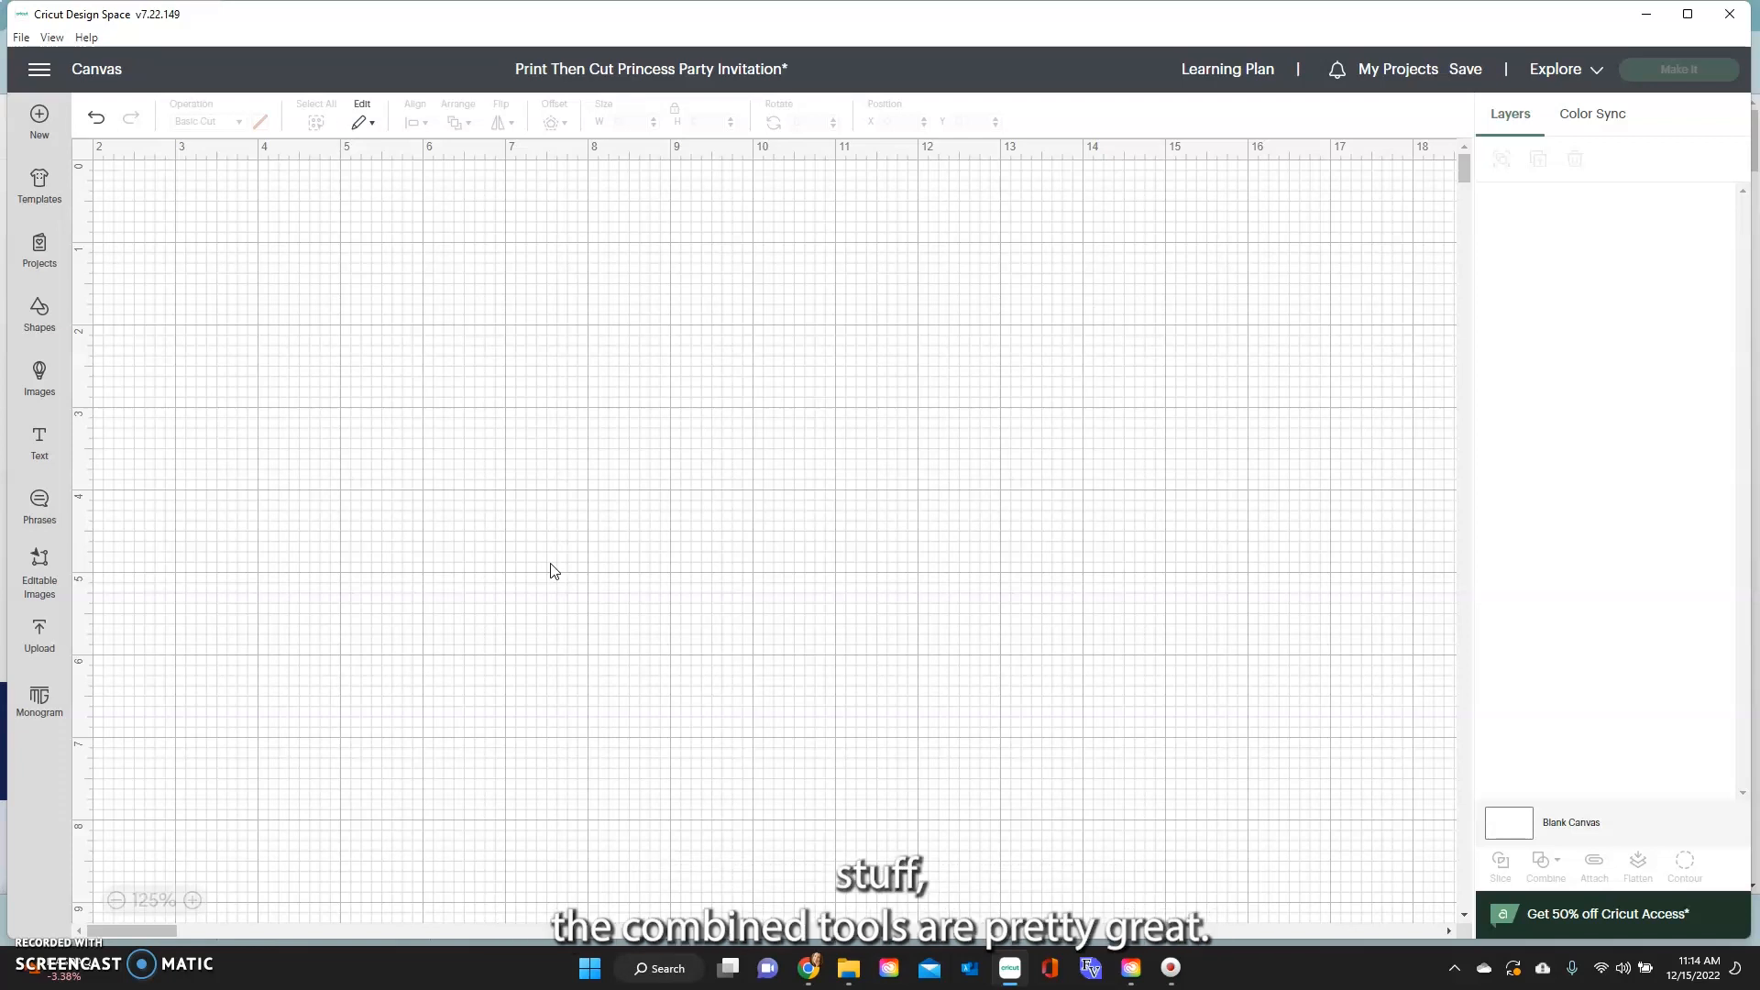
{"action": "mouse_move", "coordinate": [118, 750]}
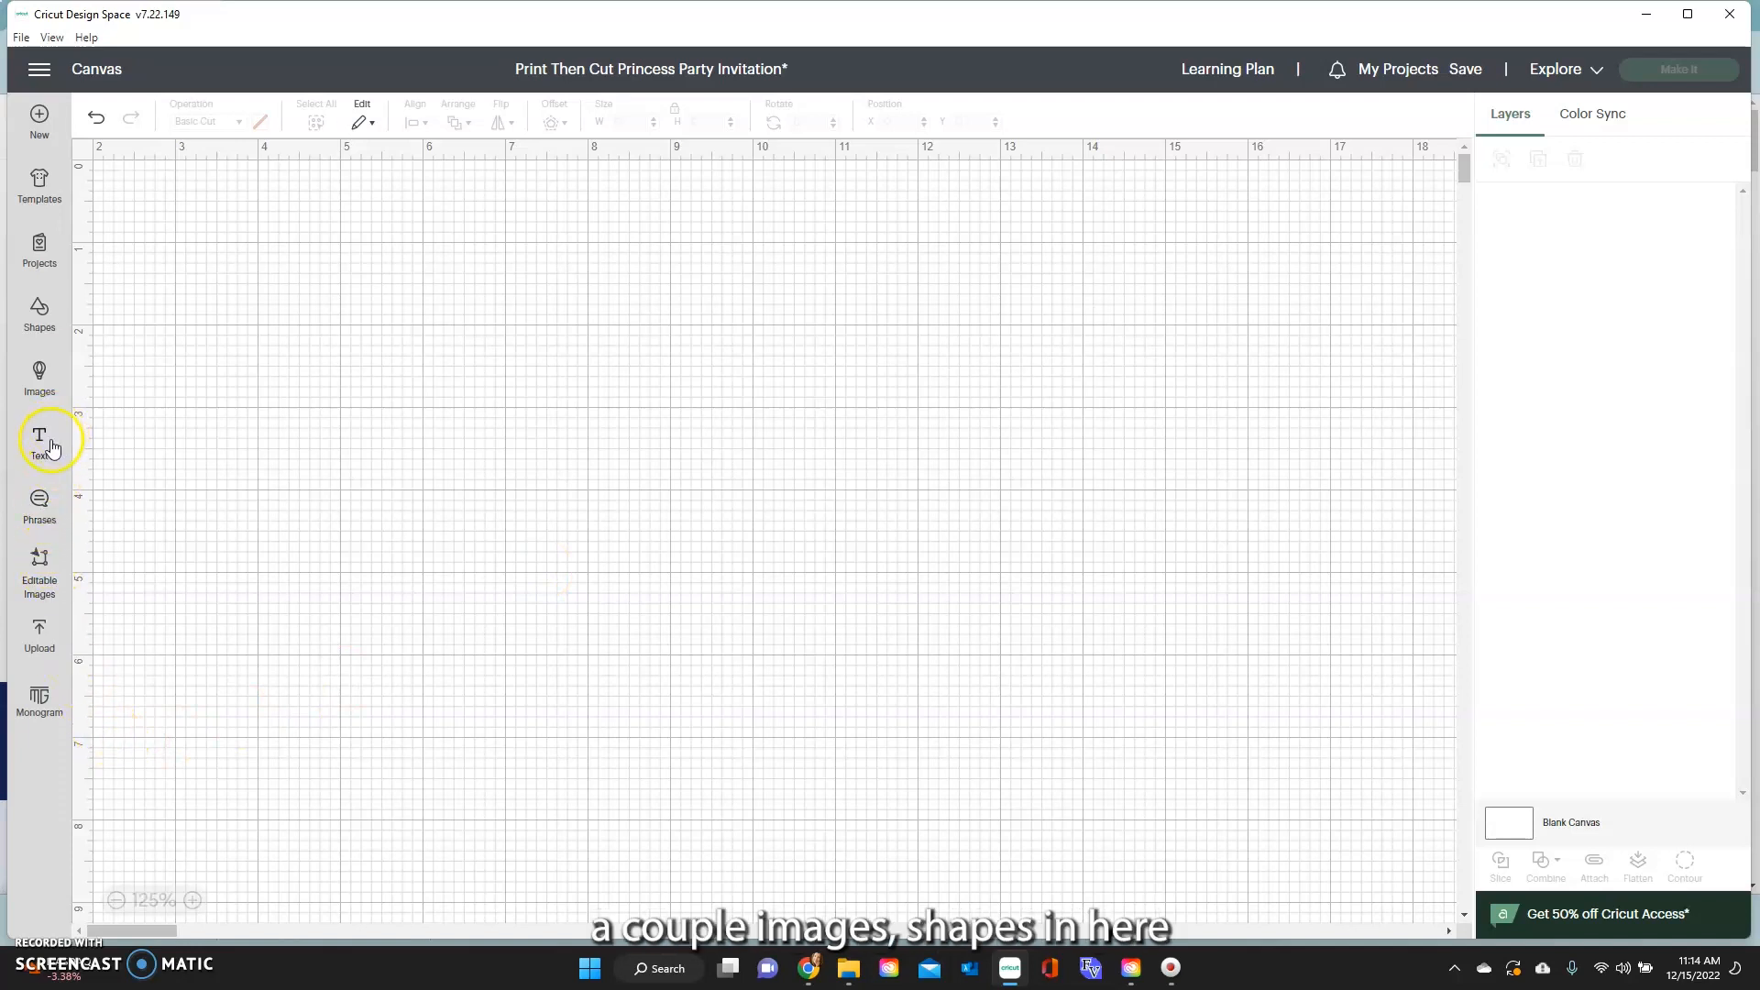
{"action": "left_click", "coordinate": [38, 315]}
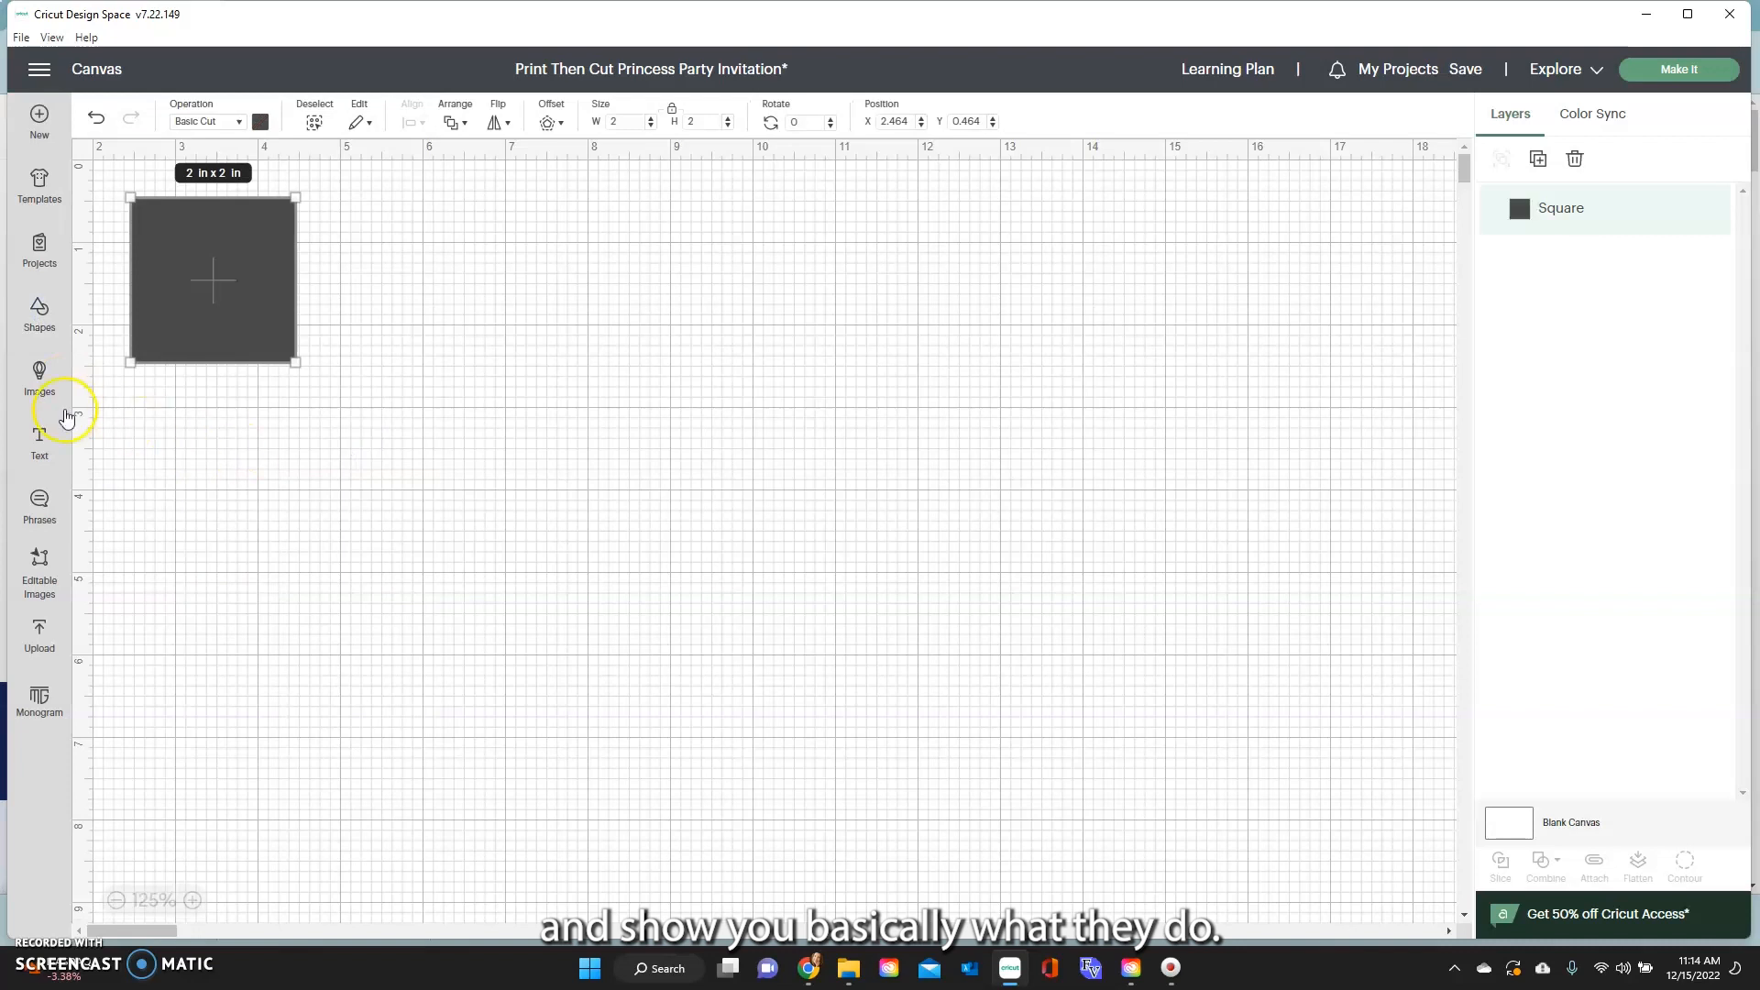
{"action": "left_click", "coordinate": [39, 311]}
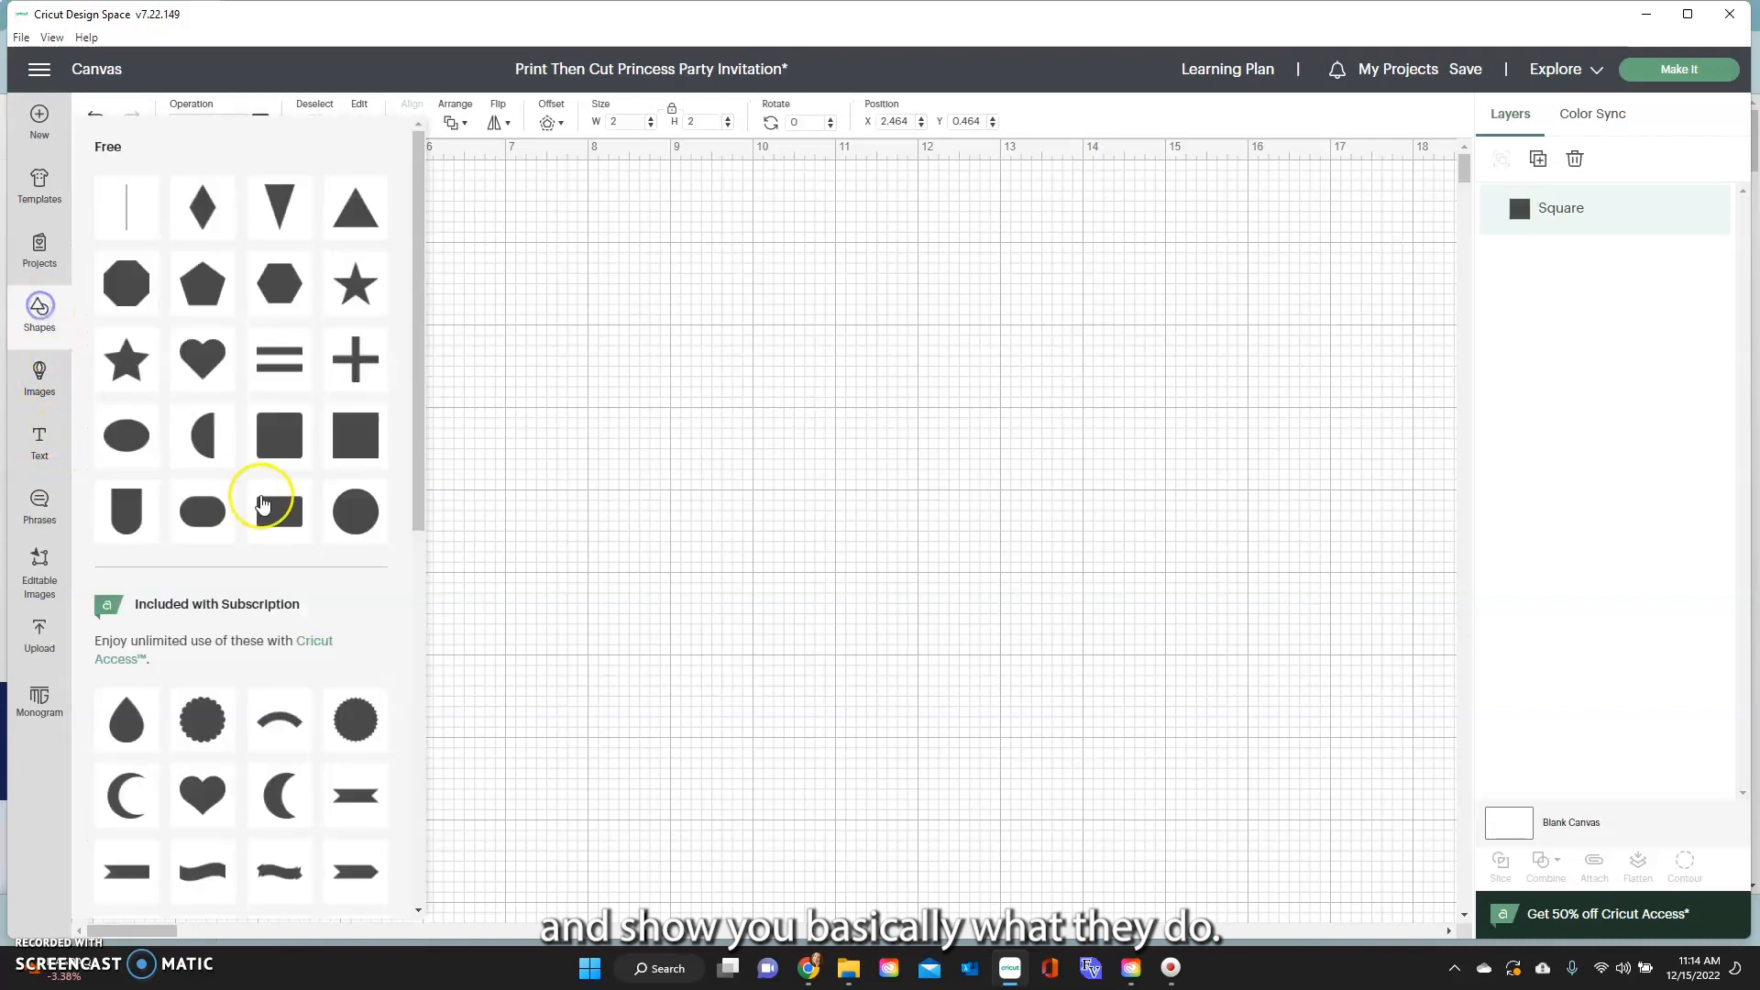
{"action": "left_click", "coordinate": [354, 510]}
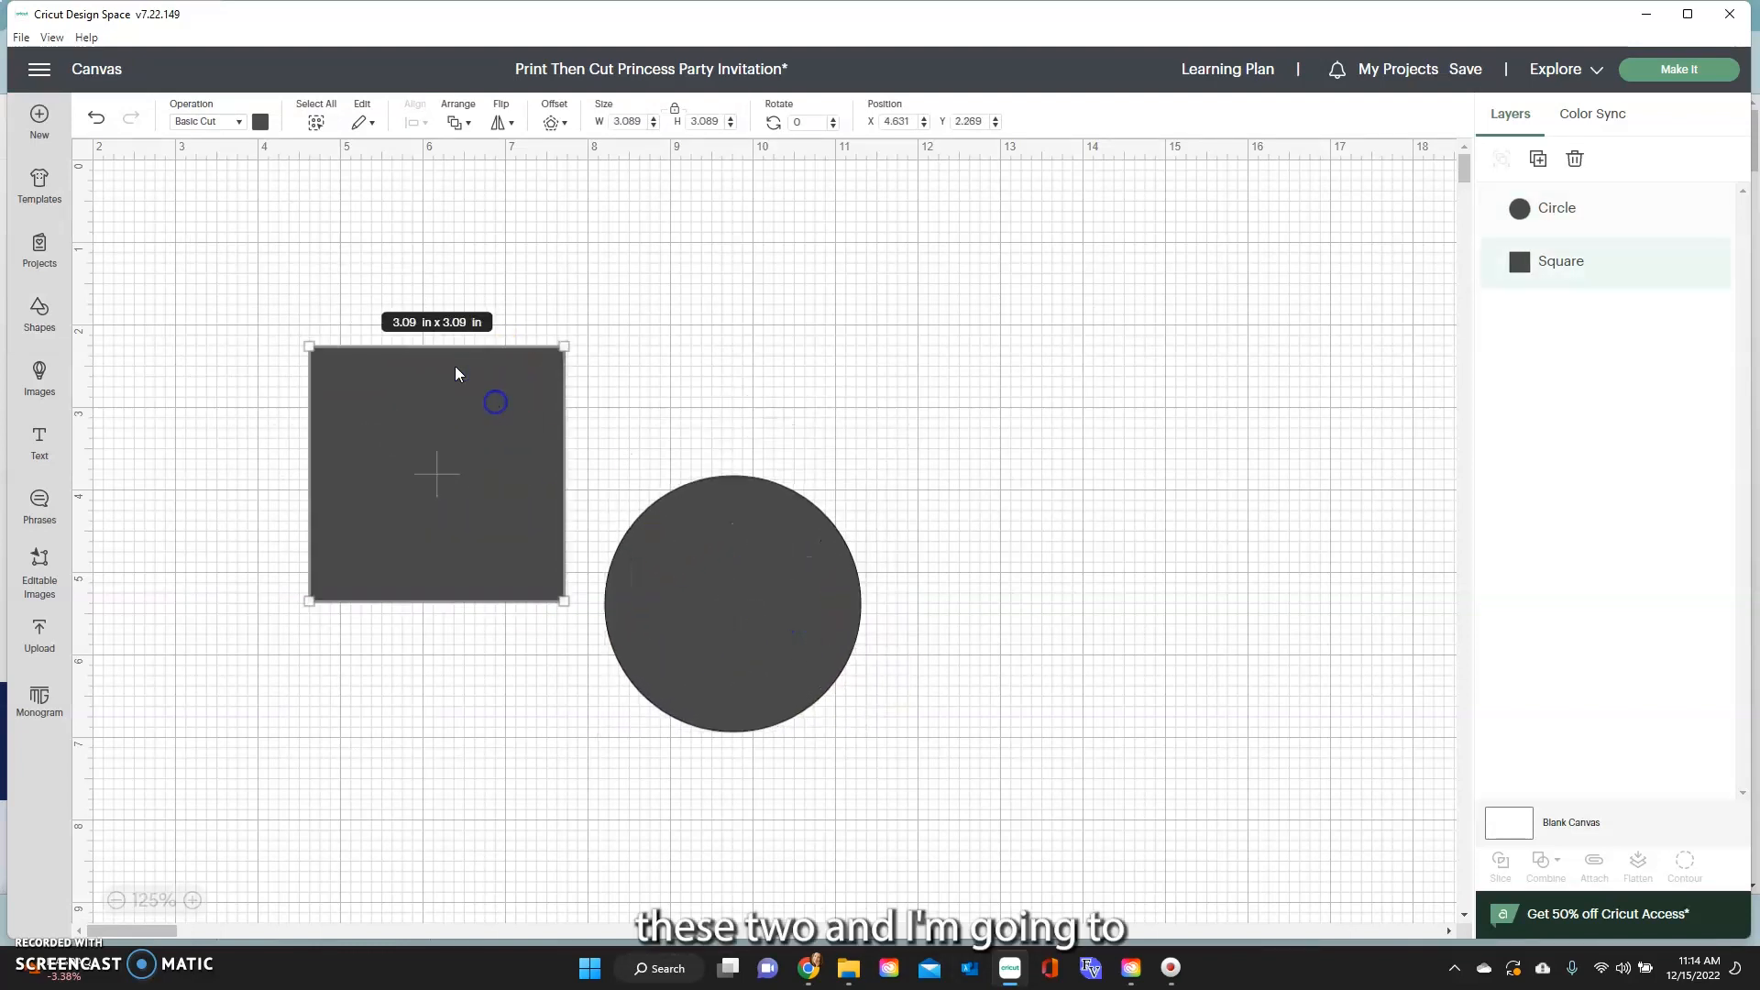
{"action": "left_click", "coordinate": [260, 121]}
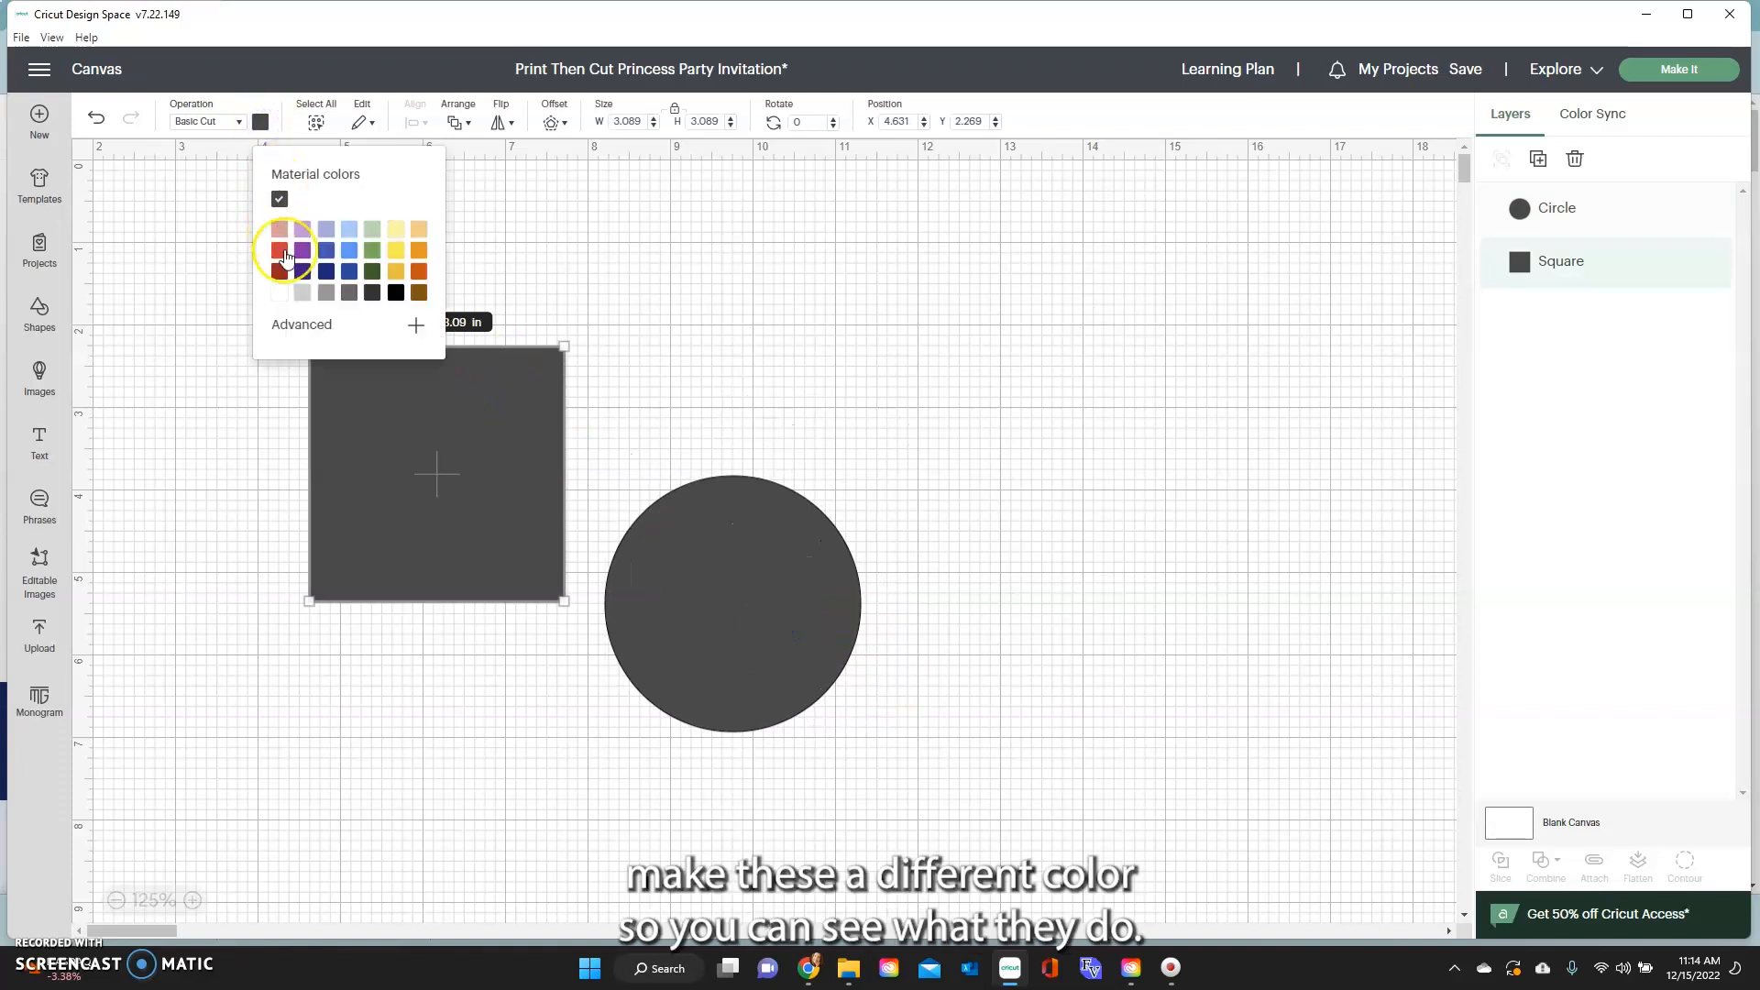
{"action": "left_click", "coordinate": [303, 250]}
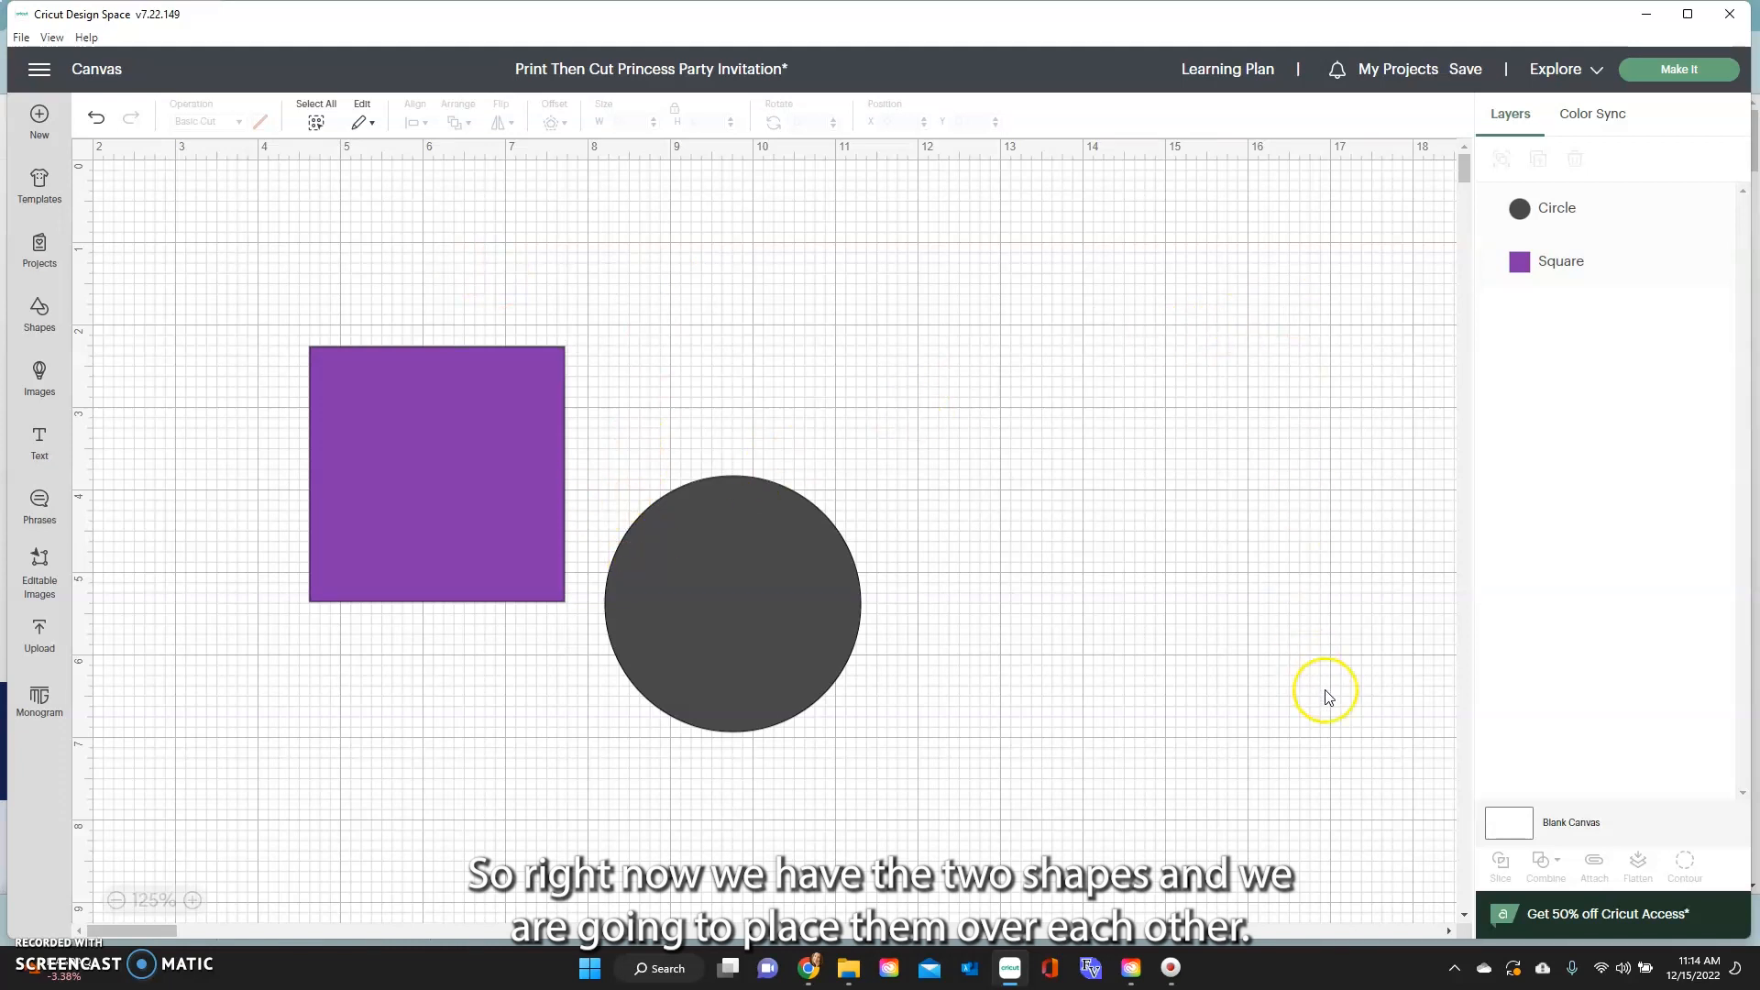
Move the circle over the square's corner and duplicate the overlapping pair twice
{"action": "left_click", "coordinate": [436, 472]}
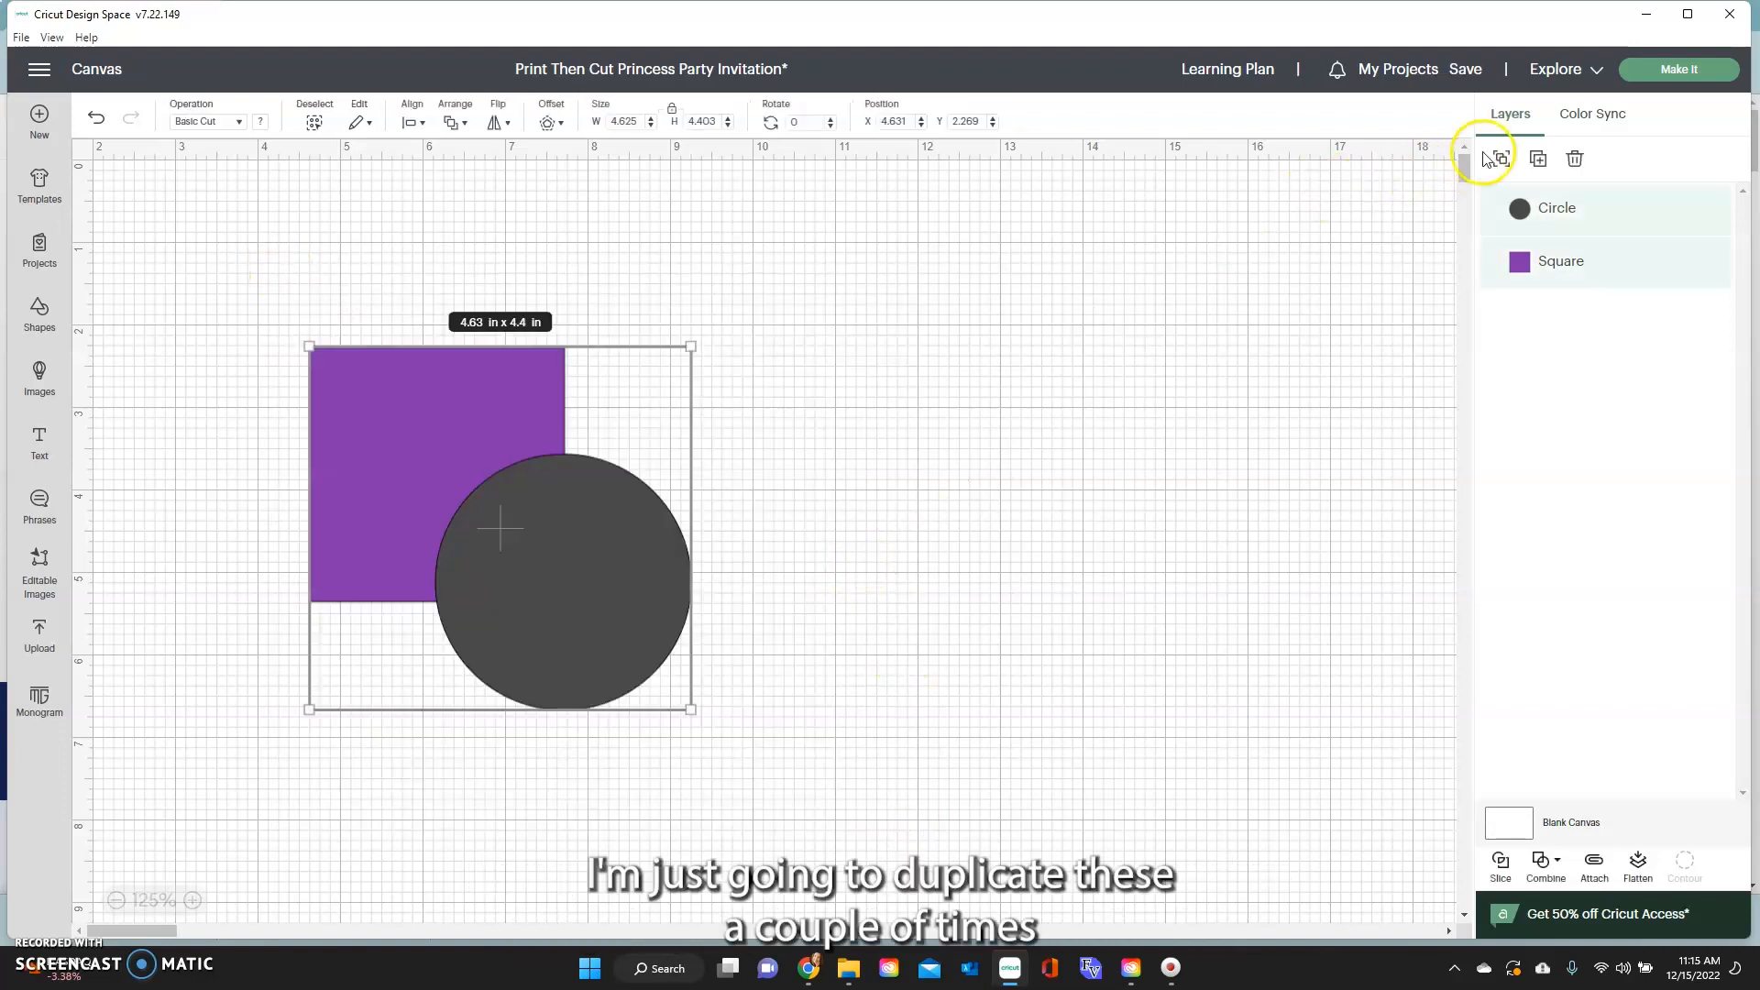
{"action": "left_click", "coordinate": [1536, 158]}
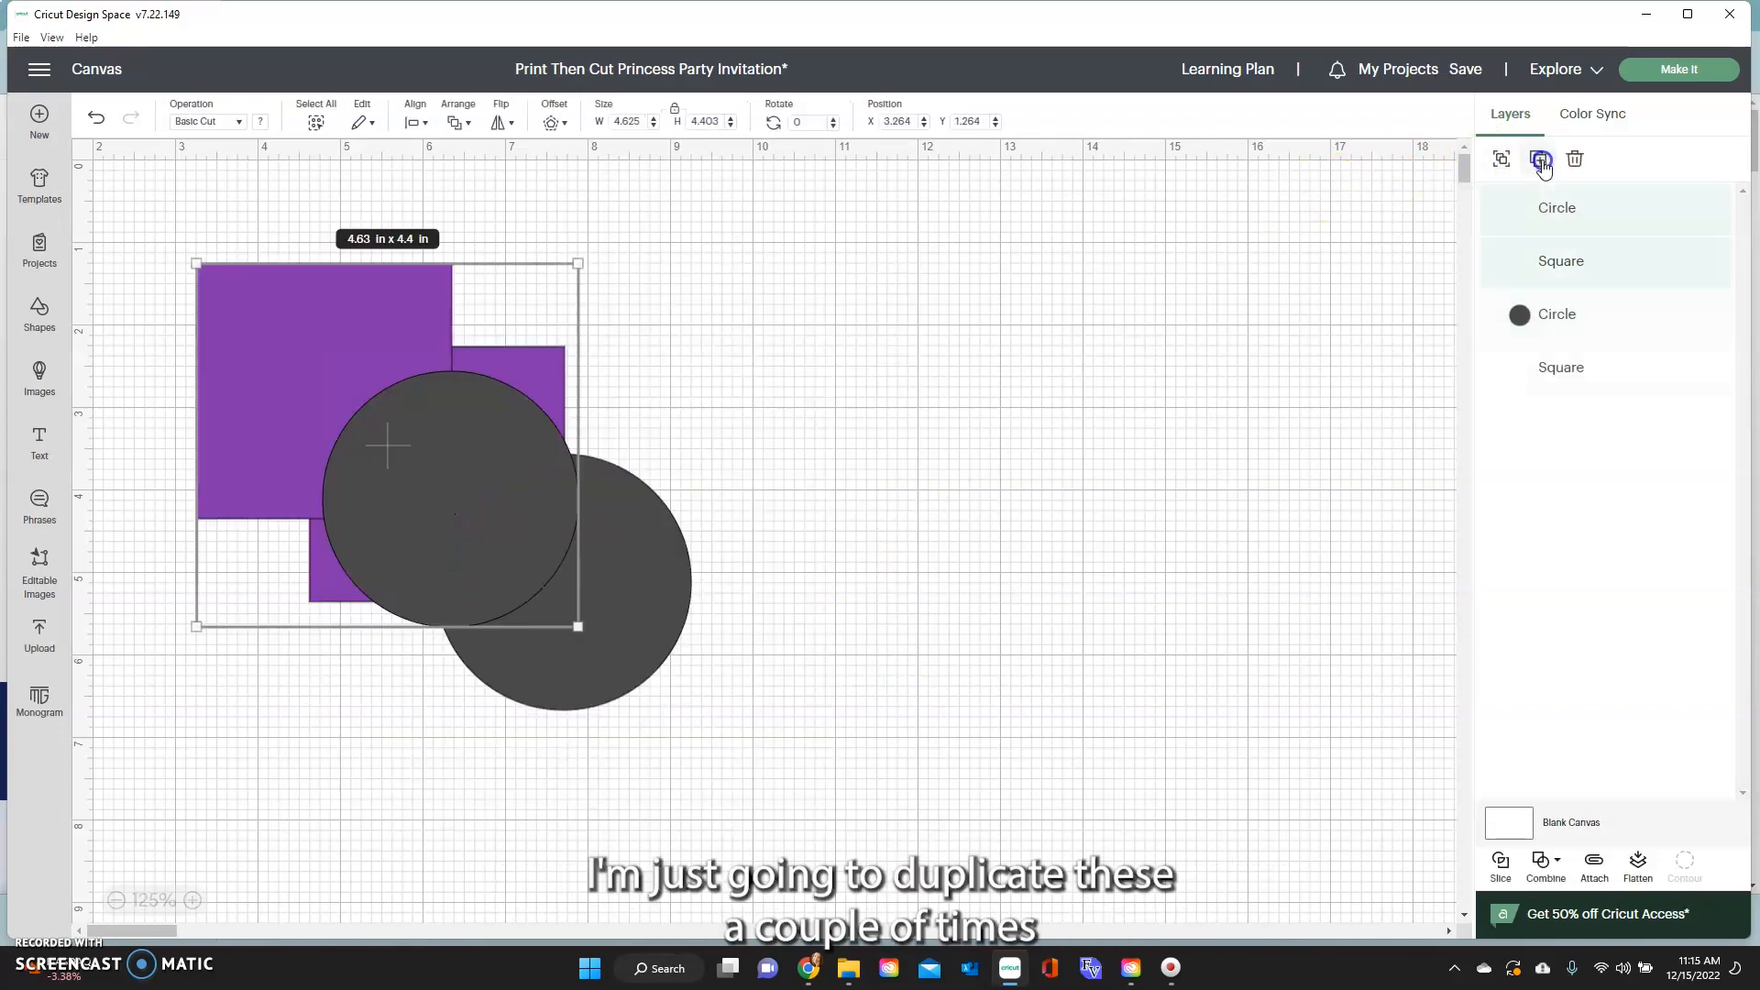
{"action": "left_click", "coordinate": [1538, 158]}
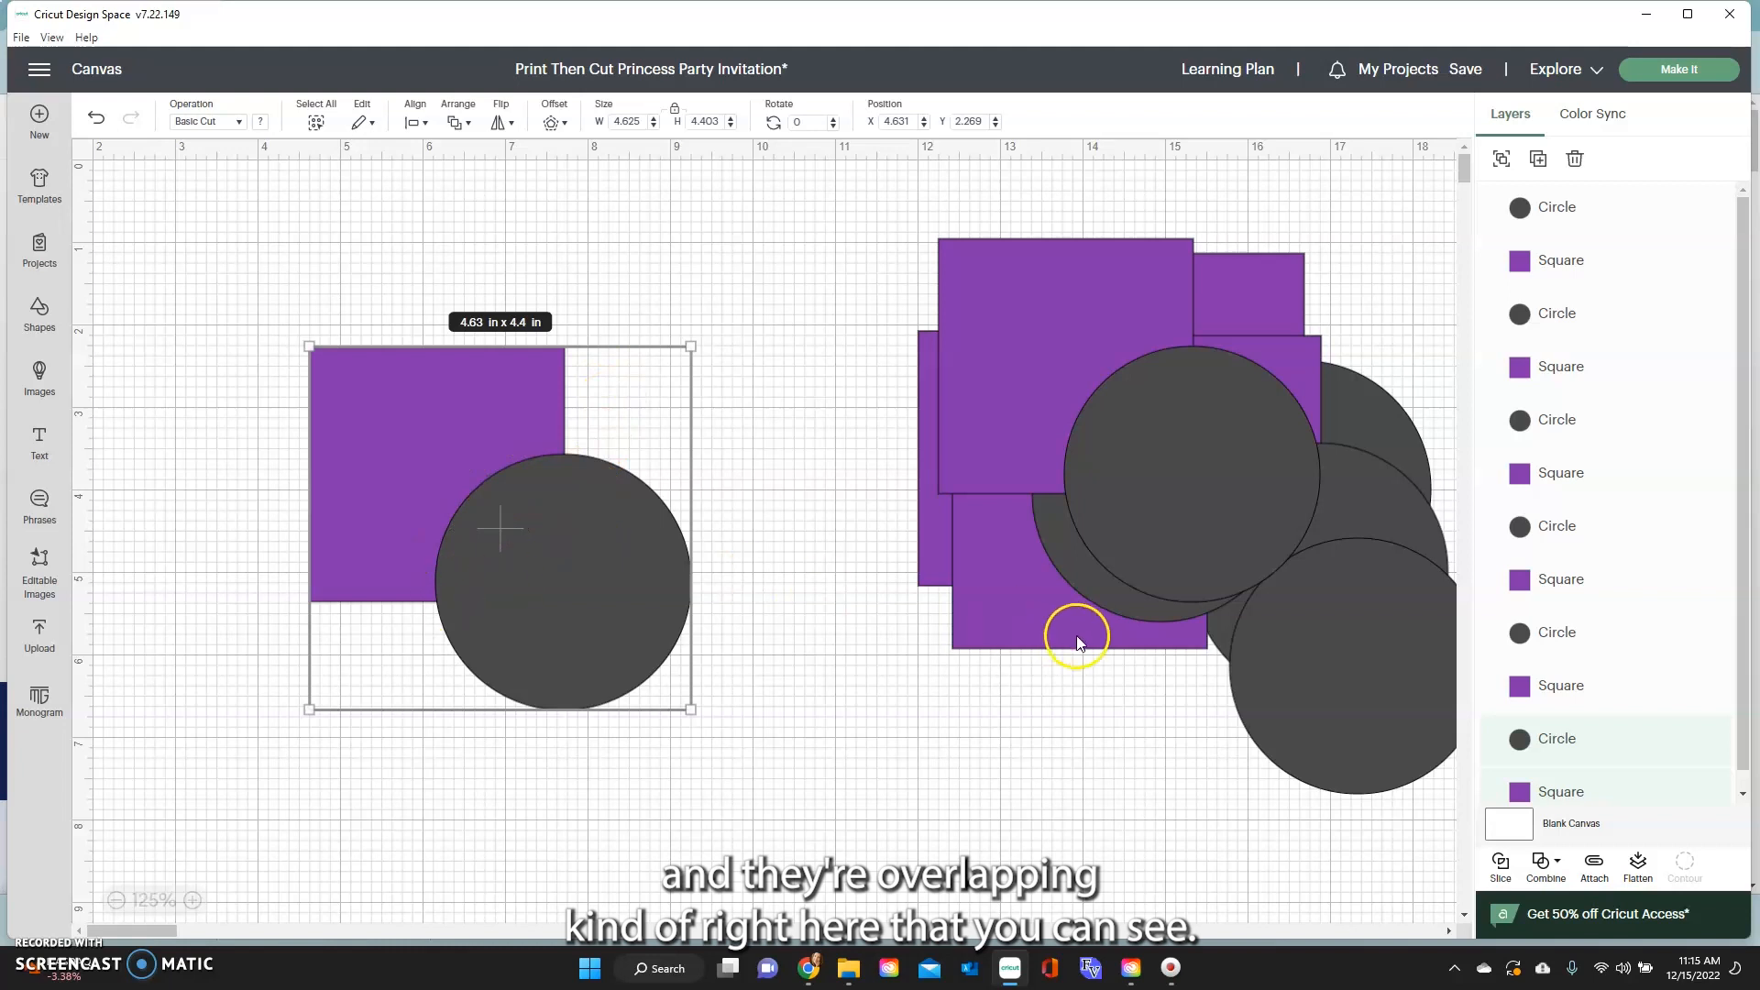
{"action": "mouse_move", "coordinate": [1198, 719]}
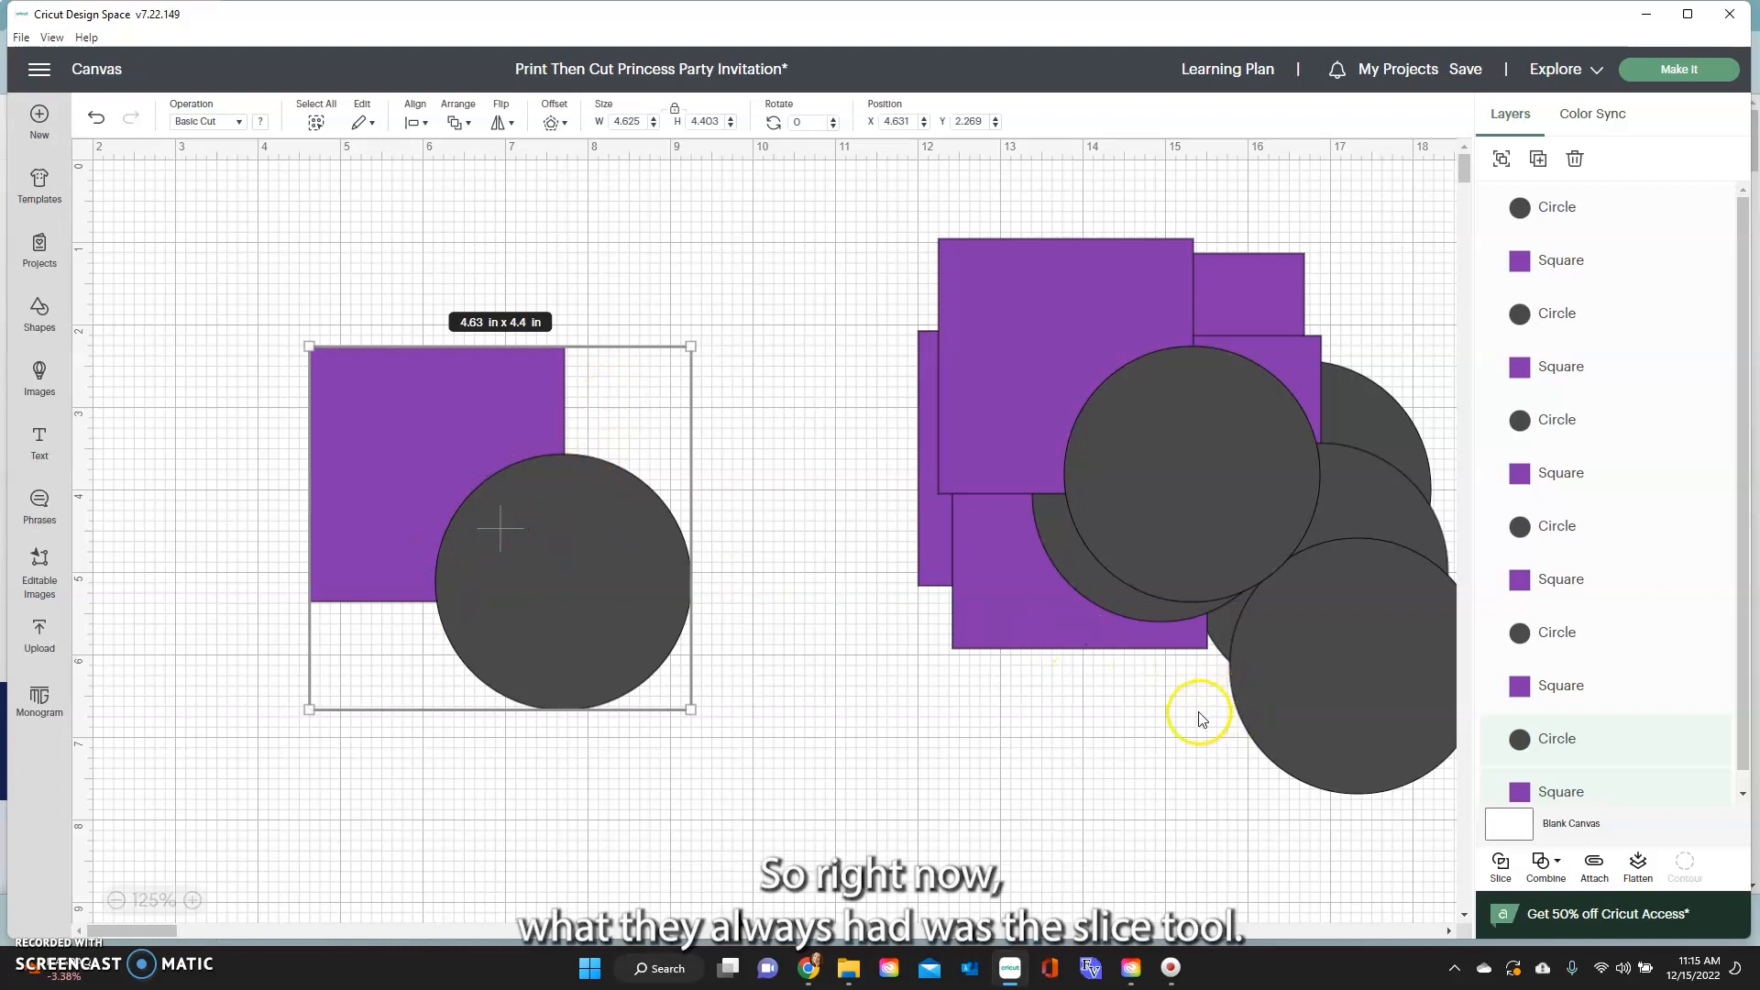
{"action": "mouse_move", "coordinate": [1485, 865]}
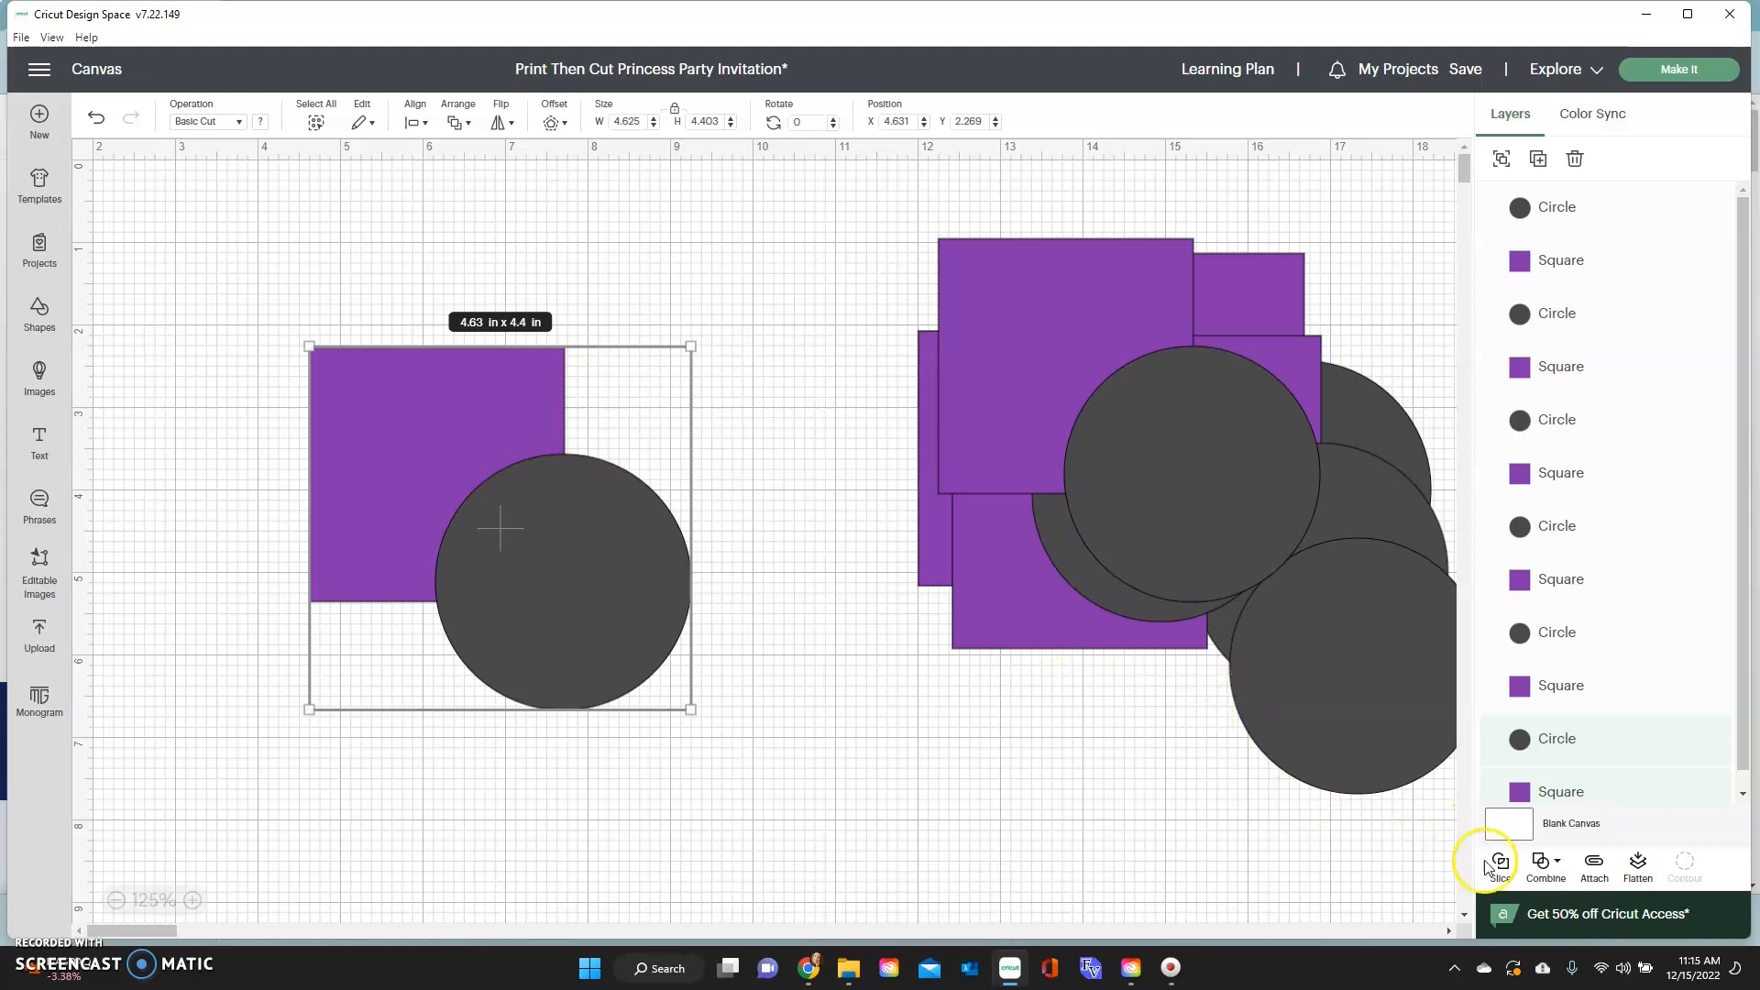
Slice the overlapping square and circle, then drag the sliced pieces apart
{"action": "left_click", "coordinate": [1500, 864]}
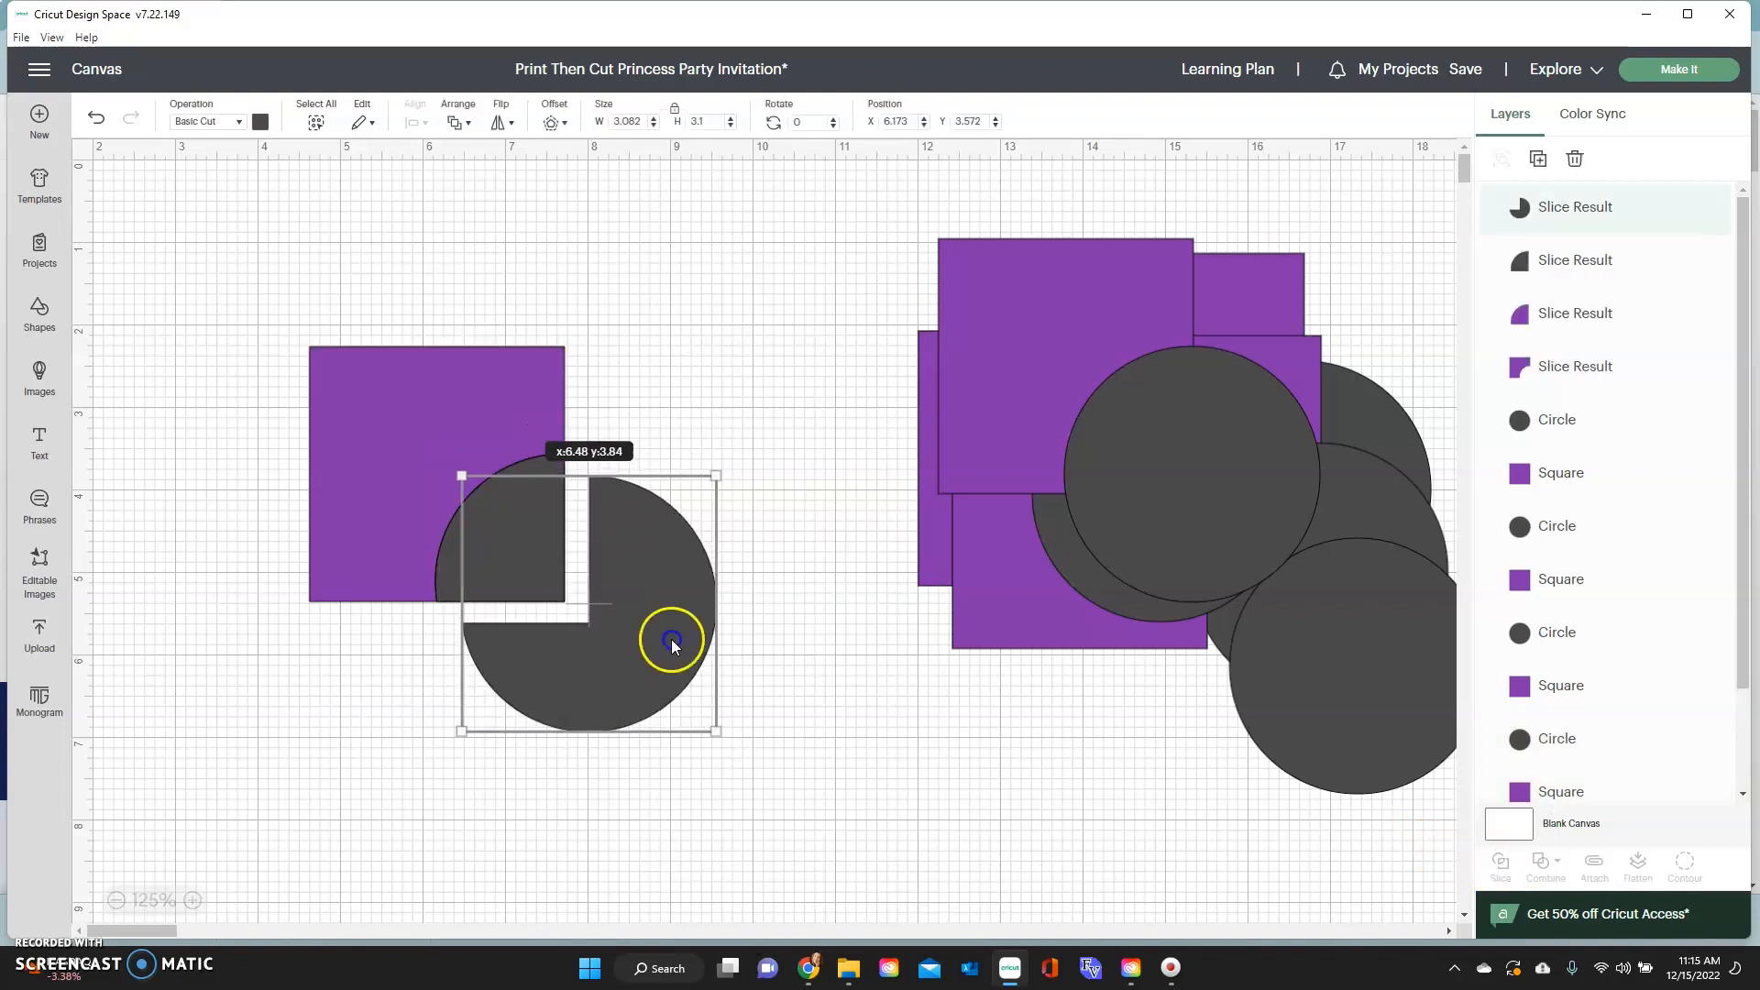
{"action": "left_click_drag", "start_coordinate": [674, 640], "coordinate": [651, 544]}
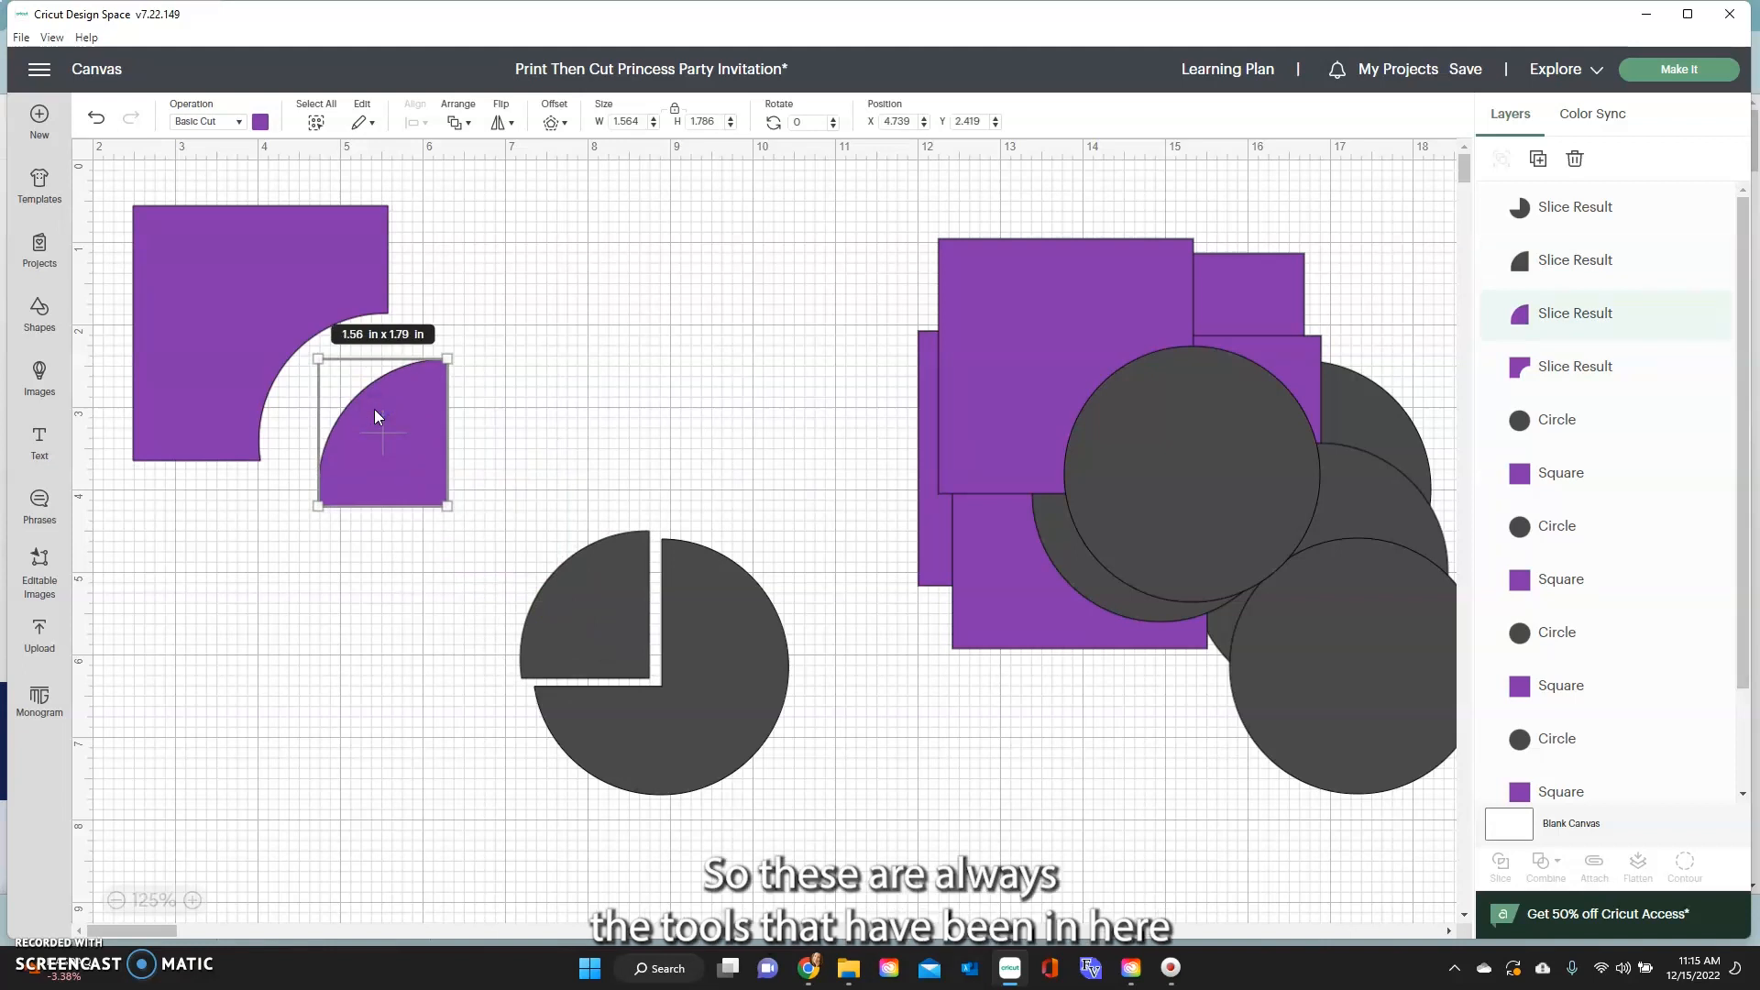
{"action": "left_click", "coordinate": [375, 416]}
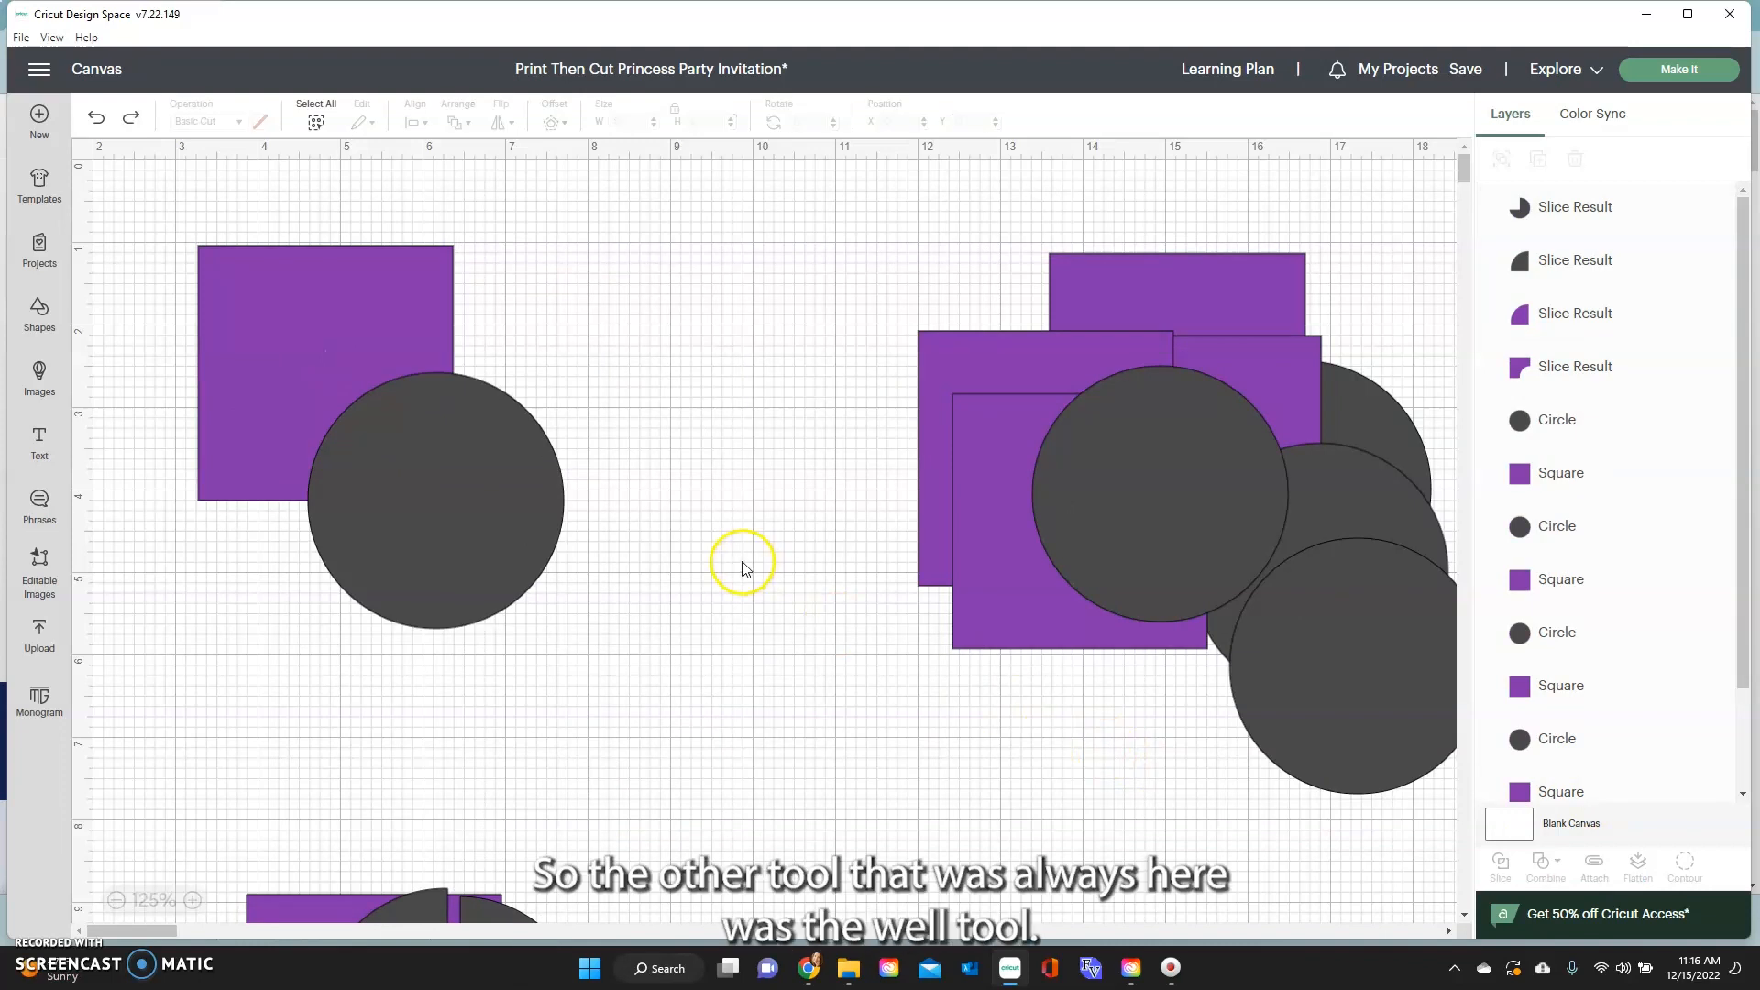
{"action": "mouse_move", "coordinate": [191, 213]}
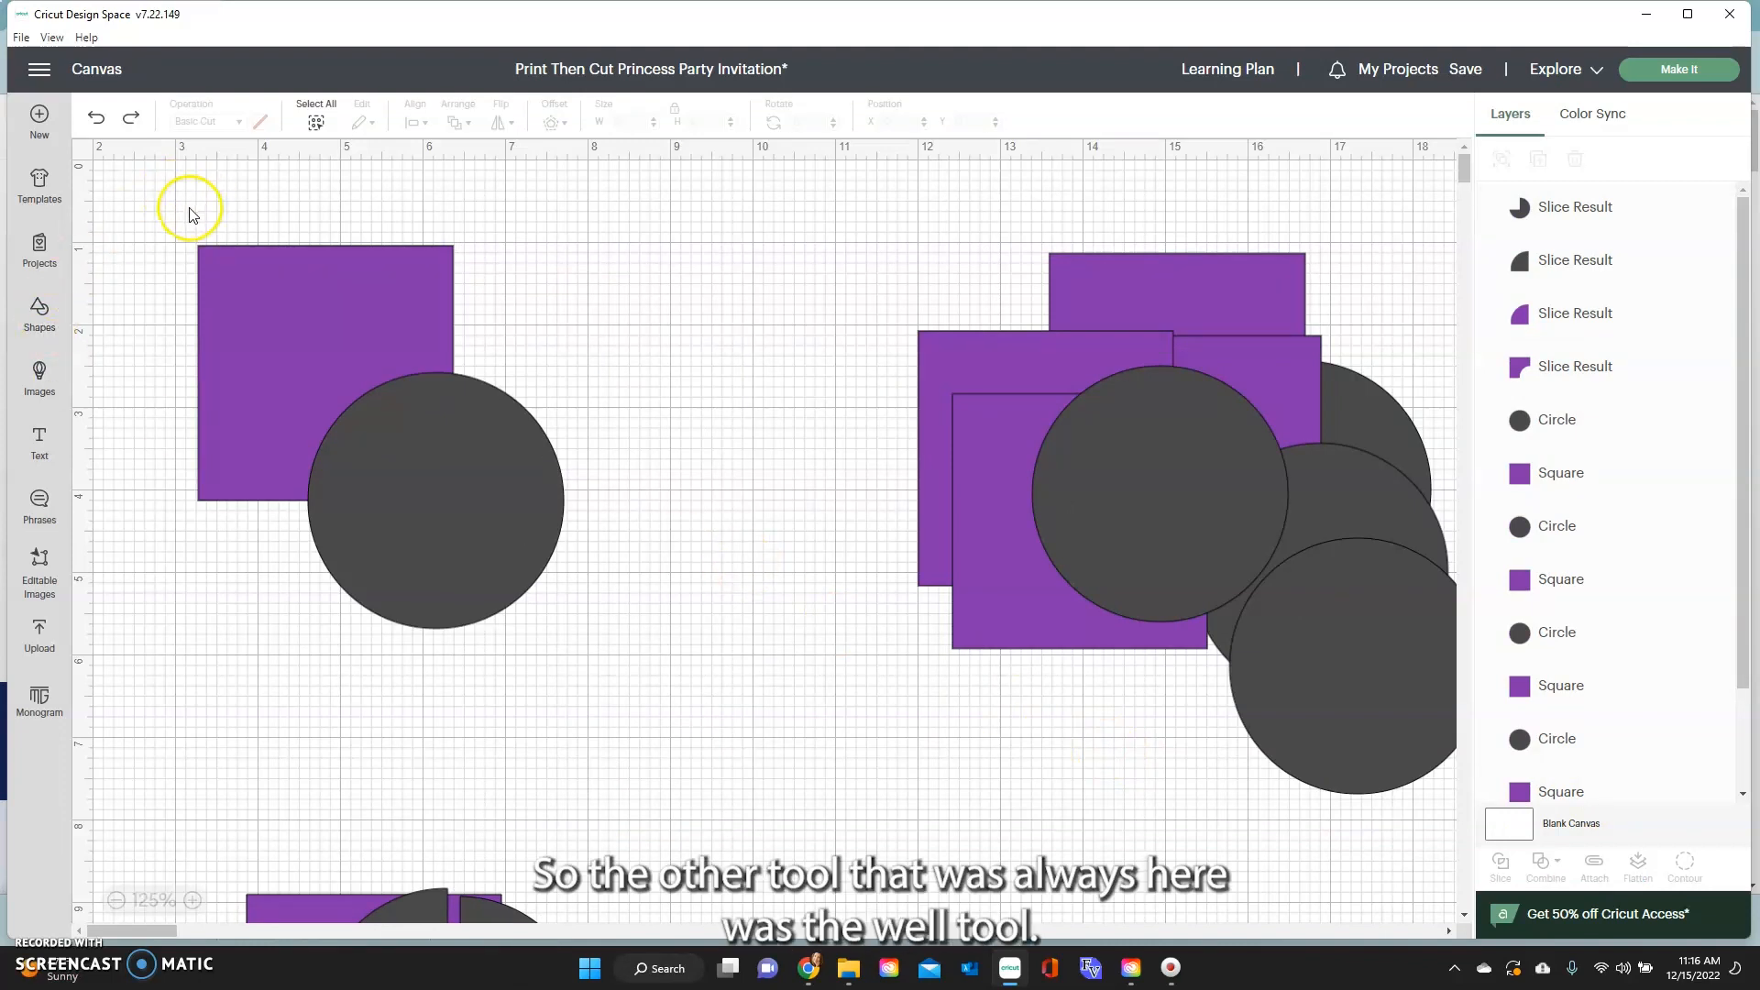
Select a square-and-circle pair and apply Combine > Weld
{"action": "left_click", "coordinate": [435, 566]}
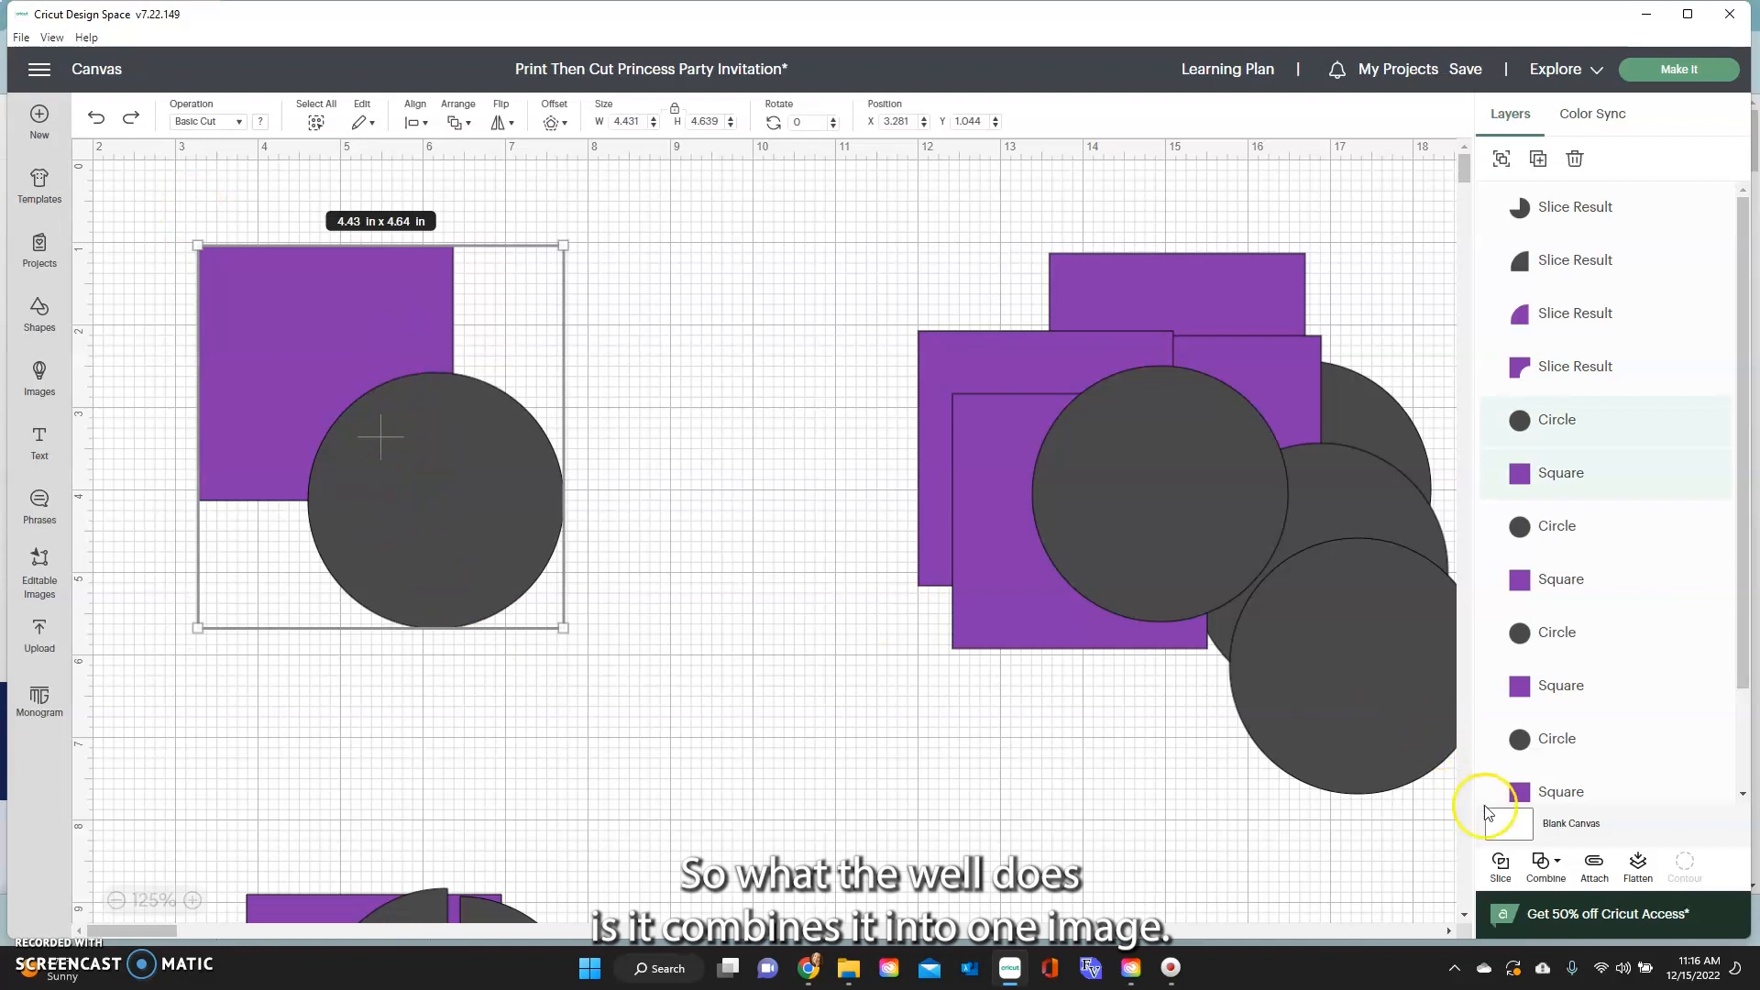
{"action": "left_click", "coordinate": [1546, 865]}
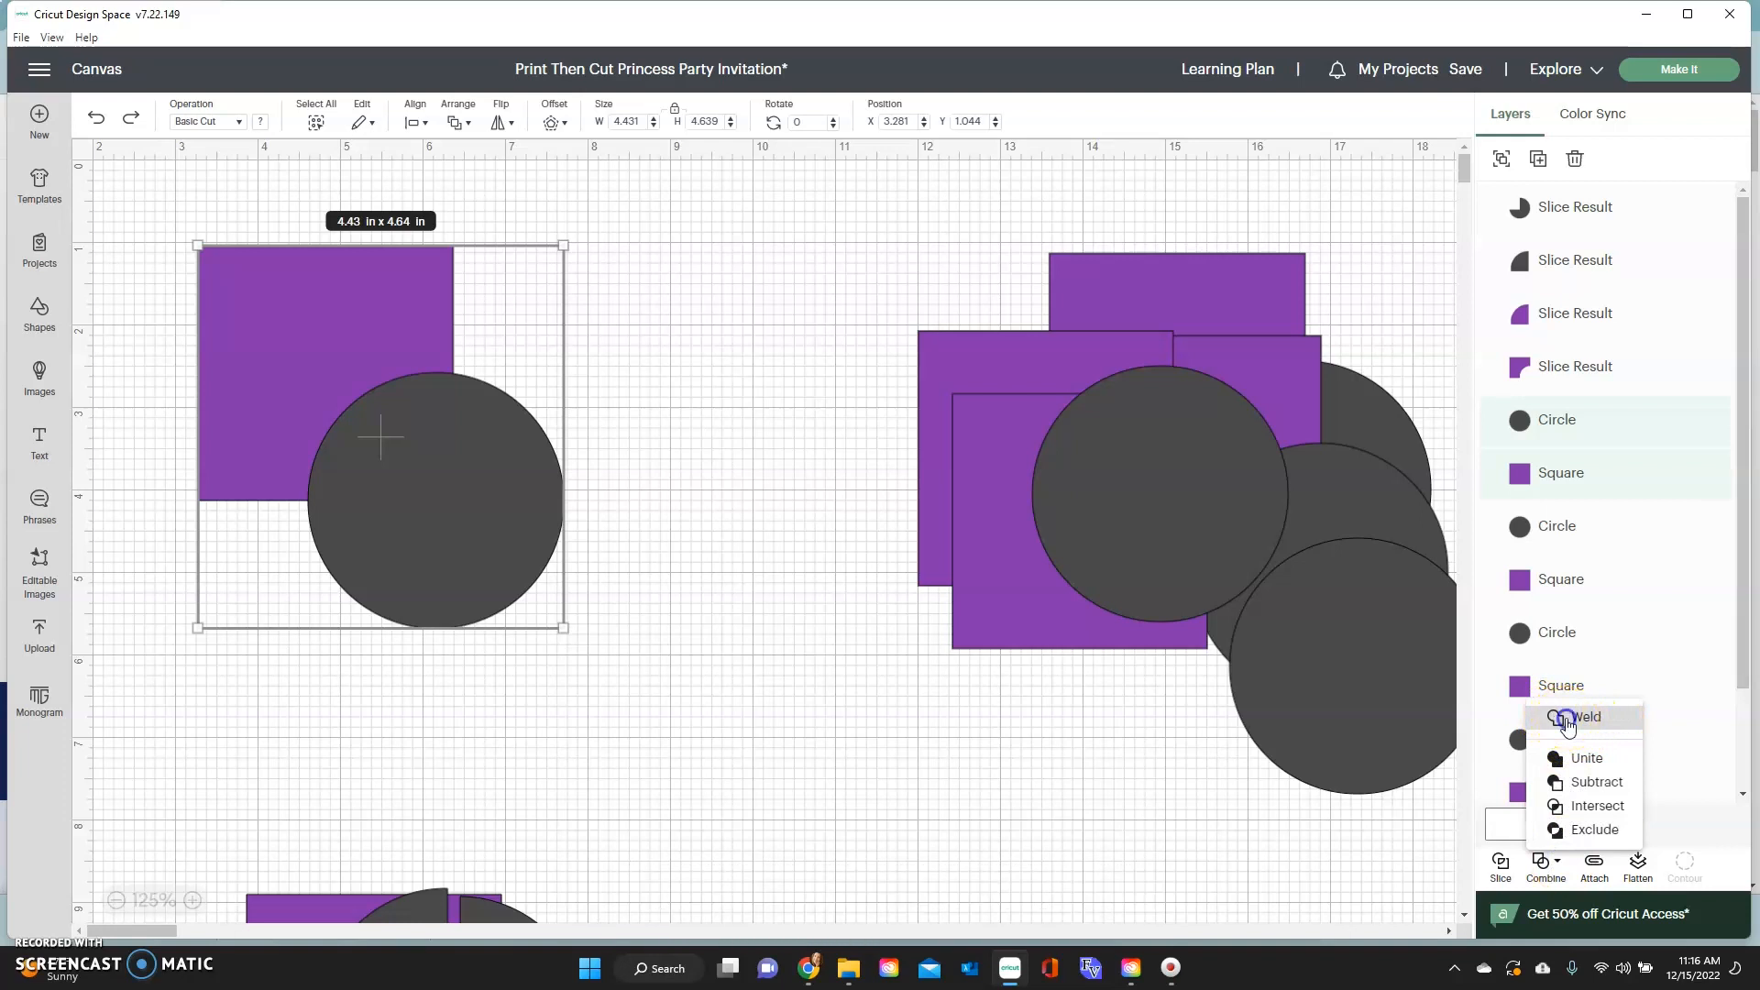
{"action": "left_click", "coordinate": [1587, 716]}
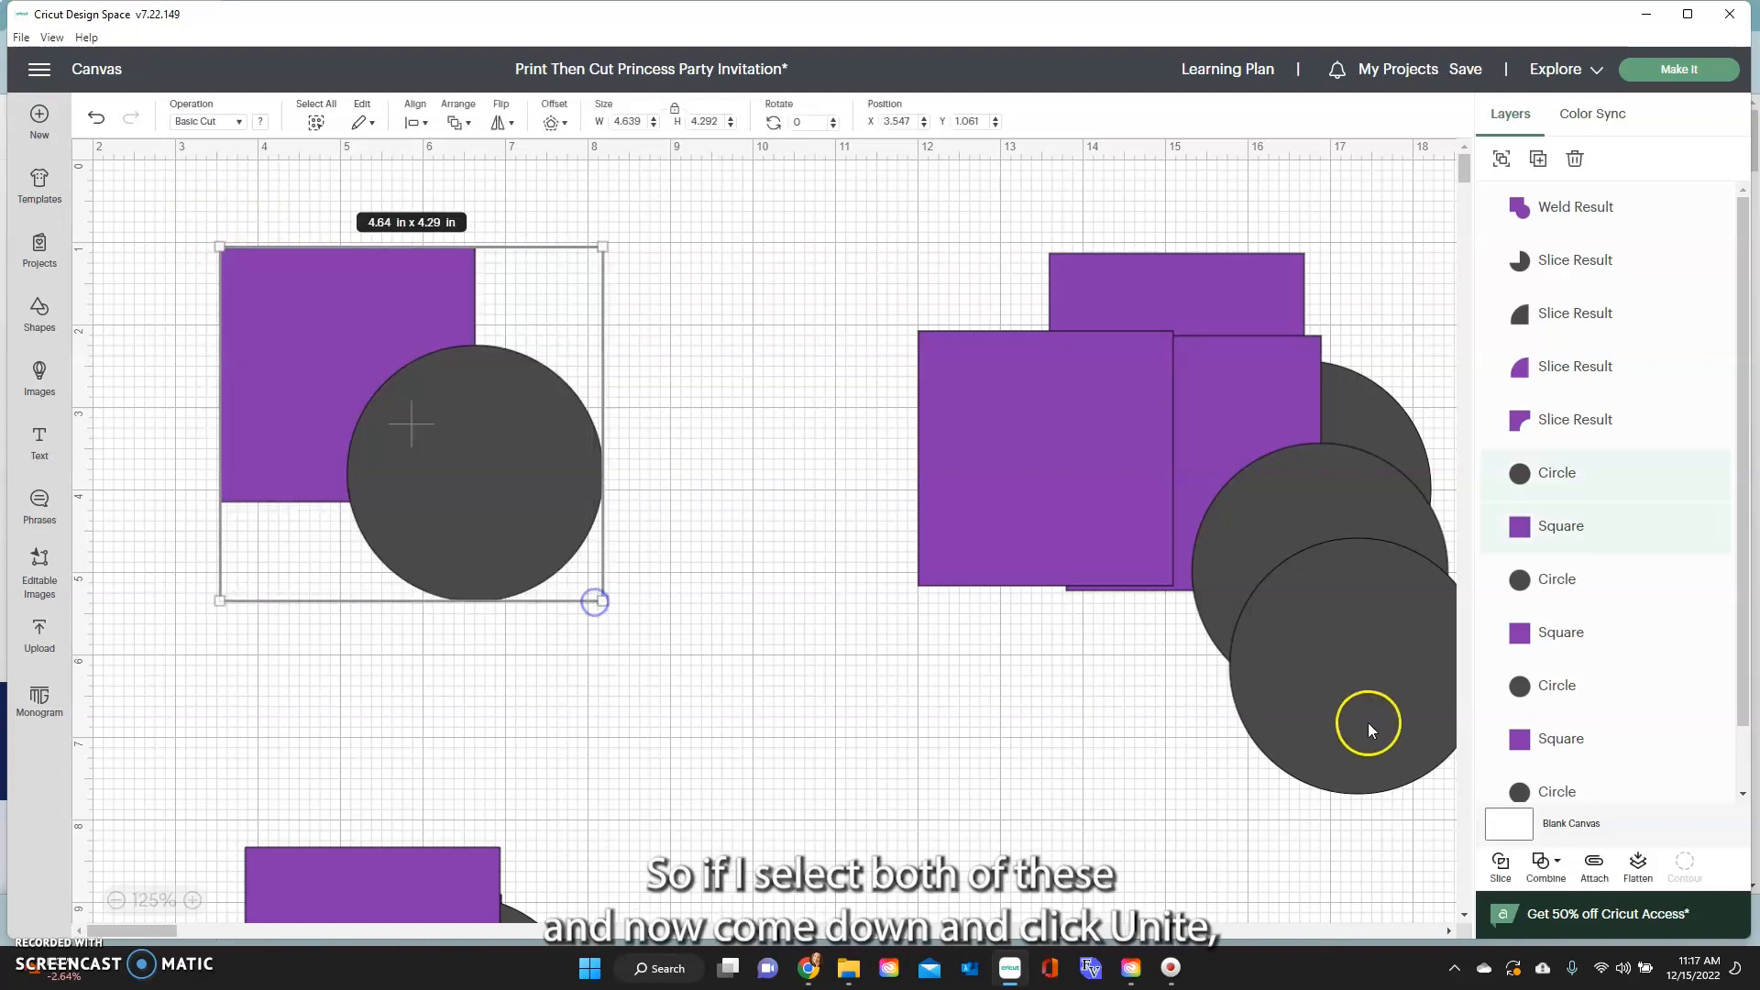
Apply Combine > Unite to a square and circle, then Undo Unite
{"action": "left_click", "coordinate": [1546, 864]}
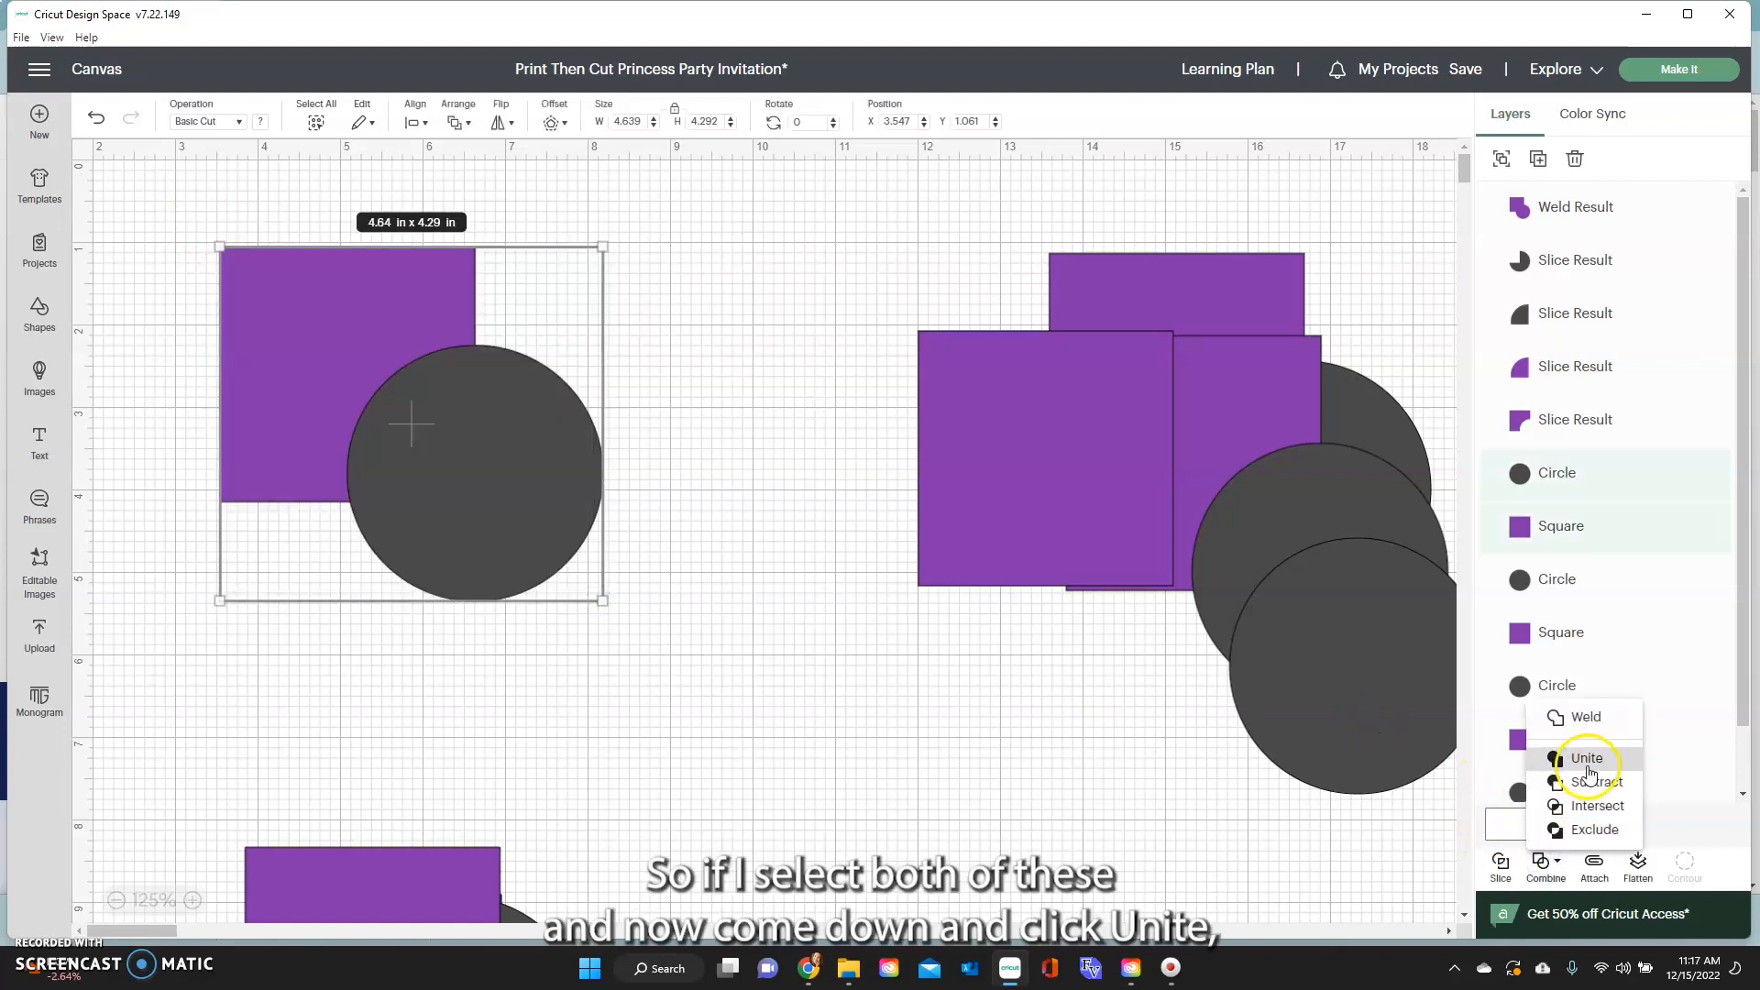
{"action": "left_click", "coordinate": [1587, 758]}
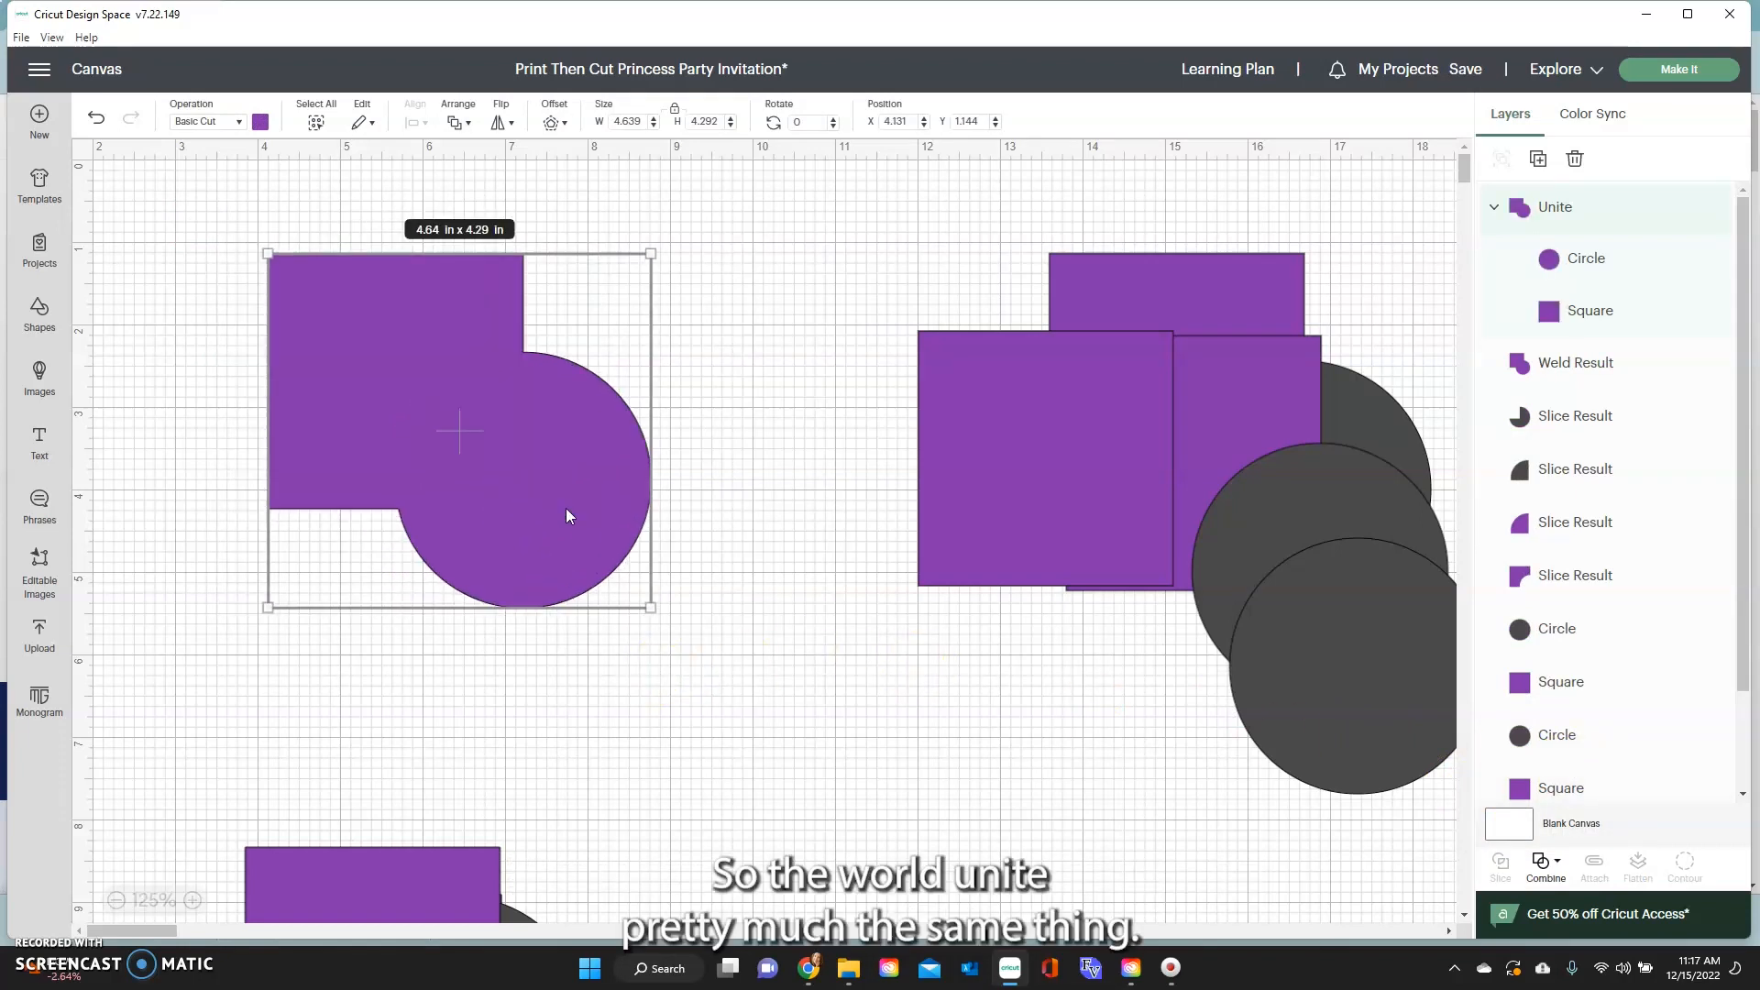
{"action": "left_click", "coordinate": [1545, 865]}
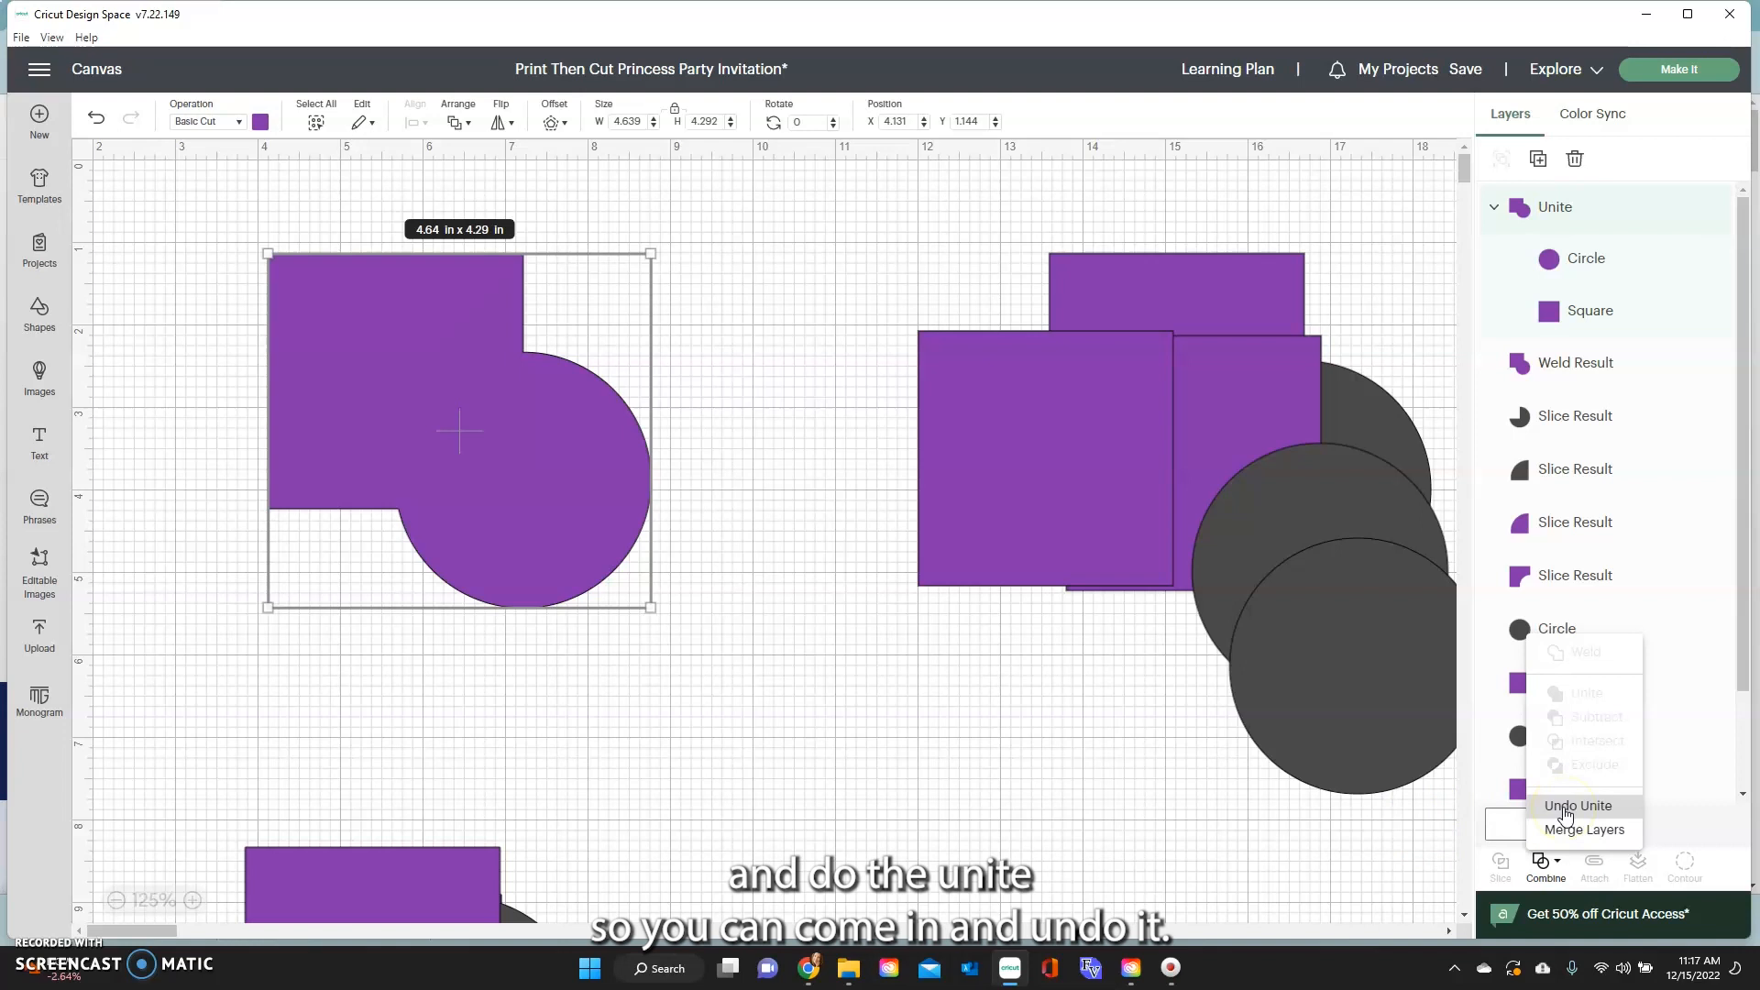
{"action": "left_click", "coordinate": [1577, 805]}
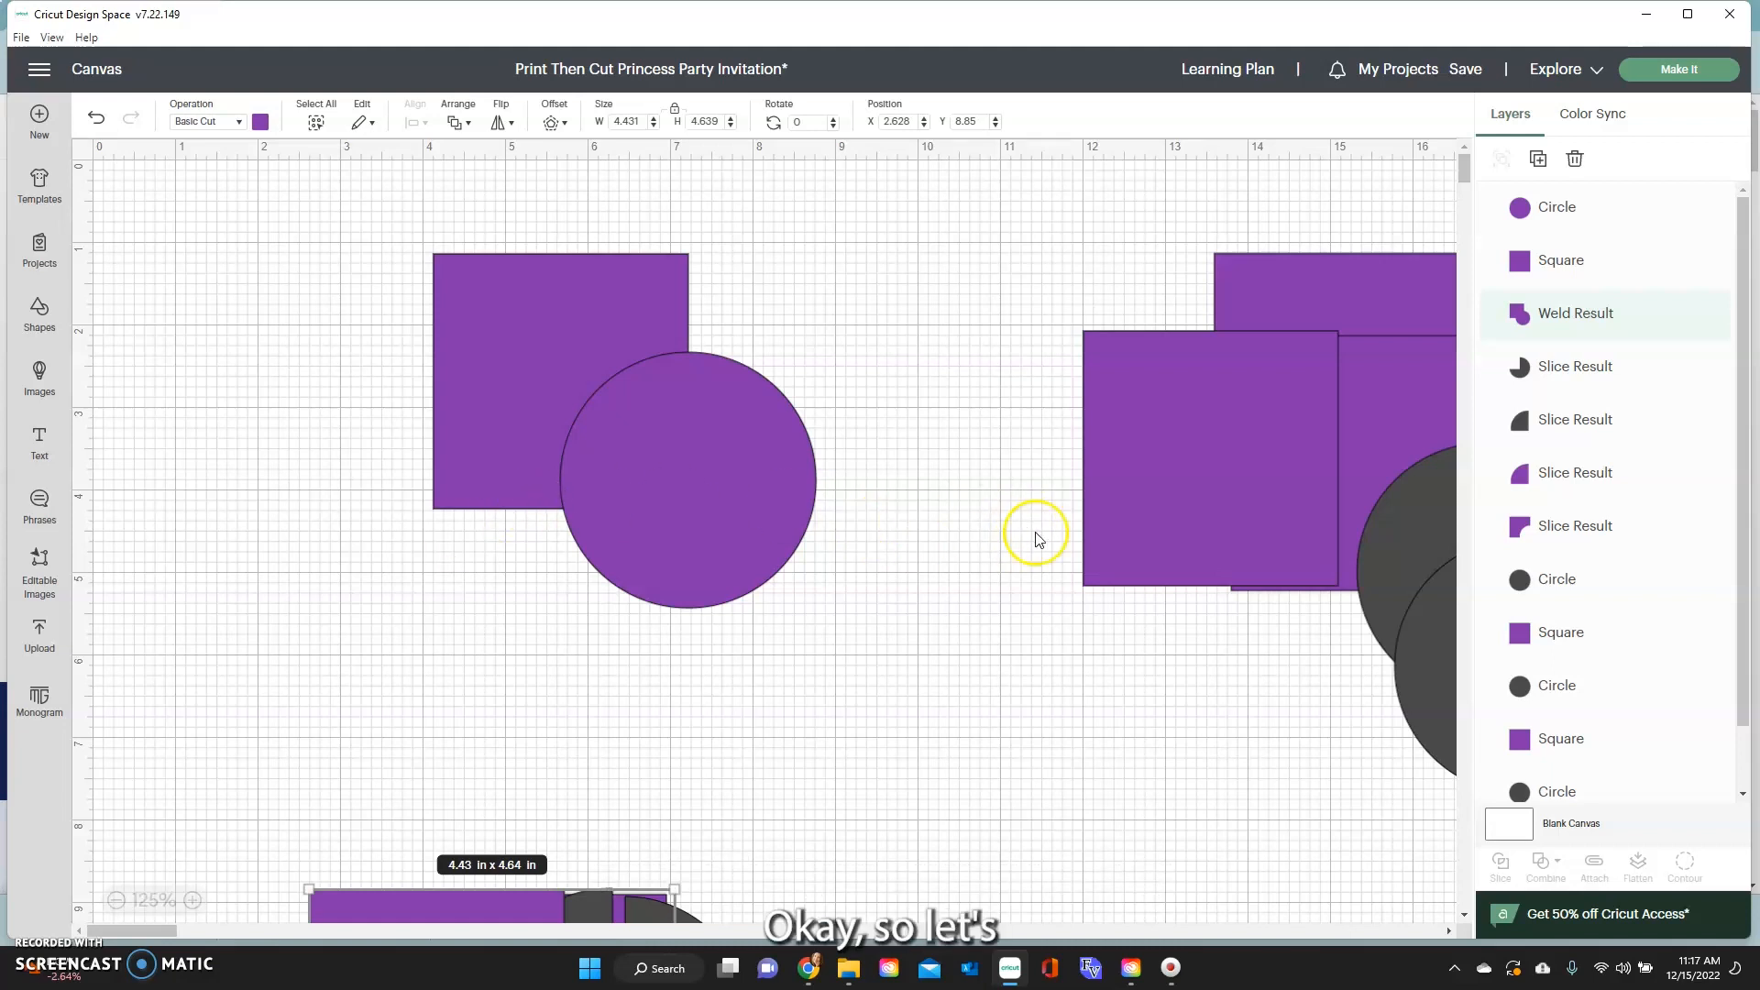
Subtract the circle from the square to notch it, then drag a gray circle onto another square
{"action": "left_click", "coordinate": [687, 483]}
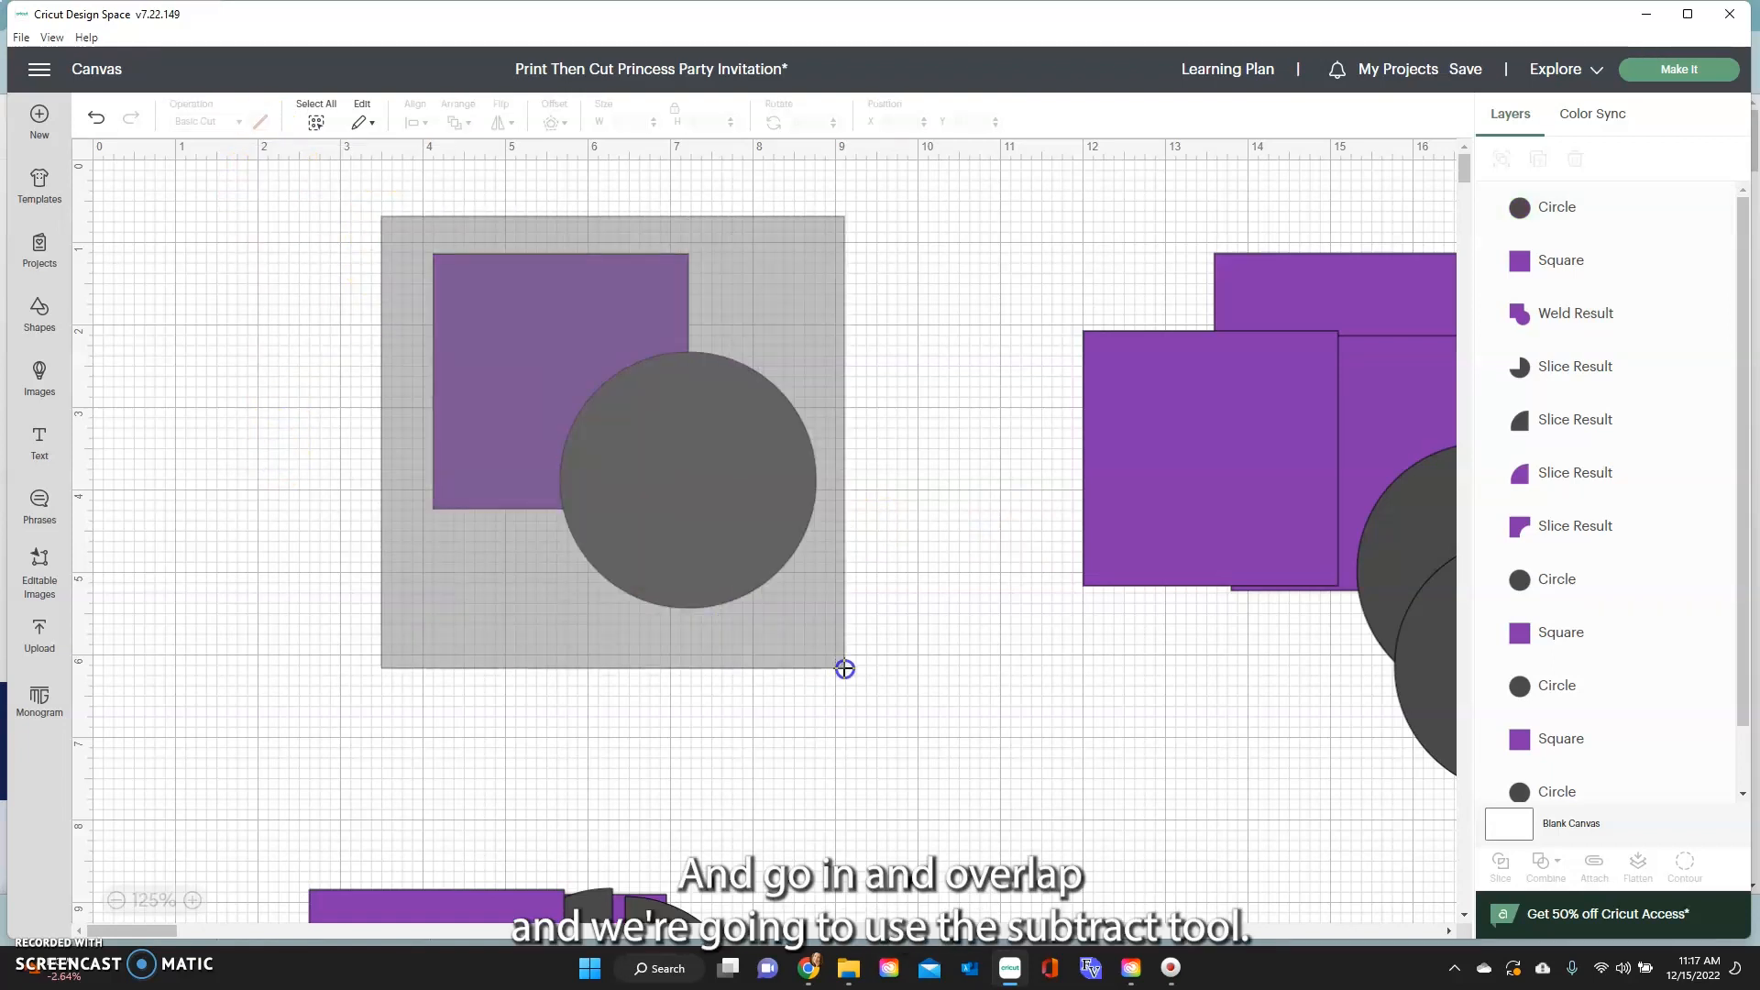
{"action": "left_click", "coordinate": [1546, 865]}
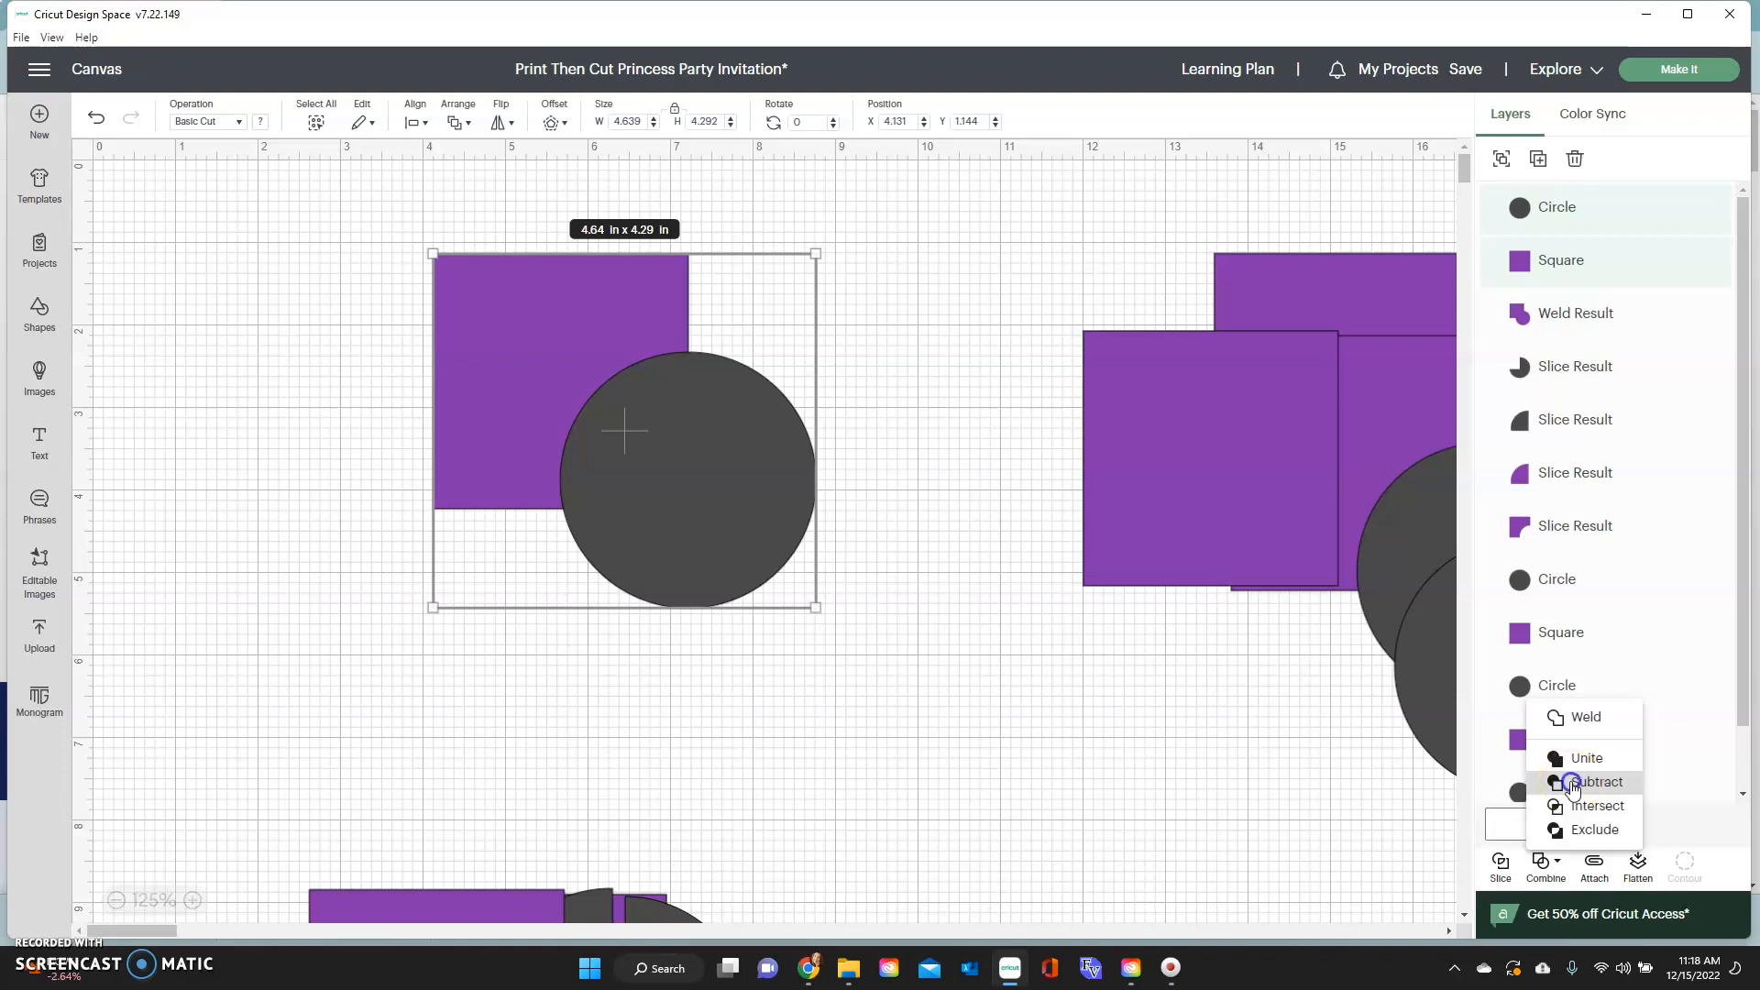
{"action": "left_click", "coordinate": [1595, 782]}
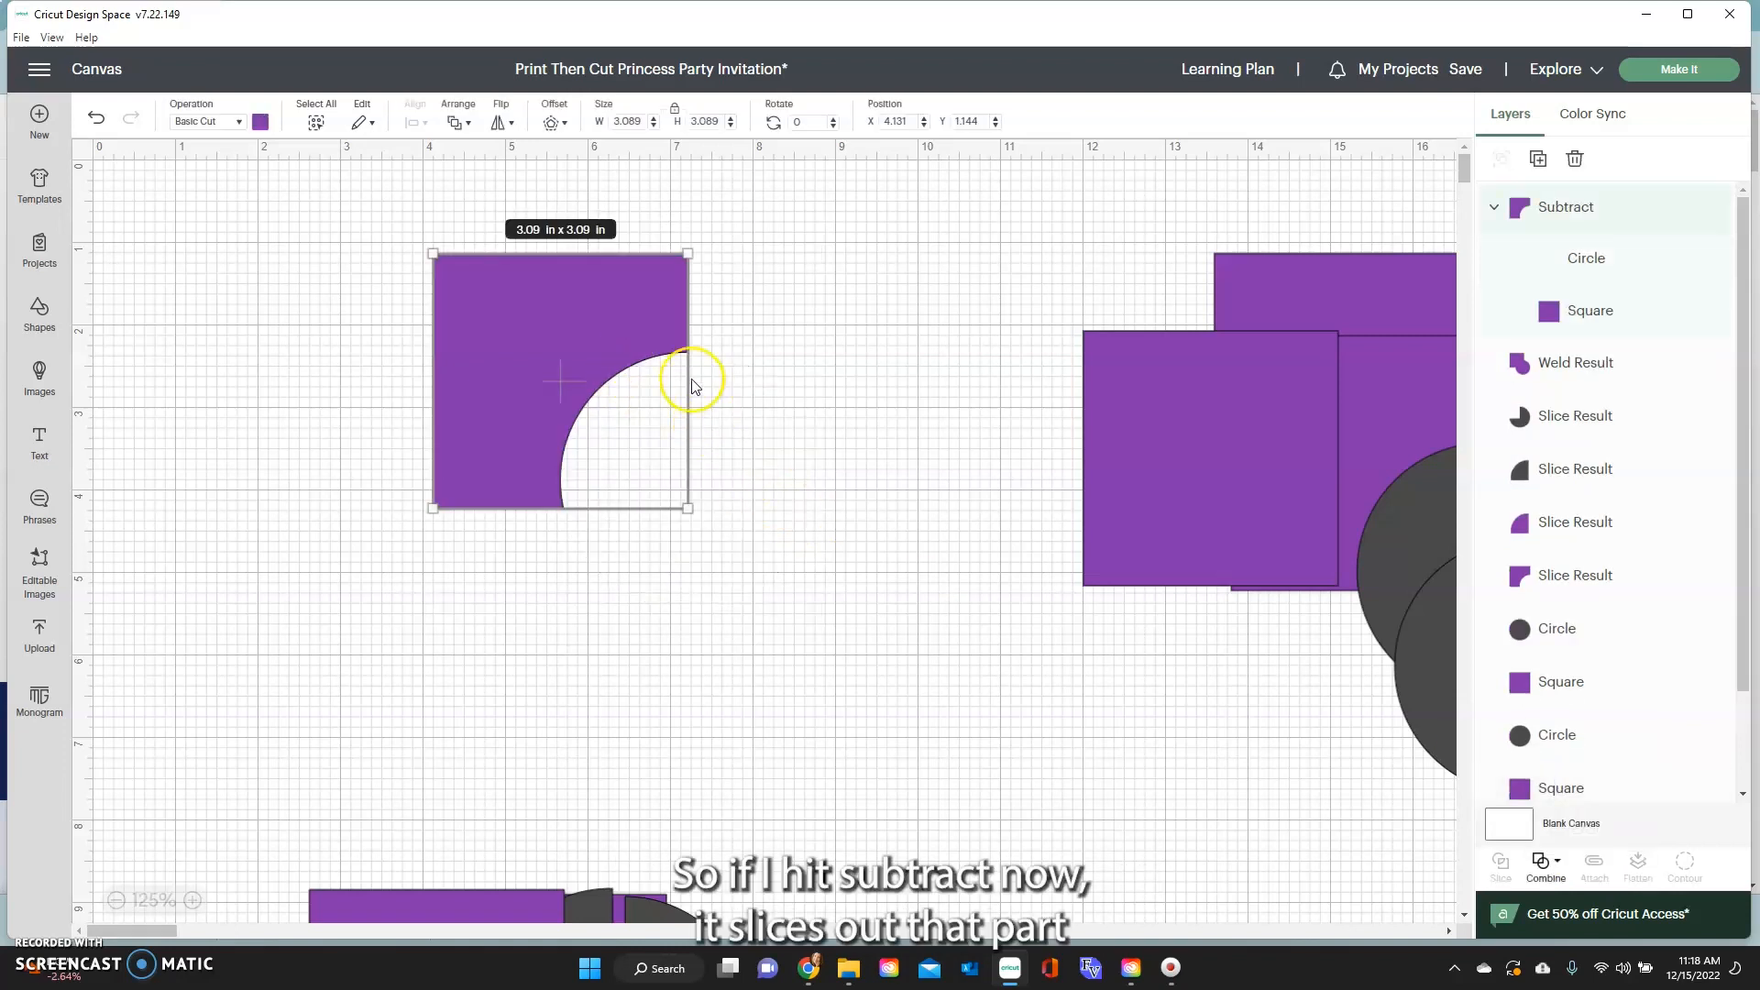
{"action": "mouse_move", "coordinate": [750, 435]}
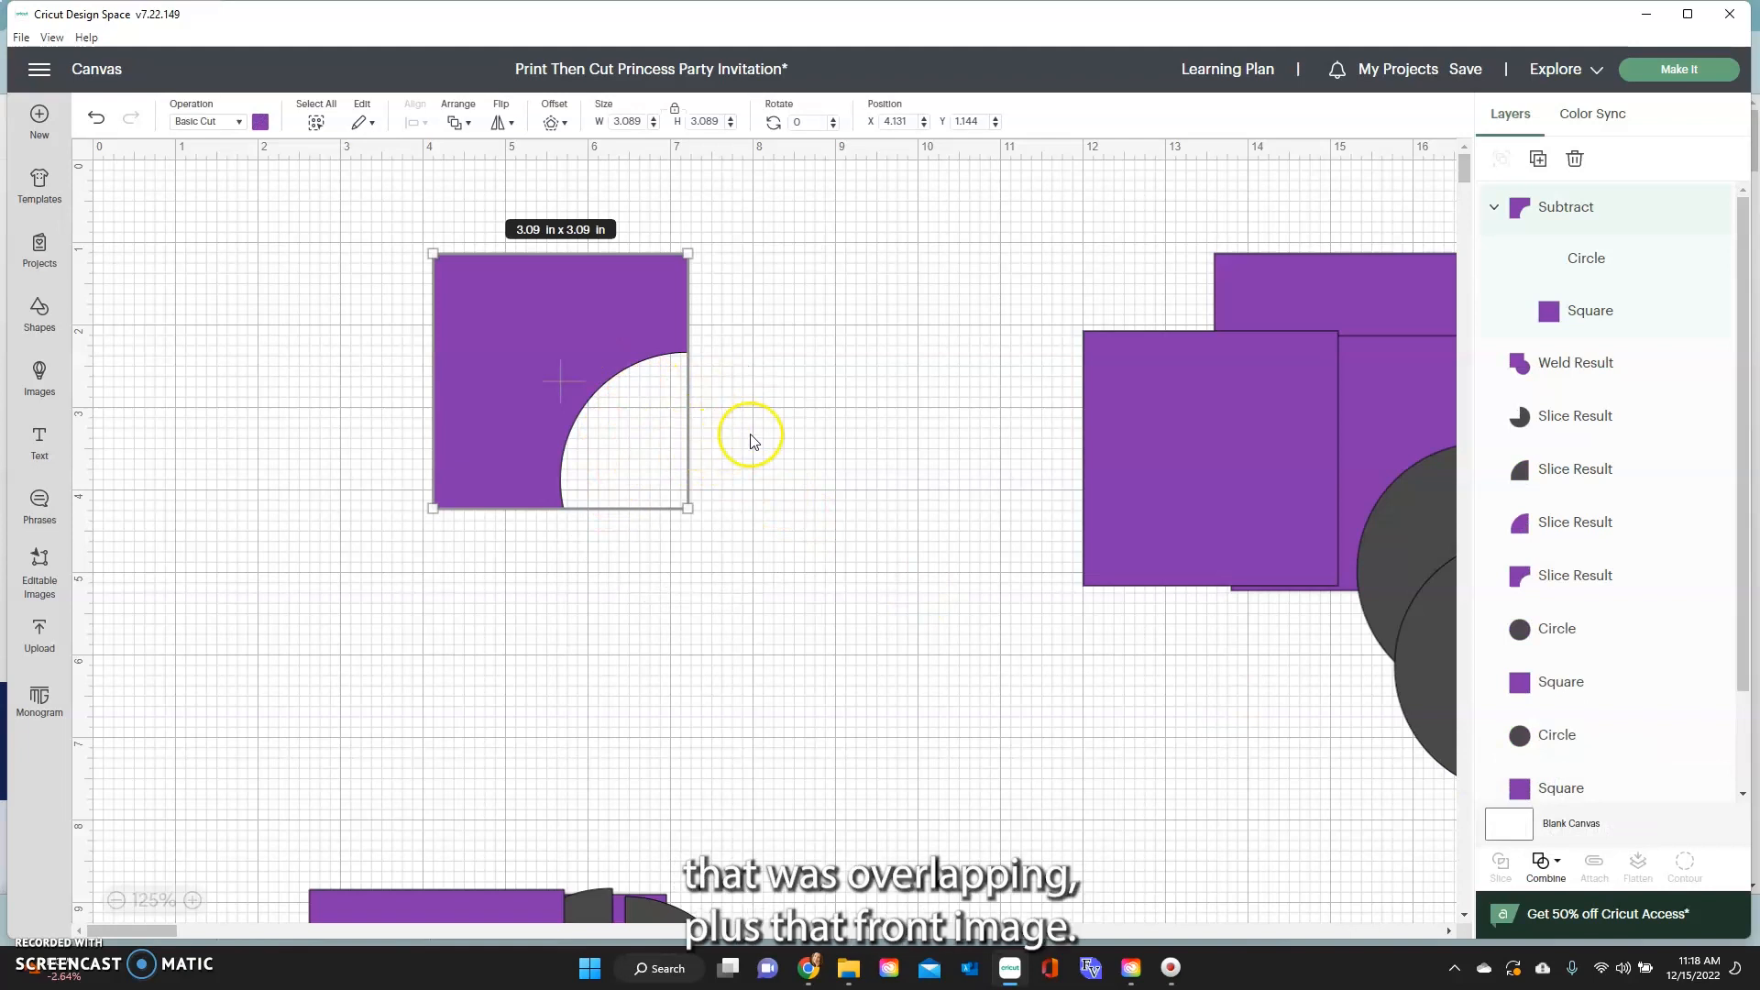
{"action": "mouse_move", "coordinate": [746, 511]}
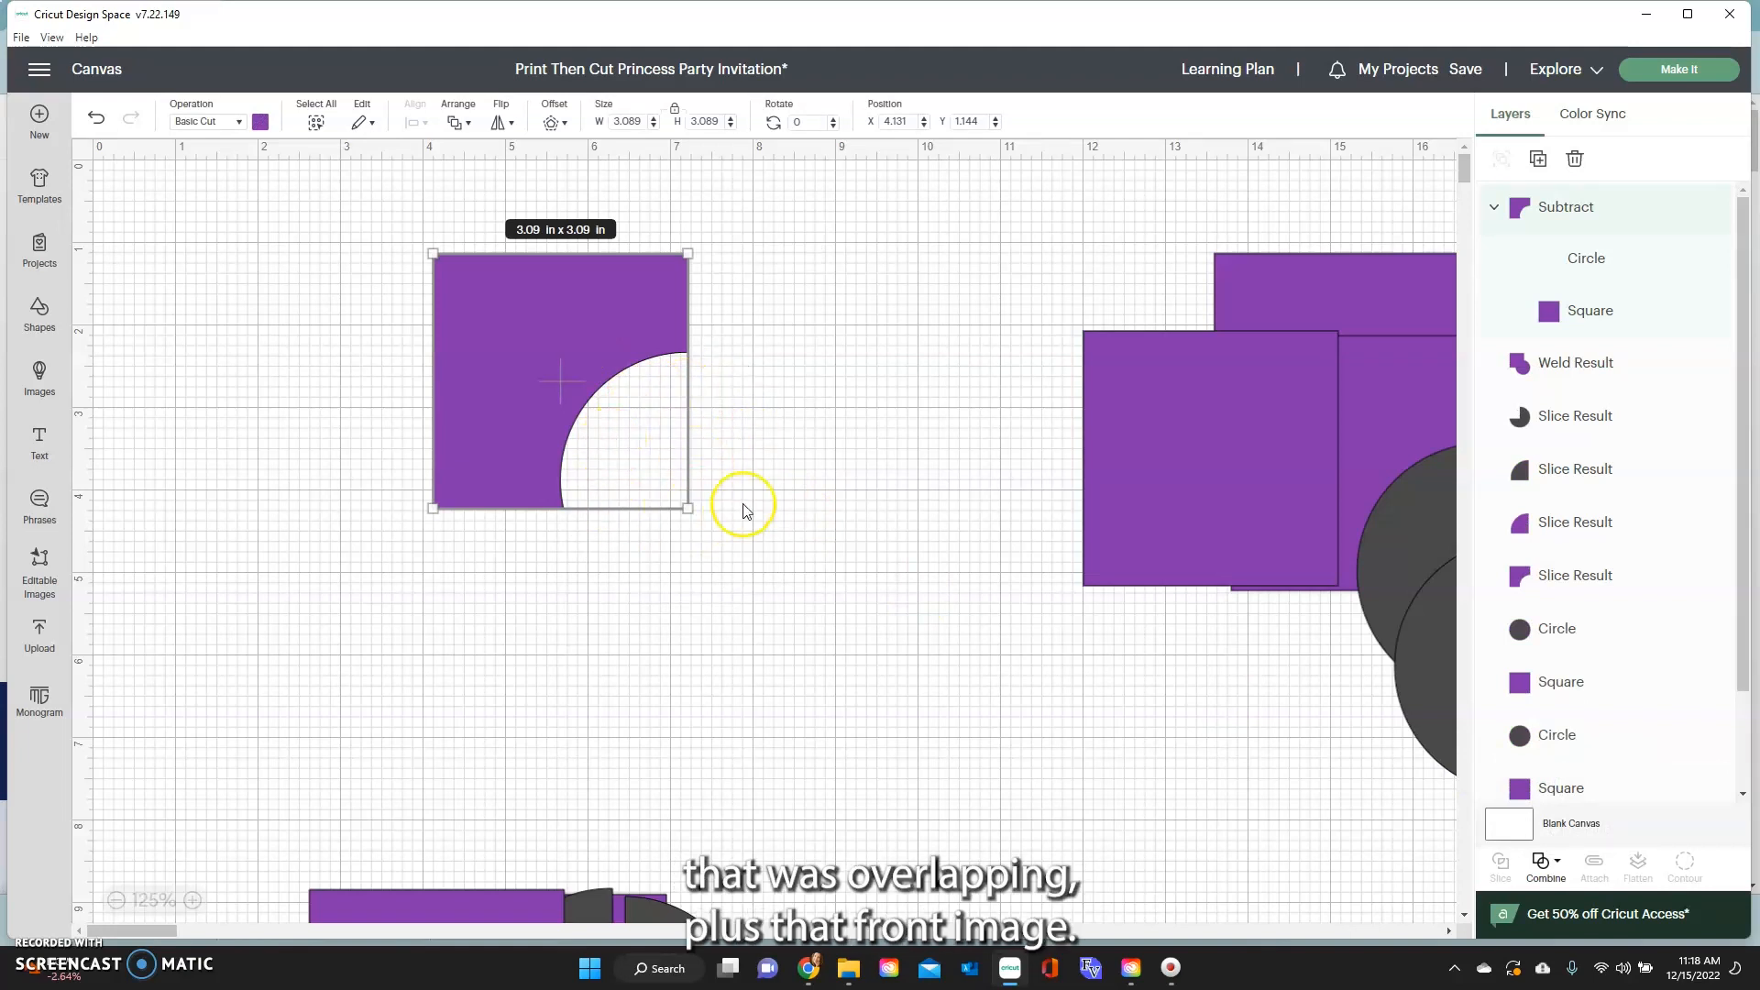
{"action": "left_click", "coordinate": [513, 704]}
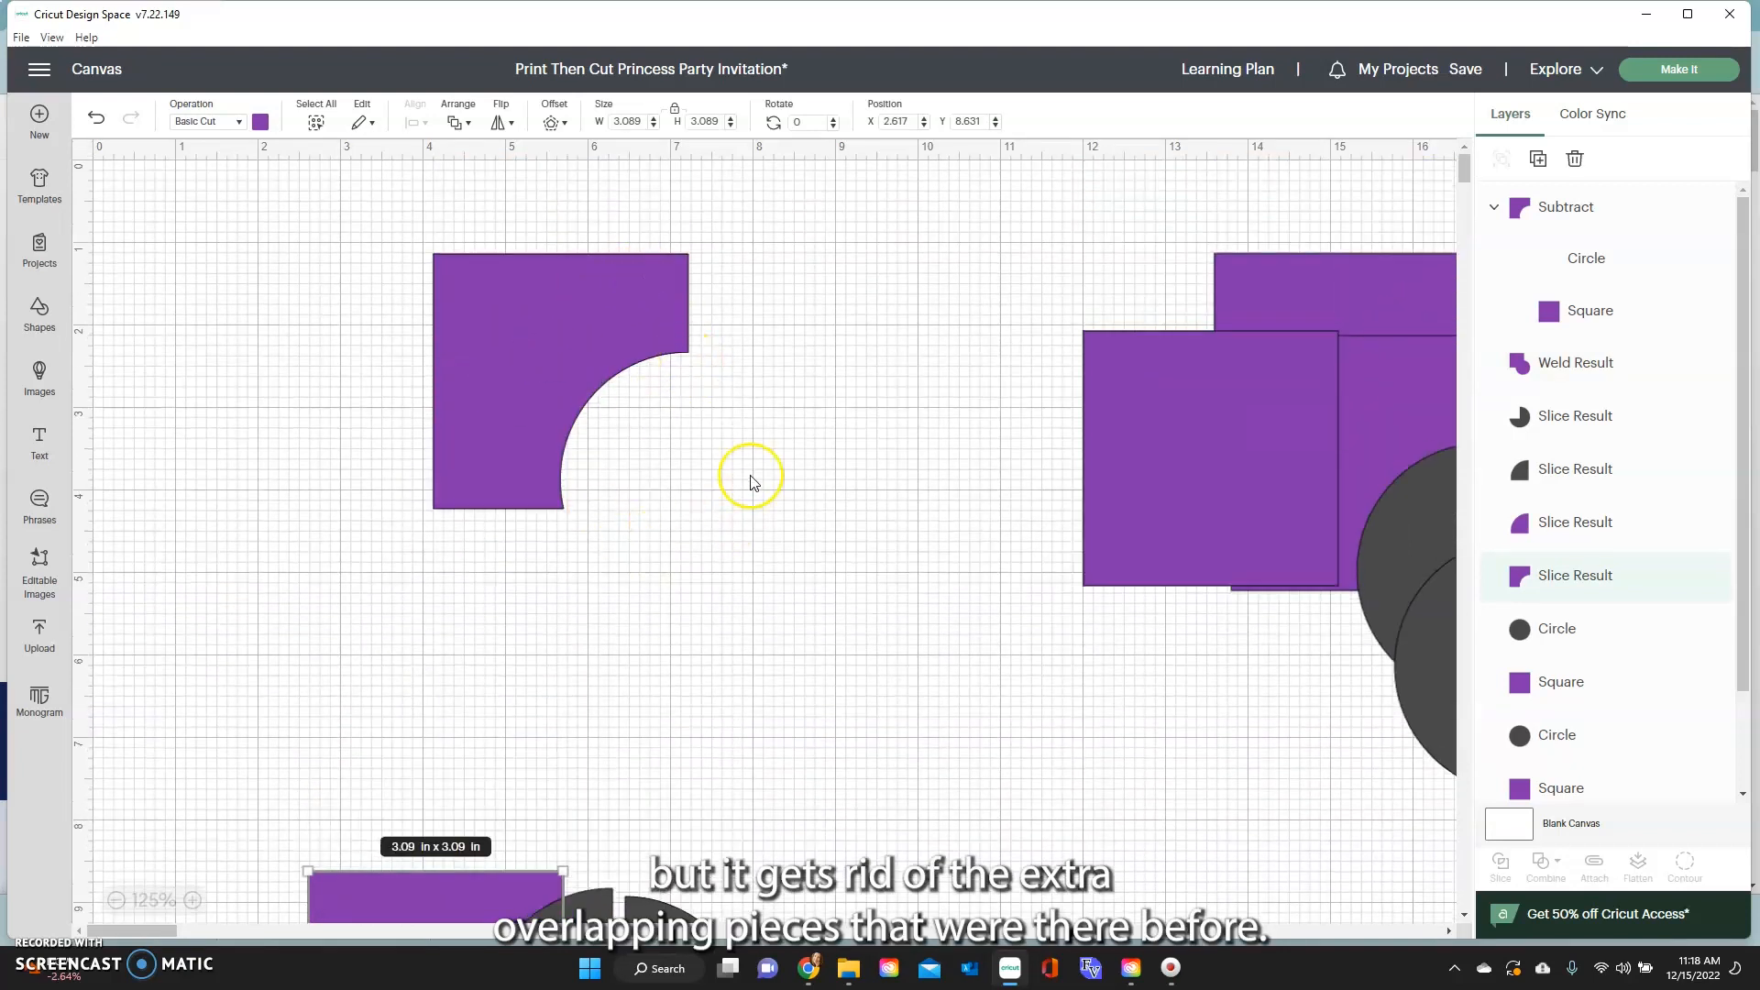
{"action": "mouse_move", "coordinate": [611, 449]}
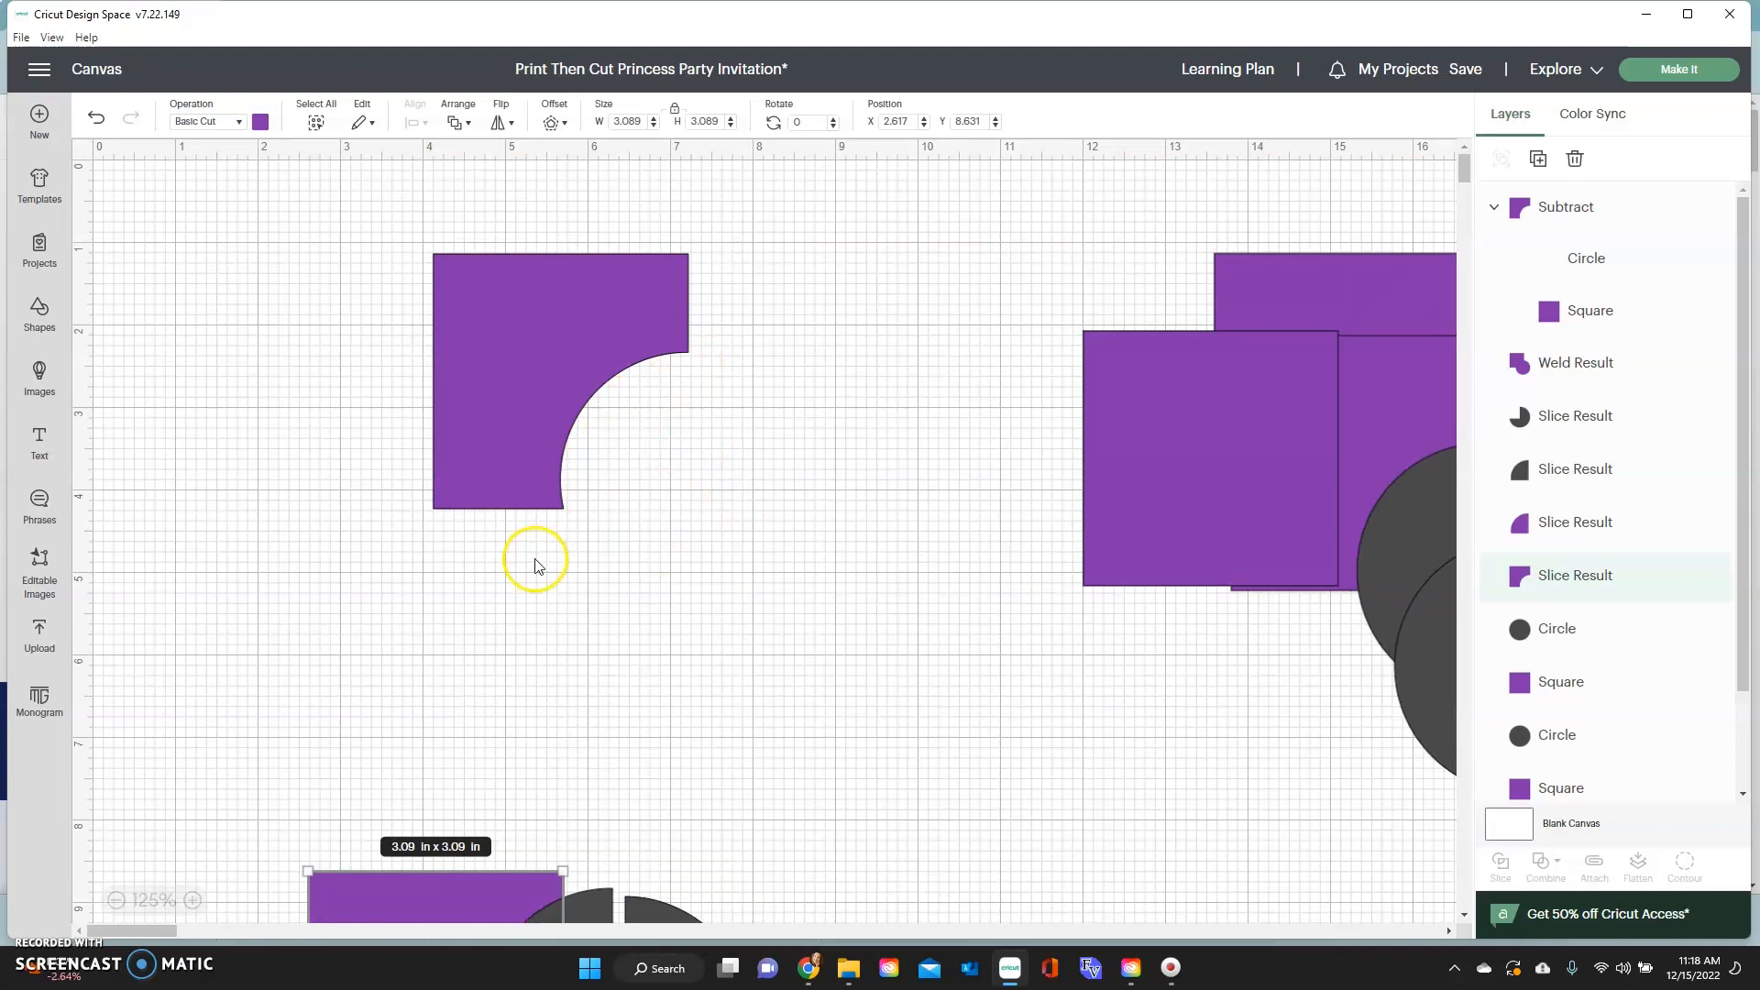
{"action": "mouse_move", "coordinate": [541, 540]}
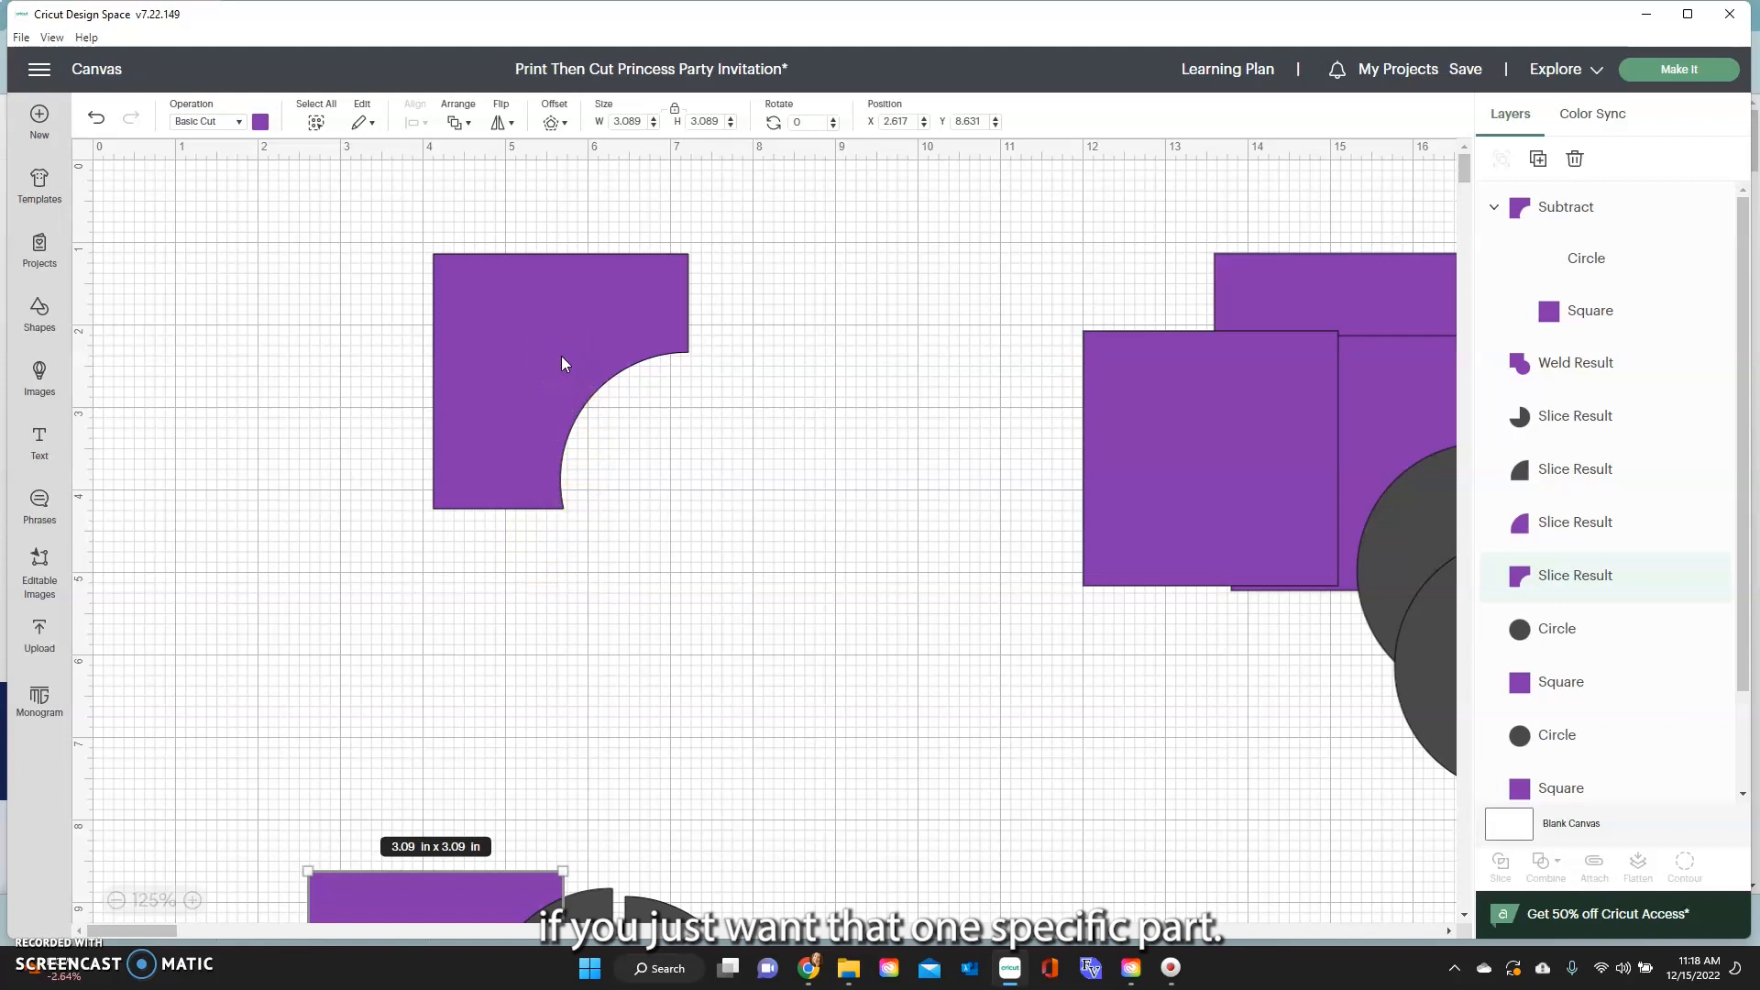
{"action": "left_click_drag", "start_coordinate": [435, 886], "coordinate": [471, 376]}
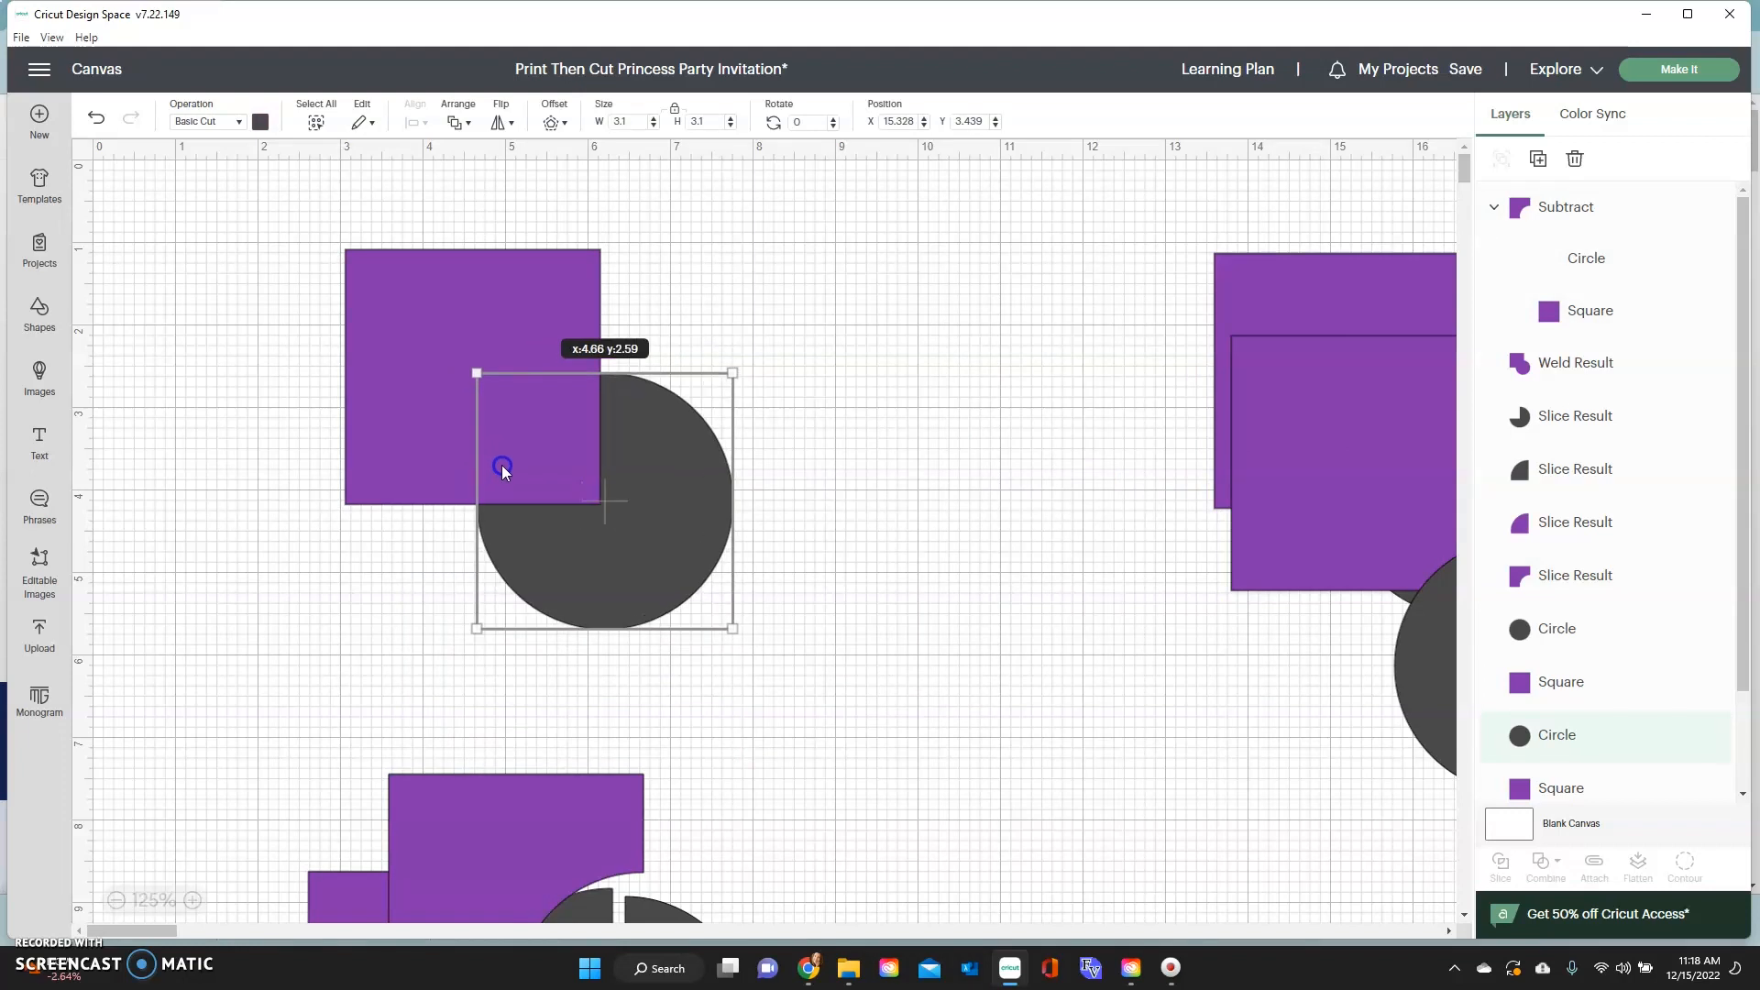
Bring the gray circle to front and select it together with the purple square
{"action": "right_click", "coordinate": [605, 499]}
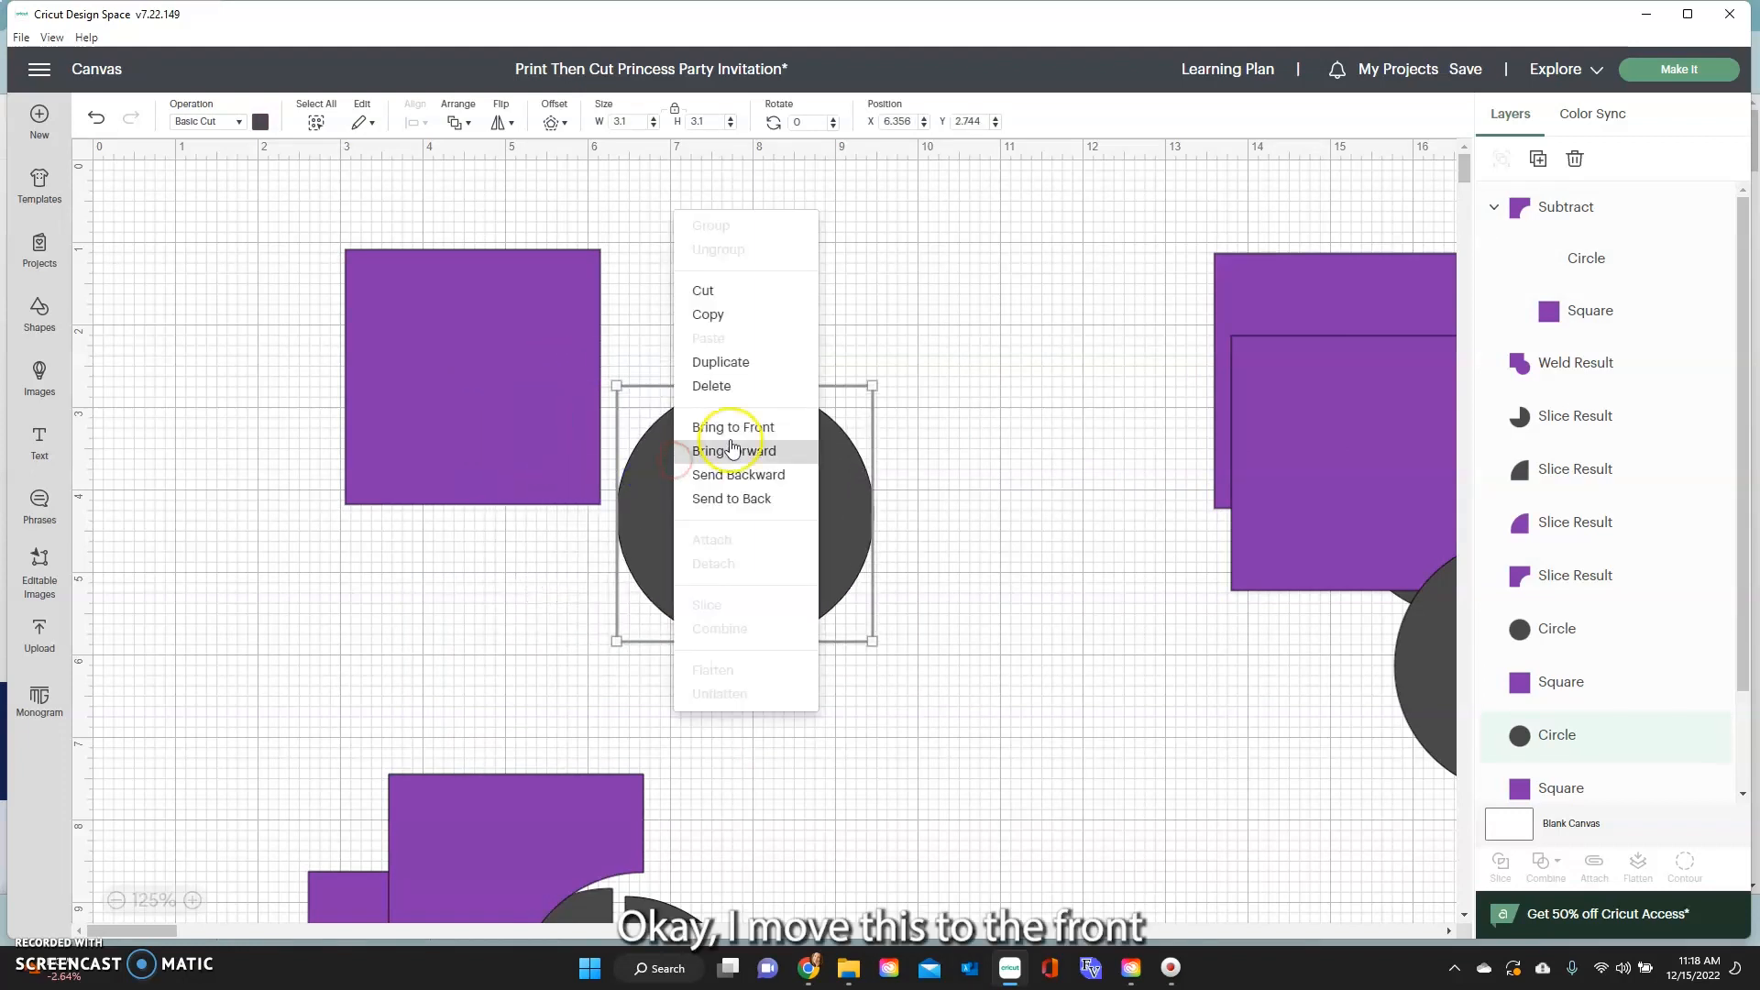
{"action": "left_click", "coordinate": [733, 426]}
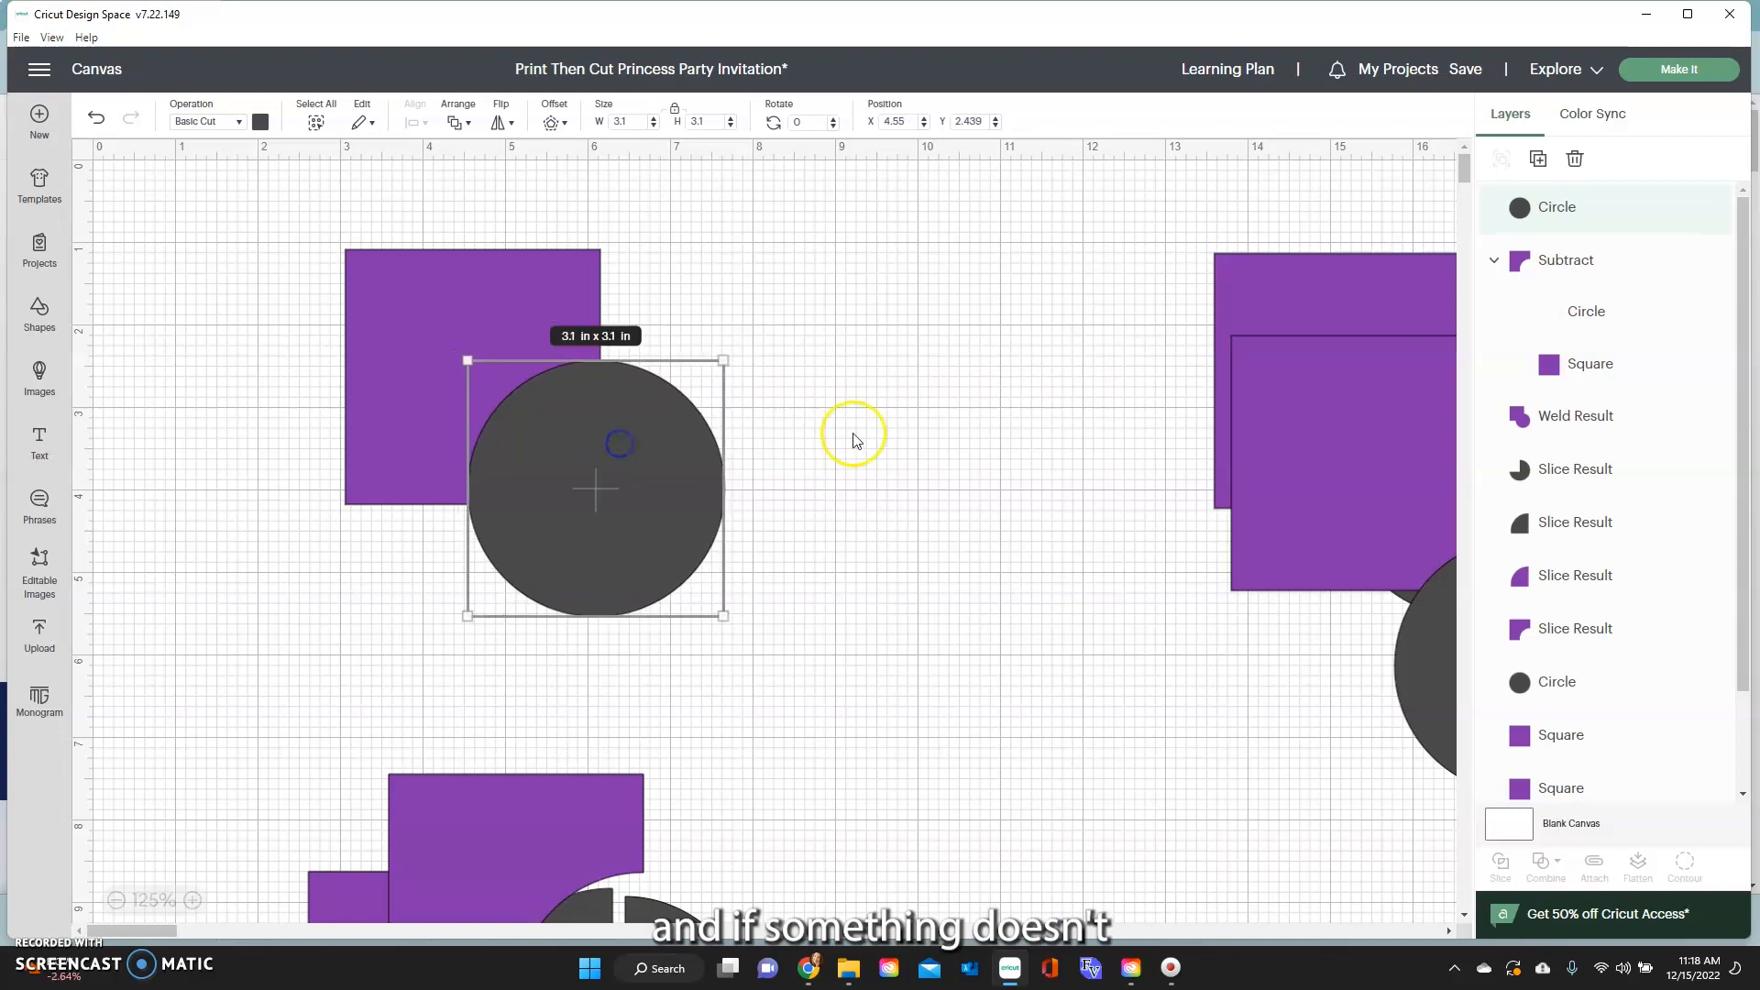
{"action": "left_click", "coordinate": [852, 438]}
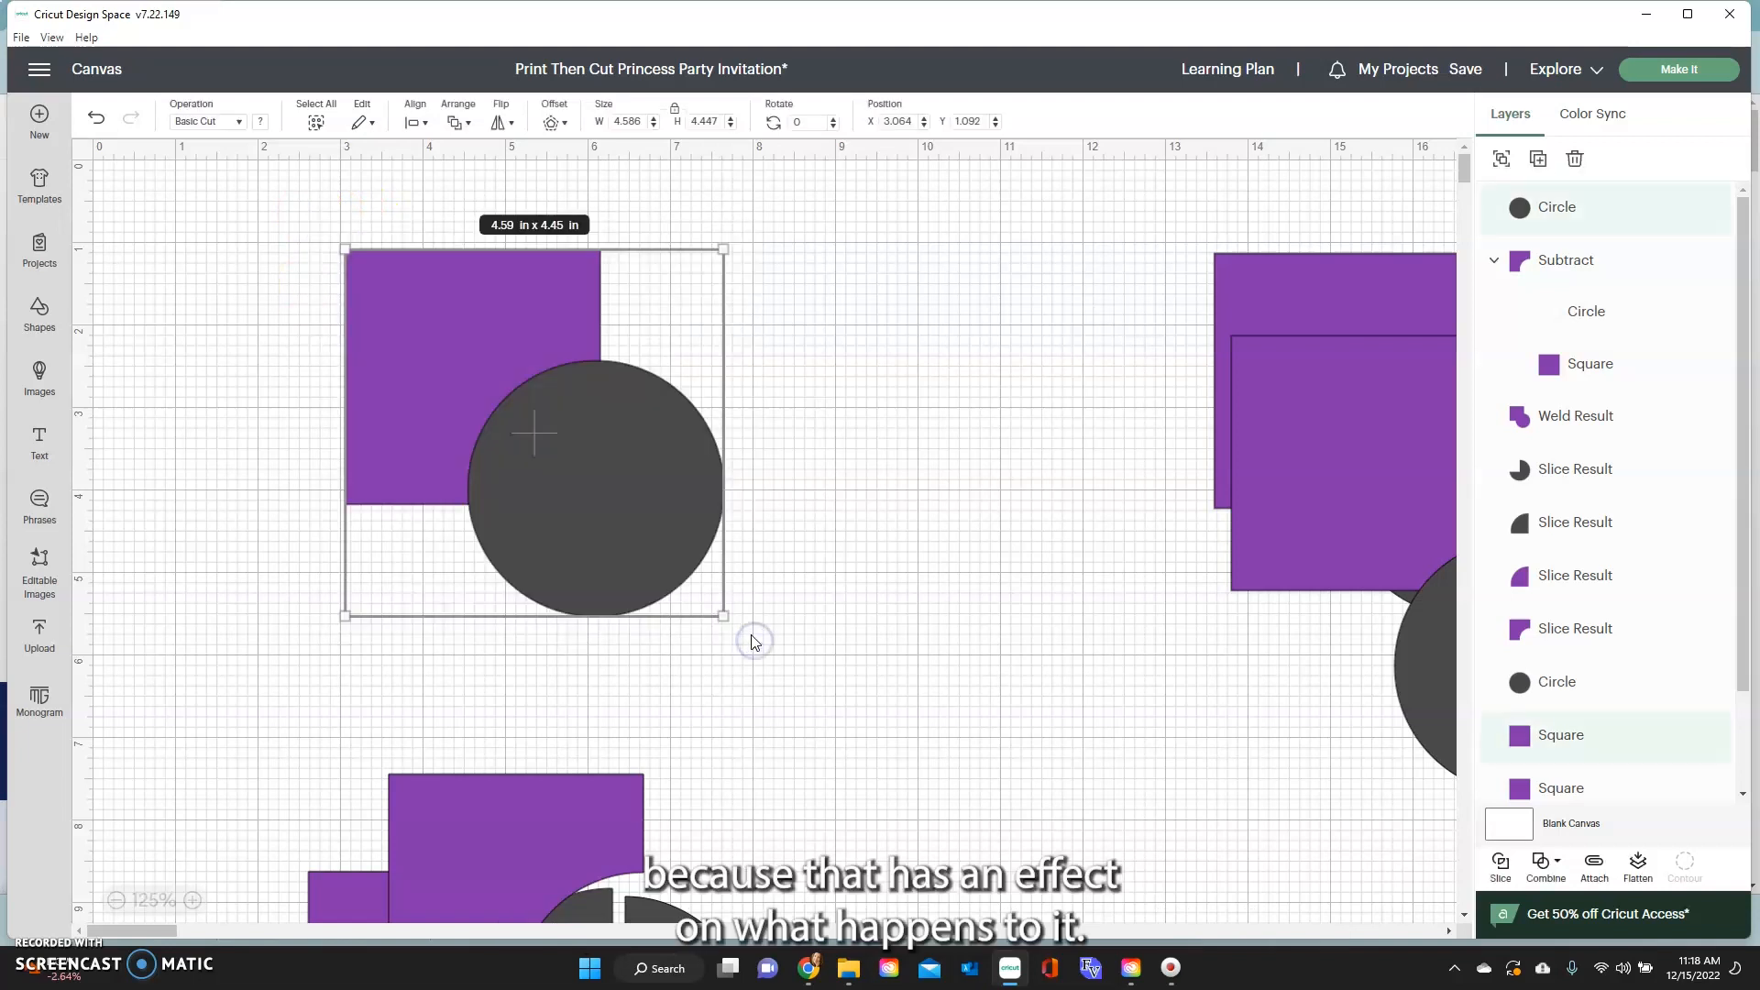
{"action": "left_click", "coordinate": [1545, 865]}
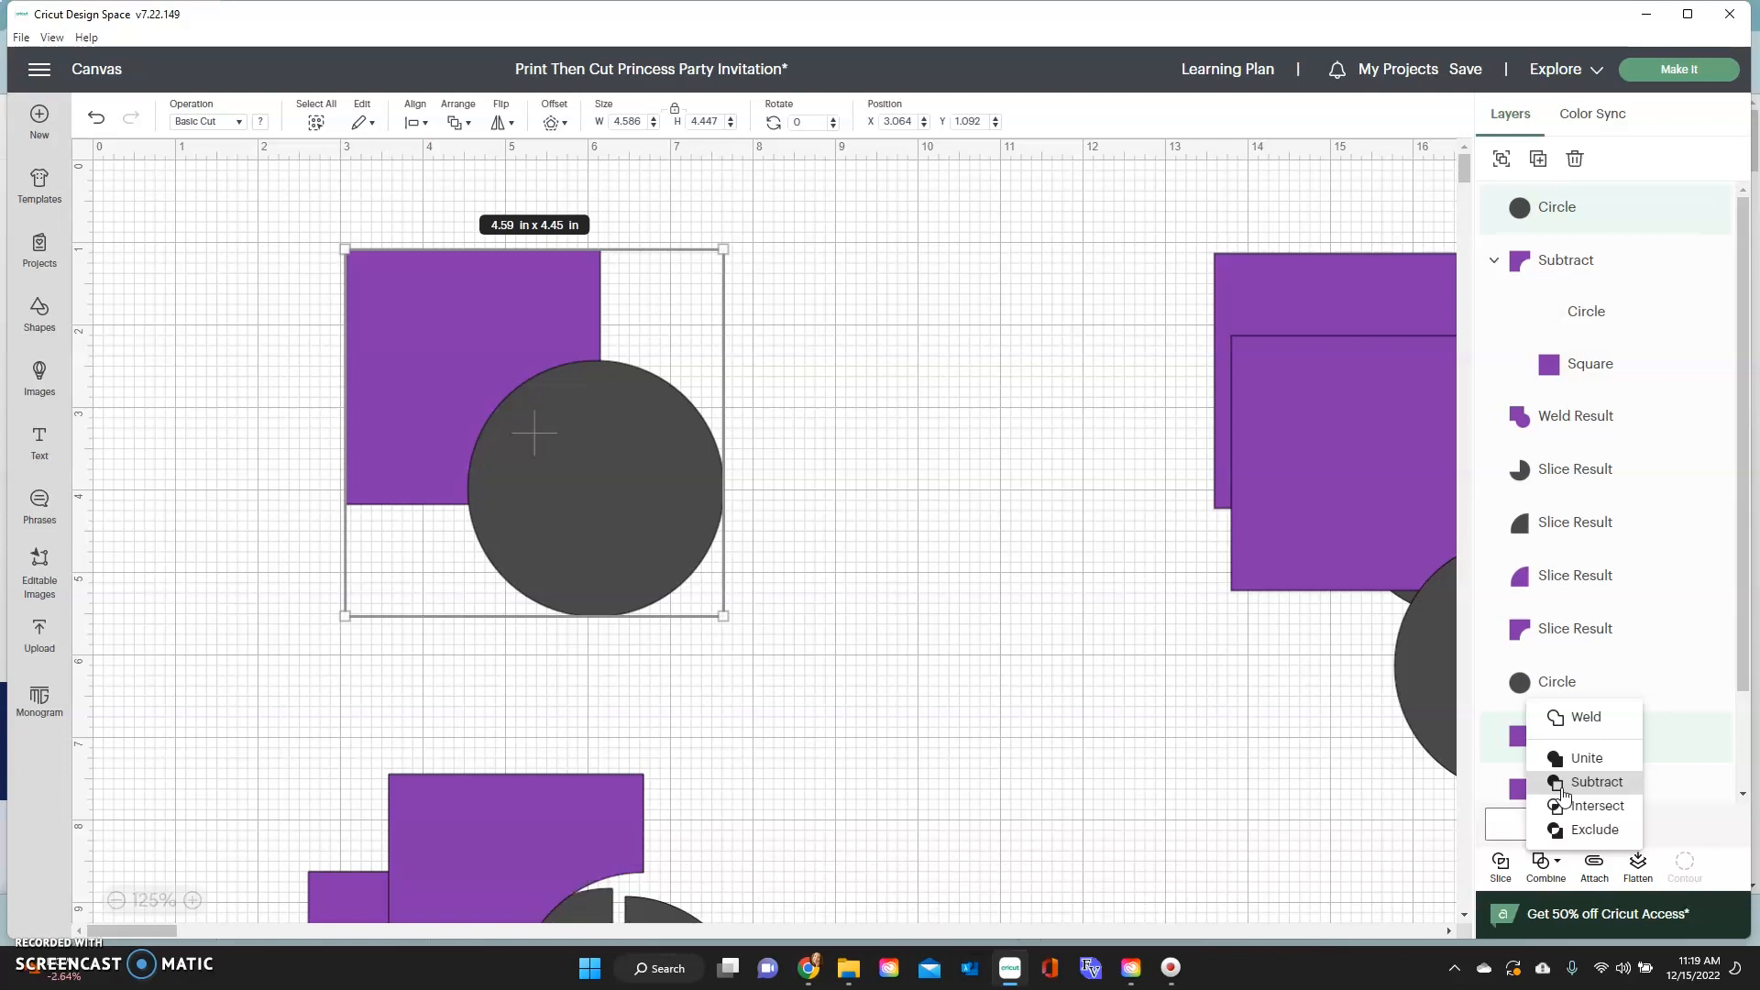
{"action": "mouse_move", "coordinate": [1595, 806]}
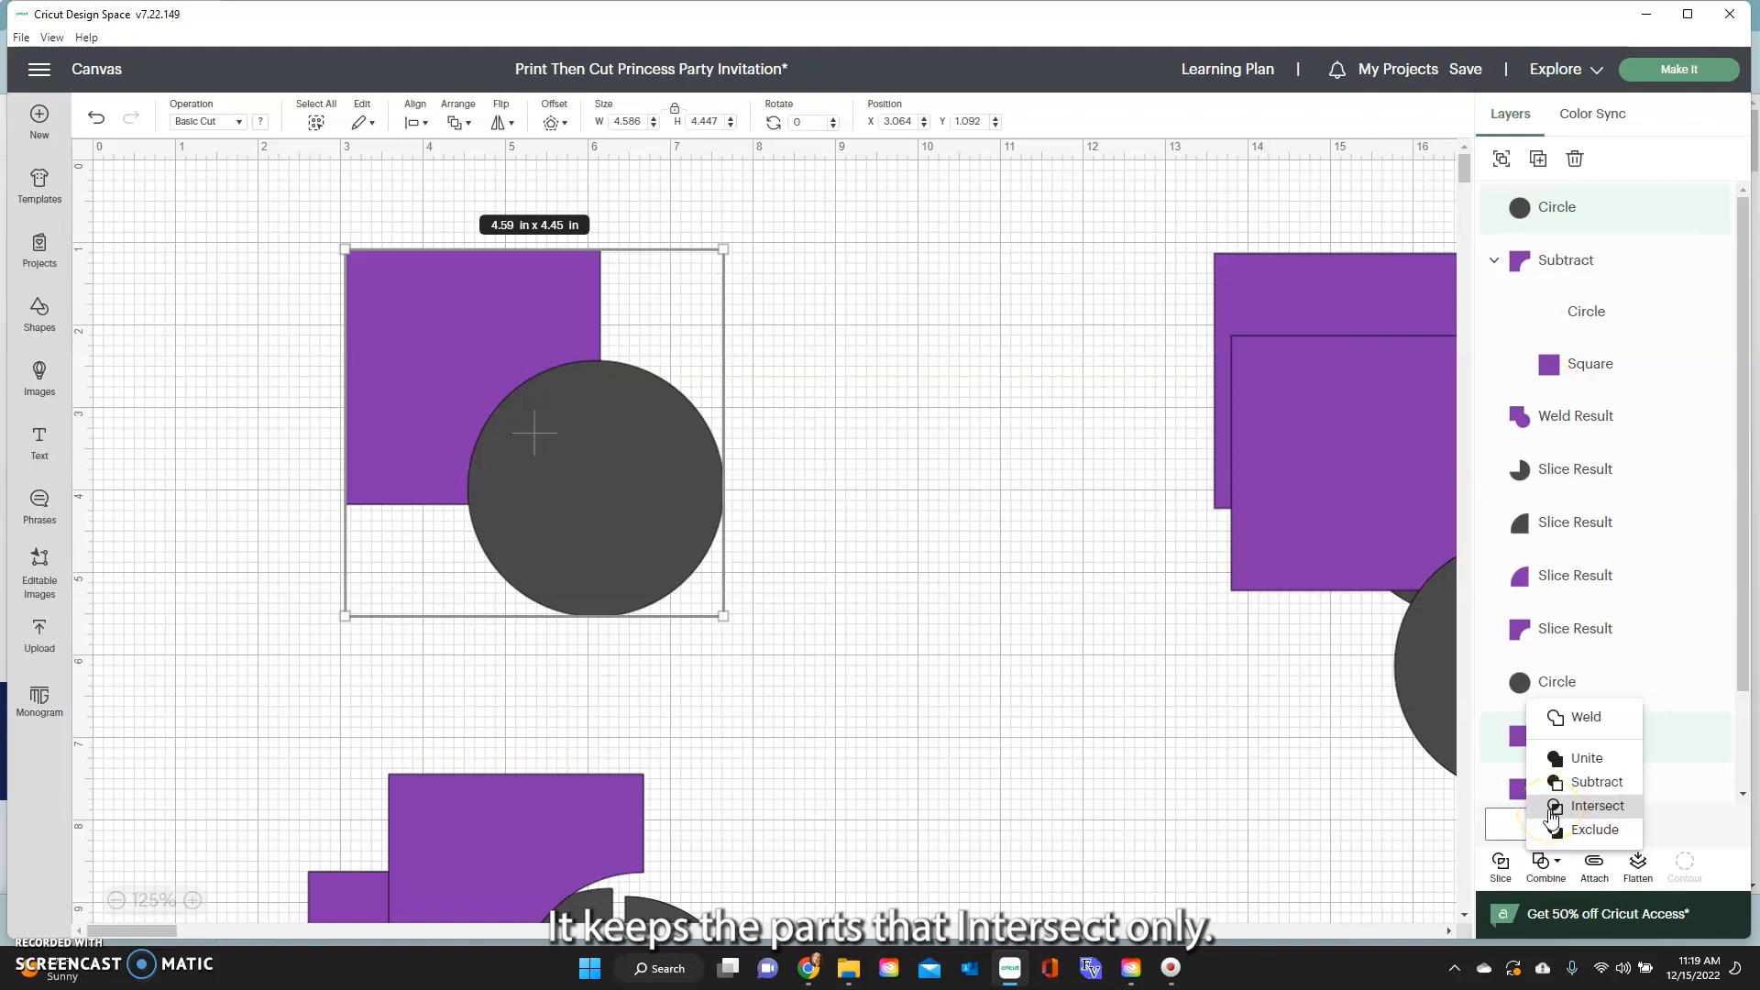
Intersect the square and circle into a wedge, undo it, and recolour the circle gray
{"action": "left_click", "coordinate": [1596, 805]}
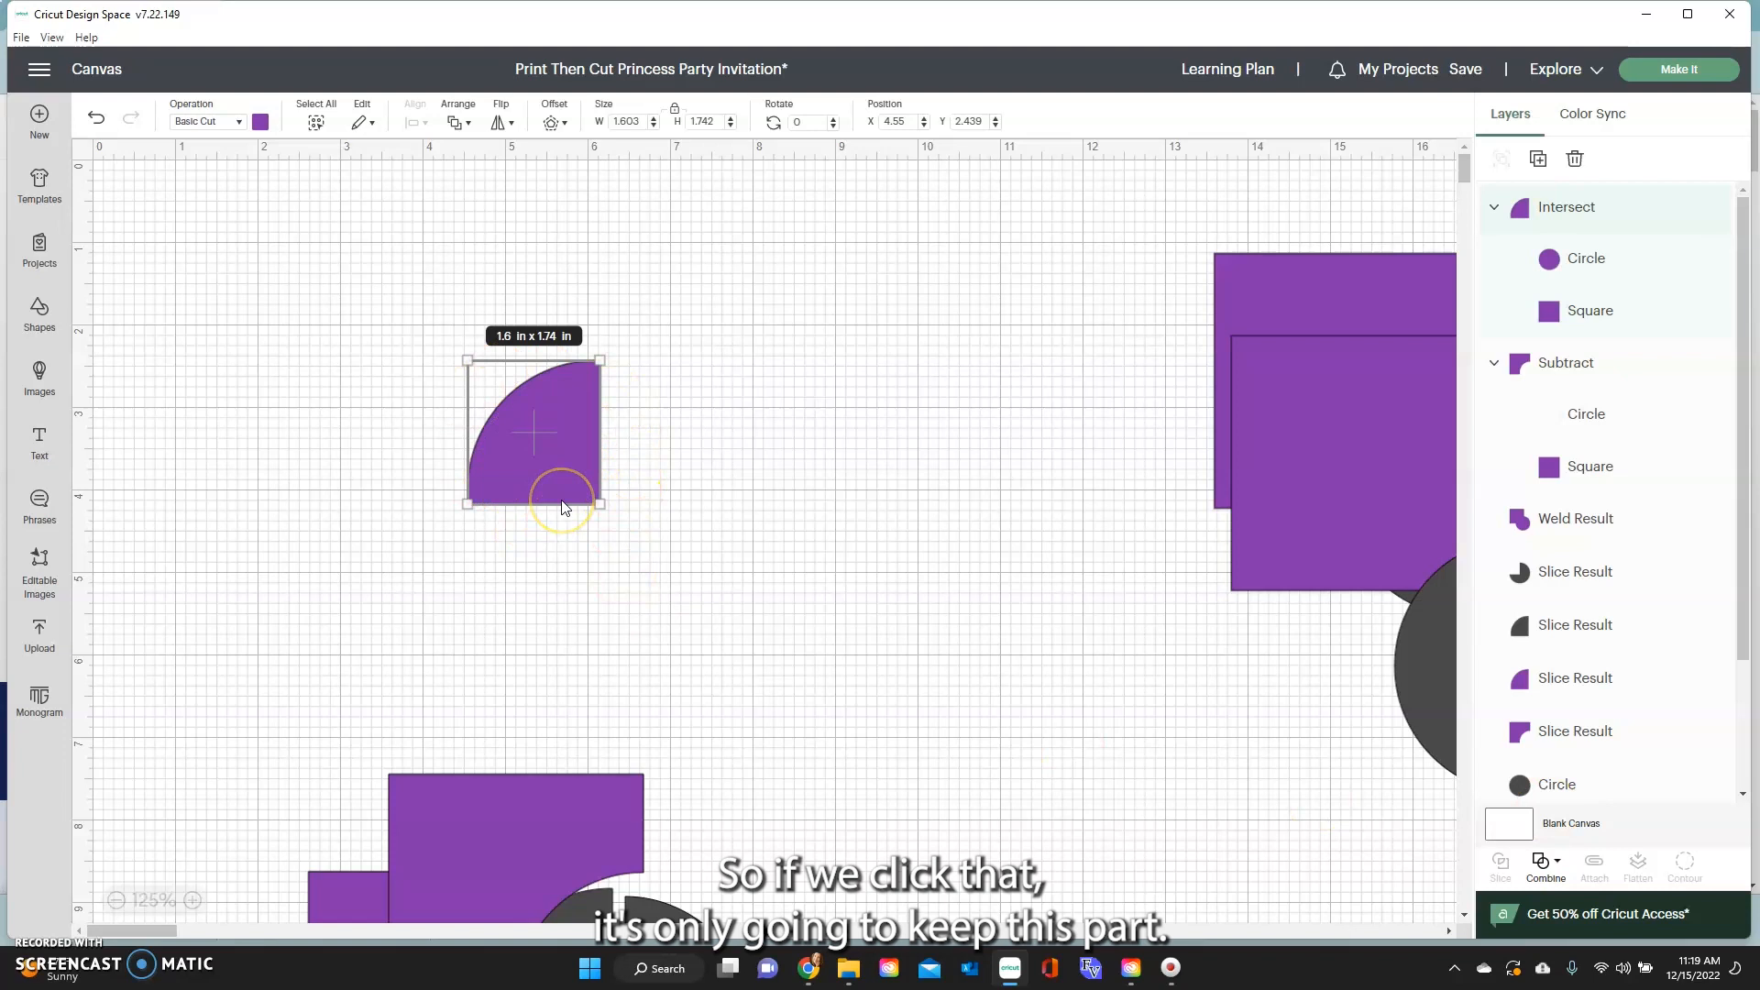
{"action": "left_click_drag", "start_coordinate": [562, 505], "coordinate": [551, 483]}
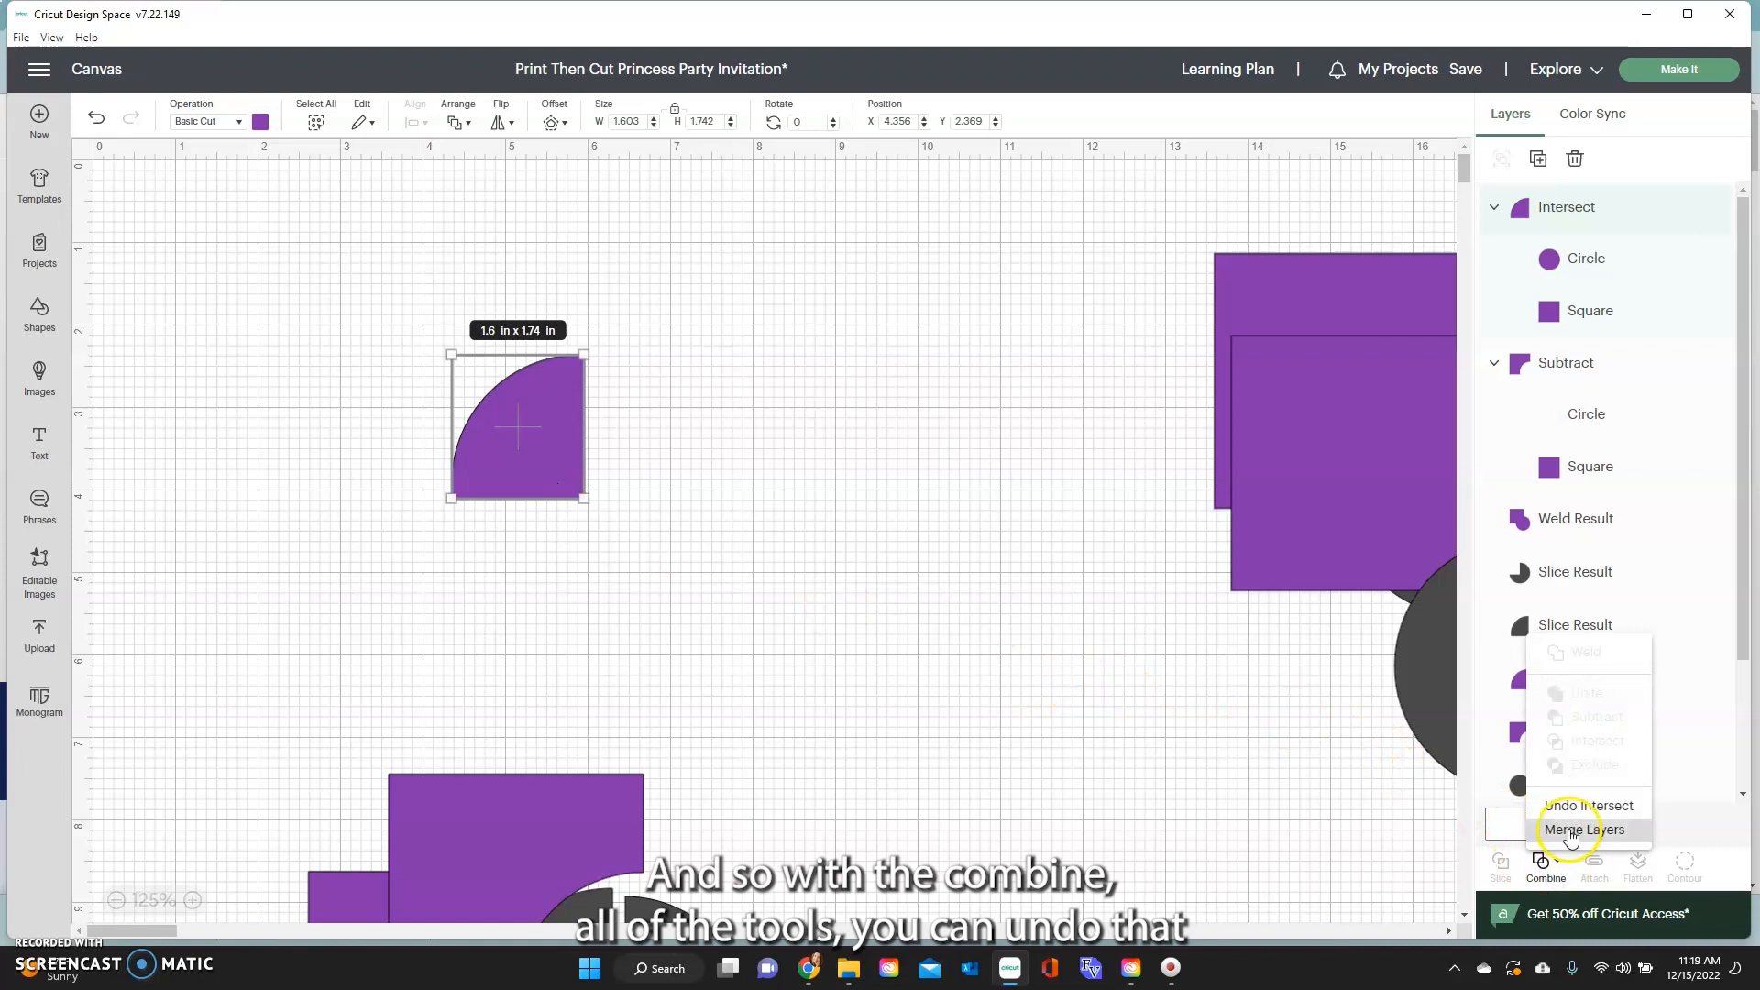
{"action": "left_click", "coordinate": [1586, 805]}
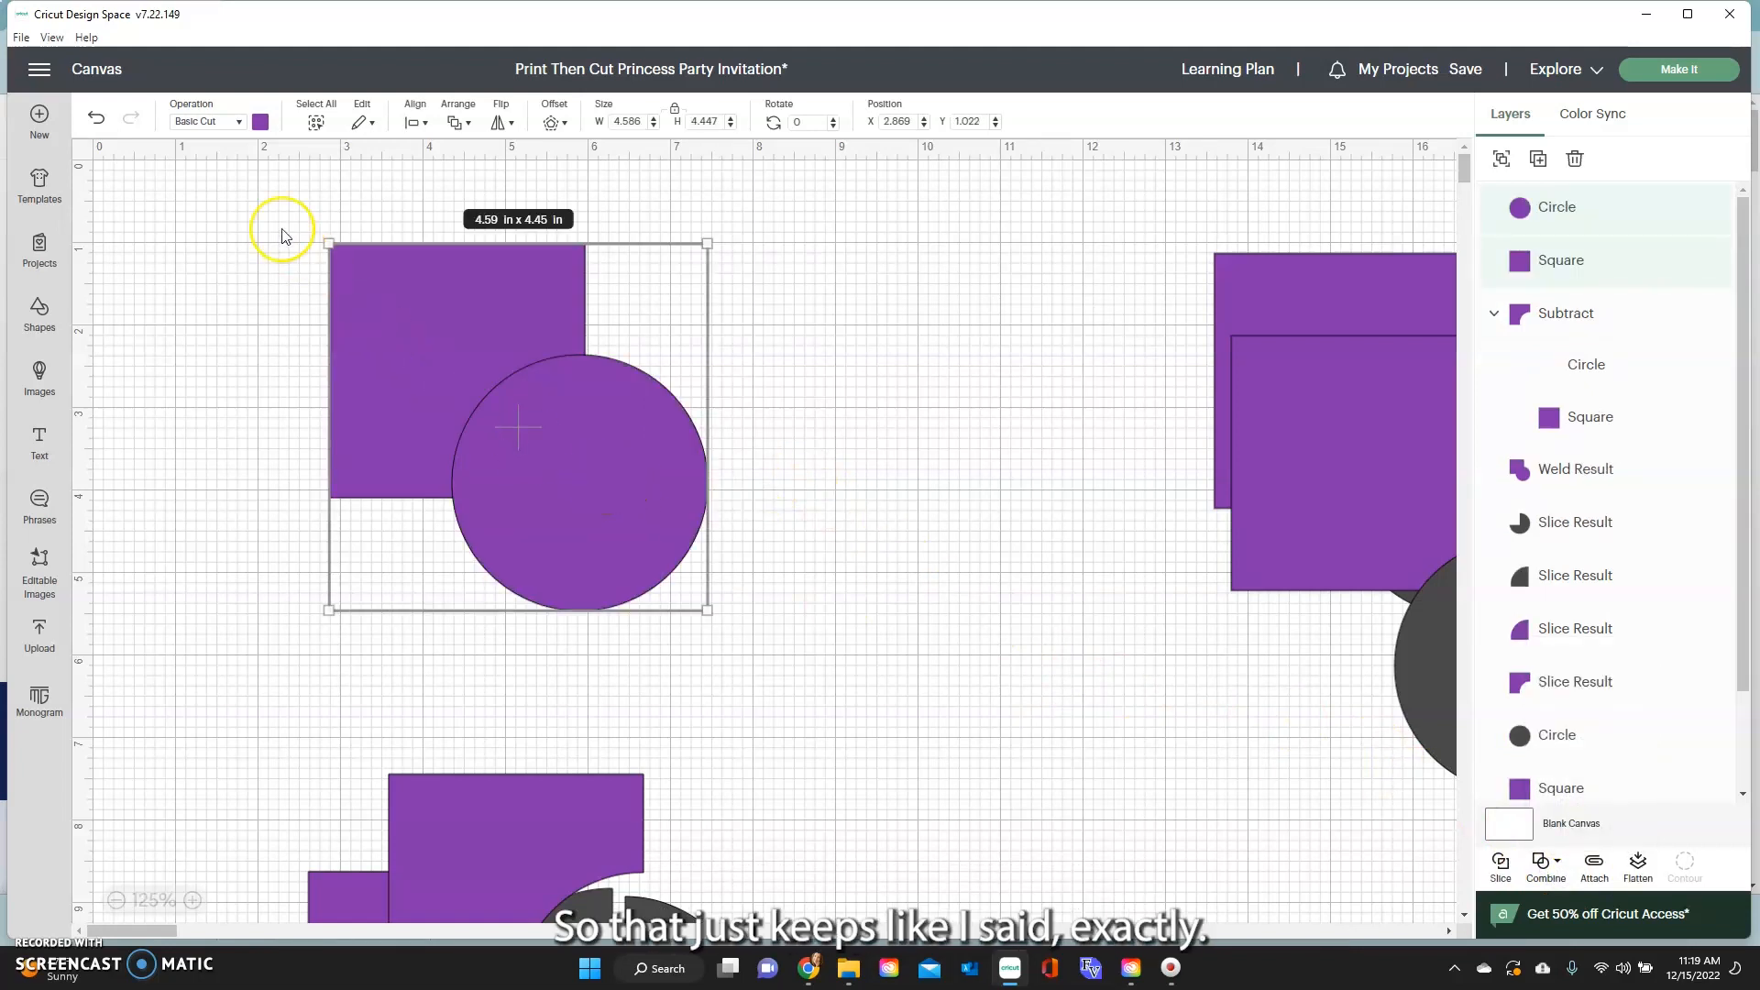
{"action": "left_click", "coordinate": [259, 121]}
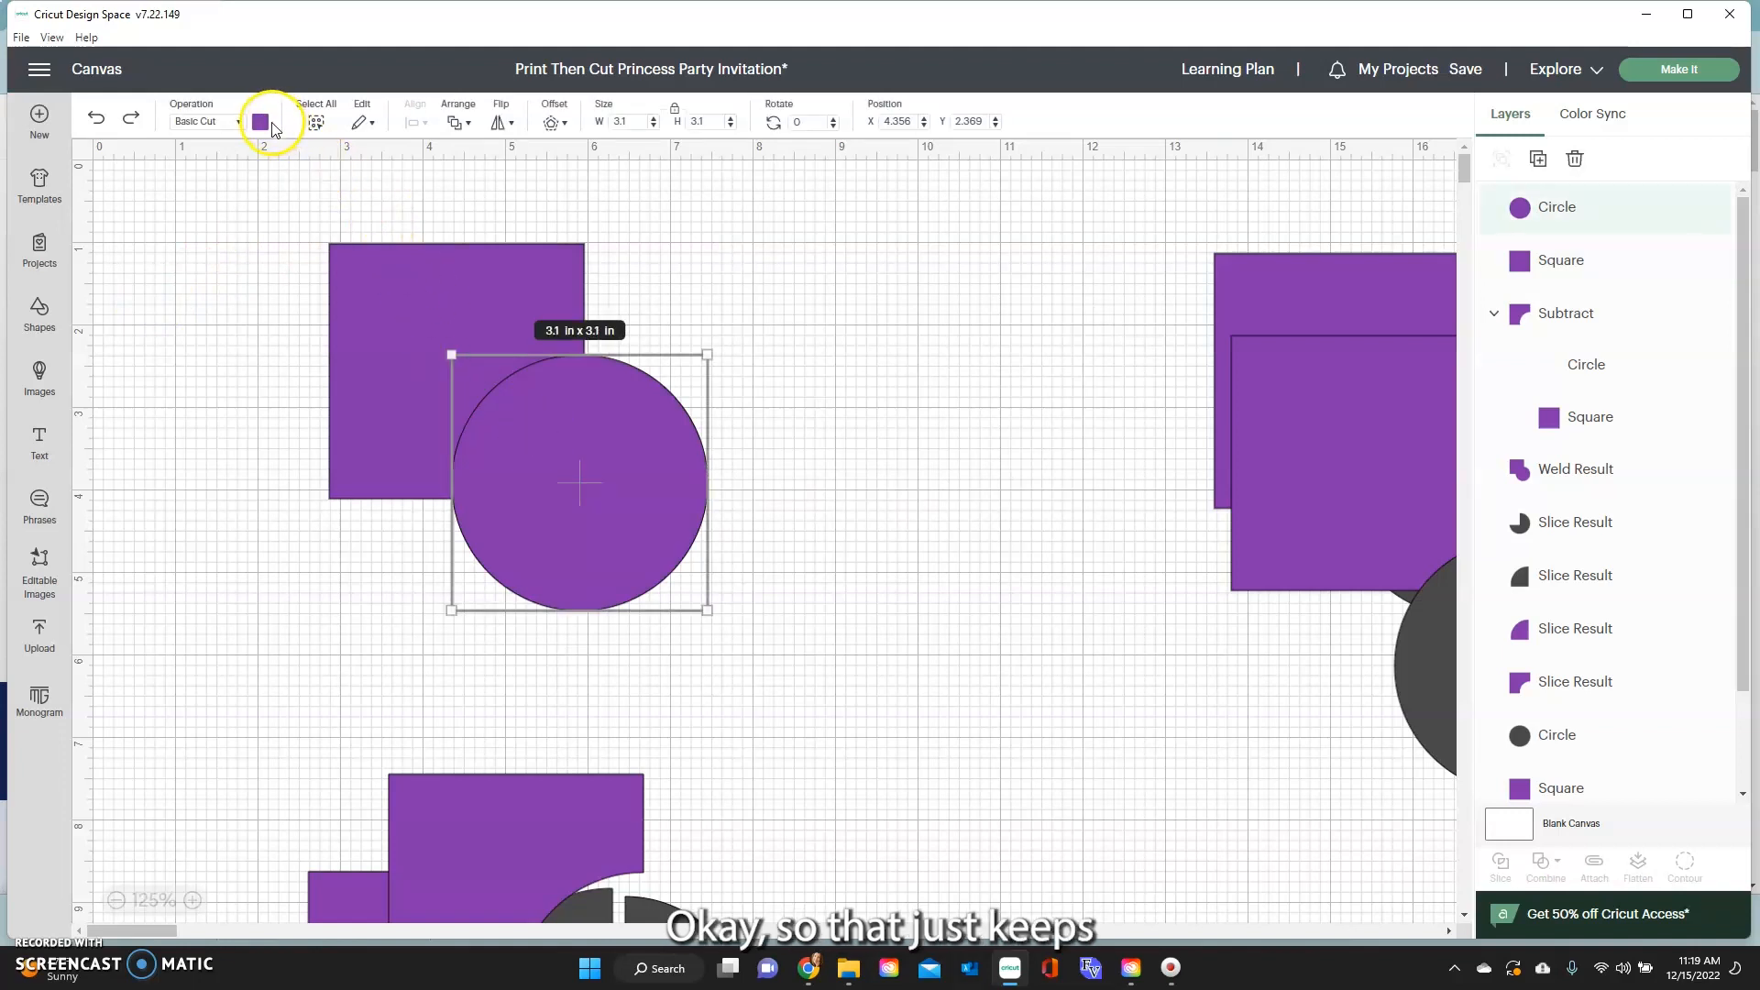
{"action": "left_click", "coordinate": [261, 121]}
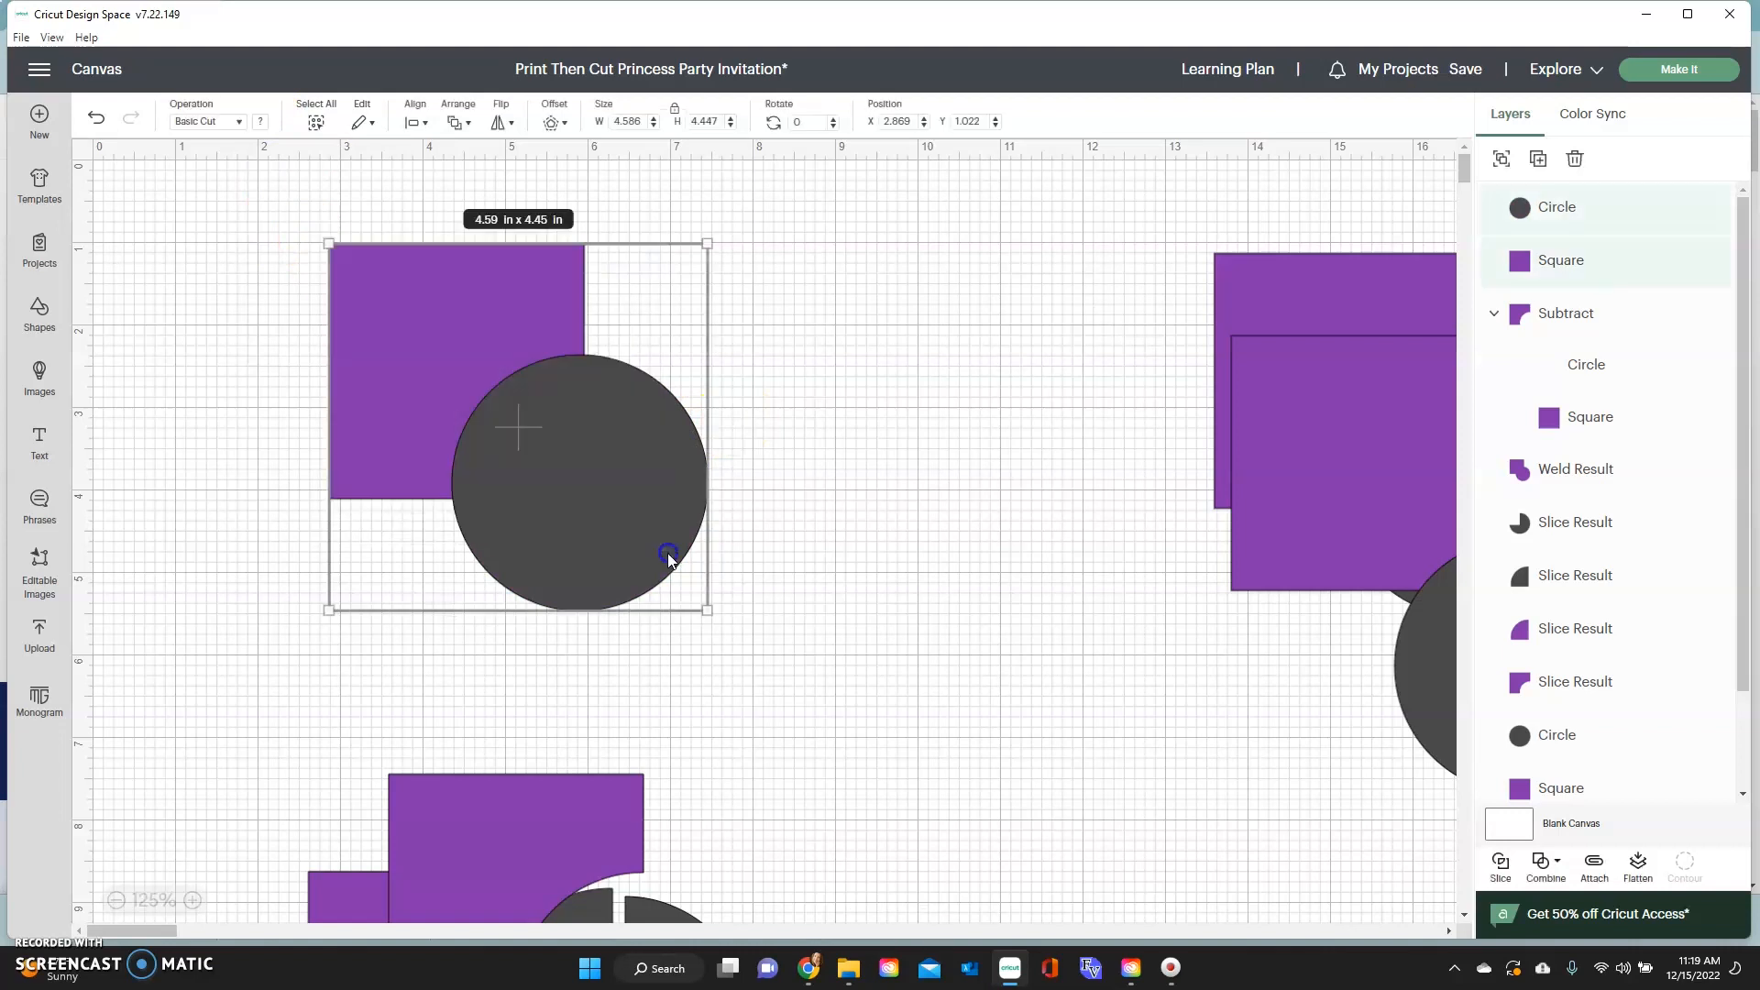
{"action": "left_click", "coordinate": [1545, 864]}
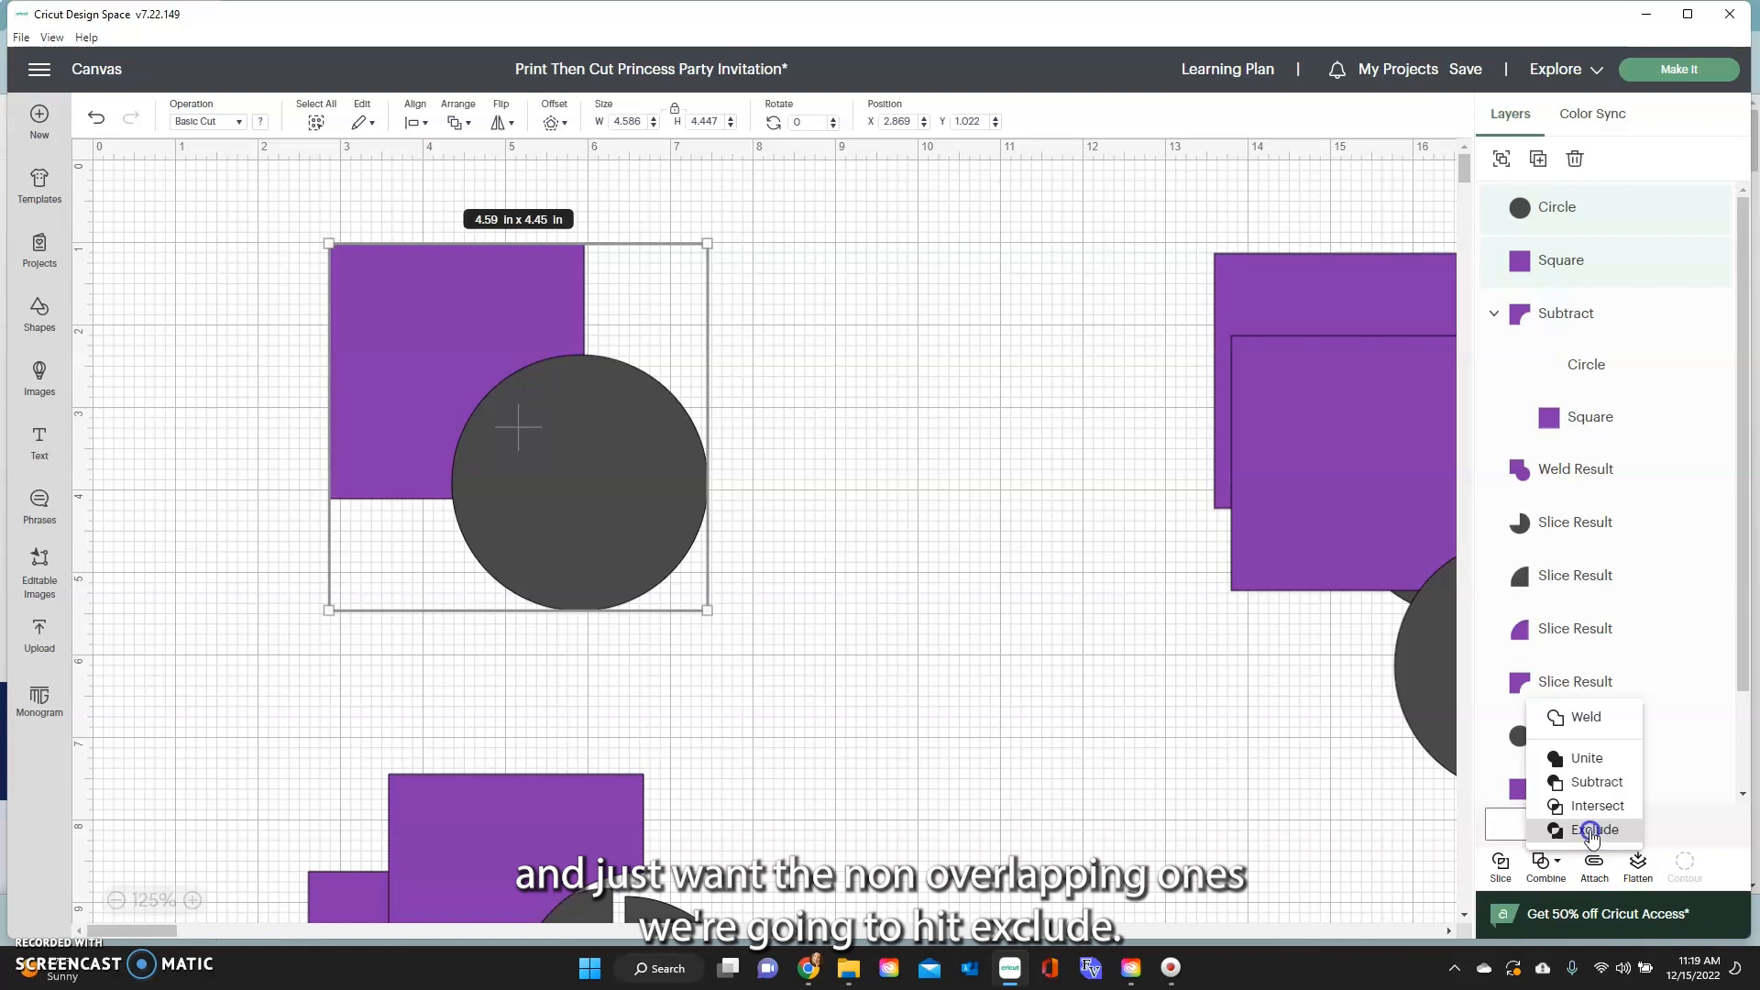
Apply Combine > Exclude to the selected square and circle
{"action": "left_click", "coordinate": [1595, 830]}
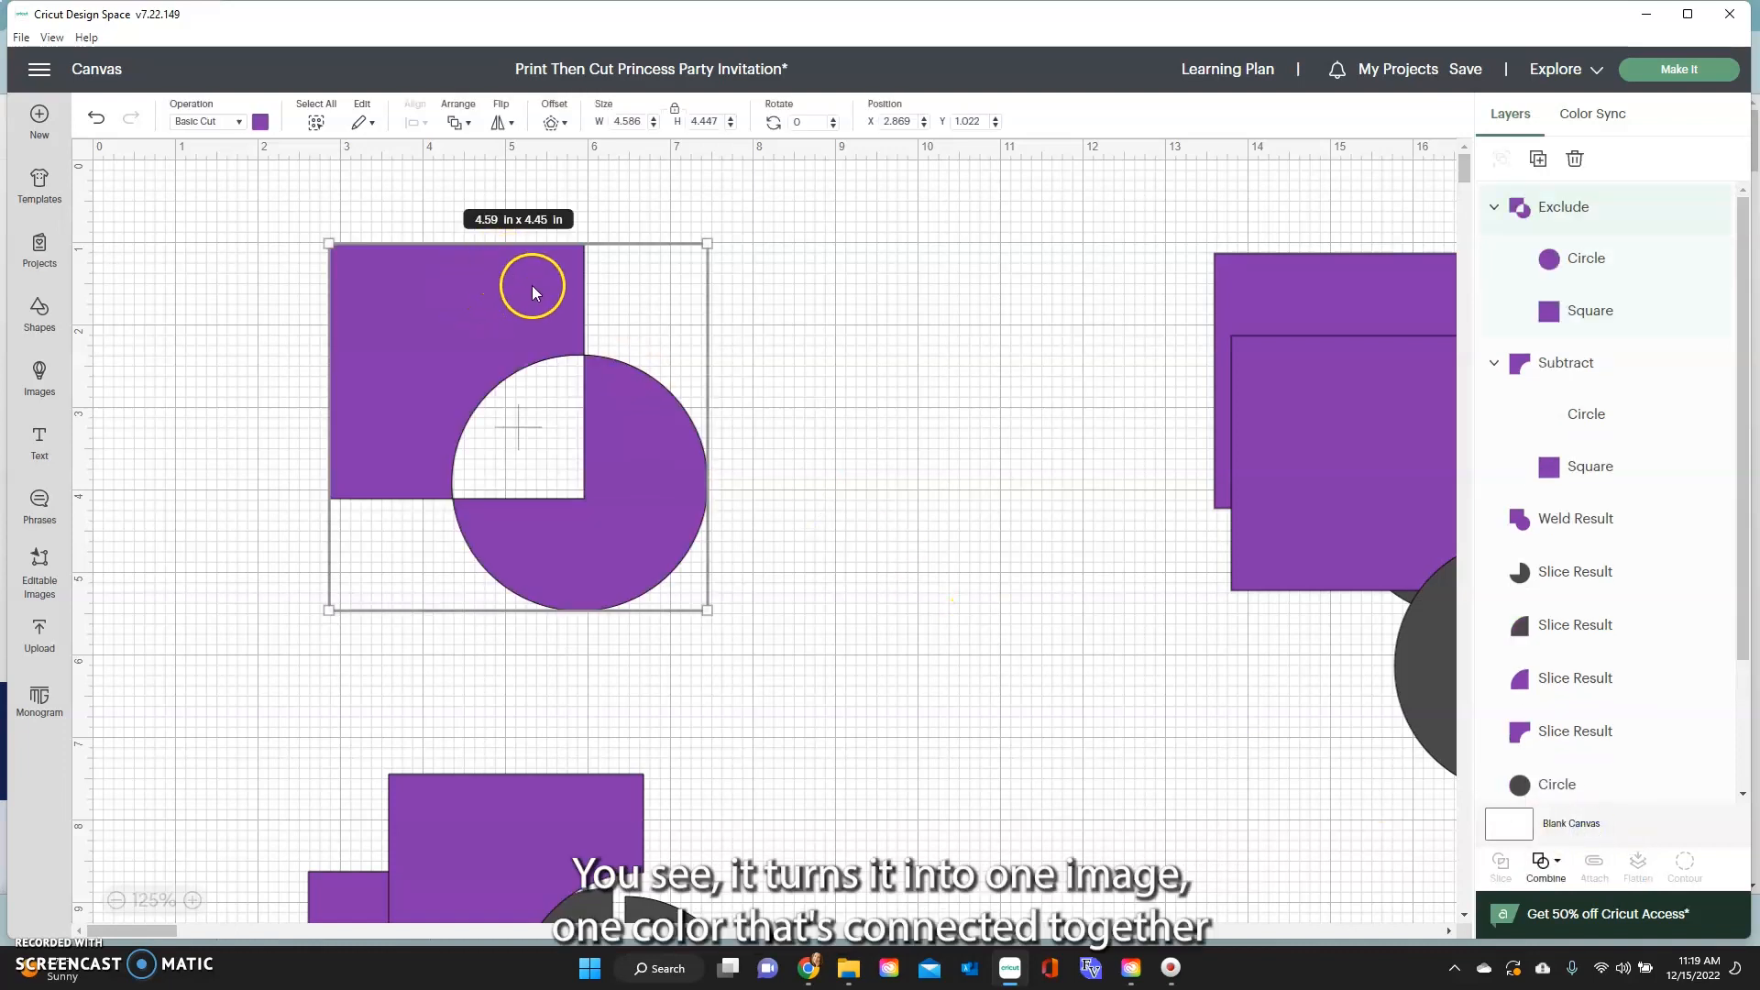
{"action": "mouse_move", "coordinate": [561, 459]}
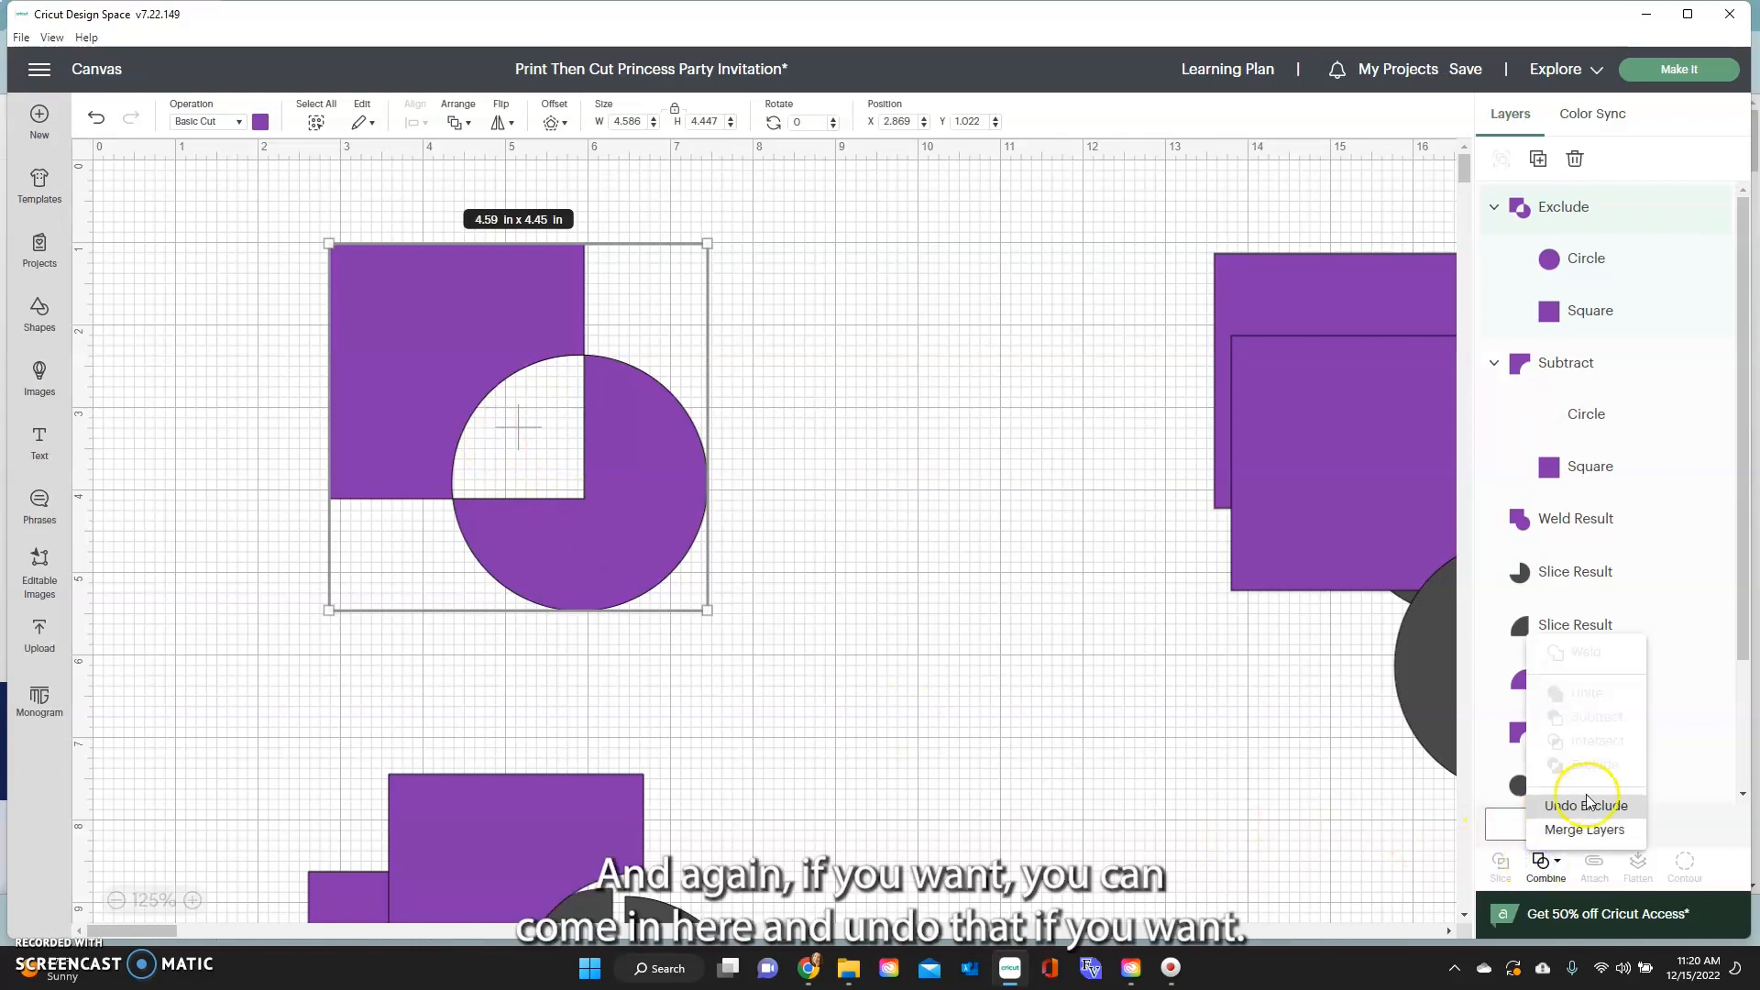
{"action": "mouse_move", "coordinate": [1020, 707]}
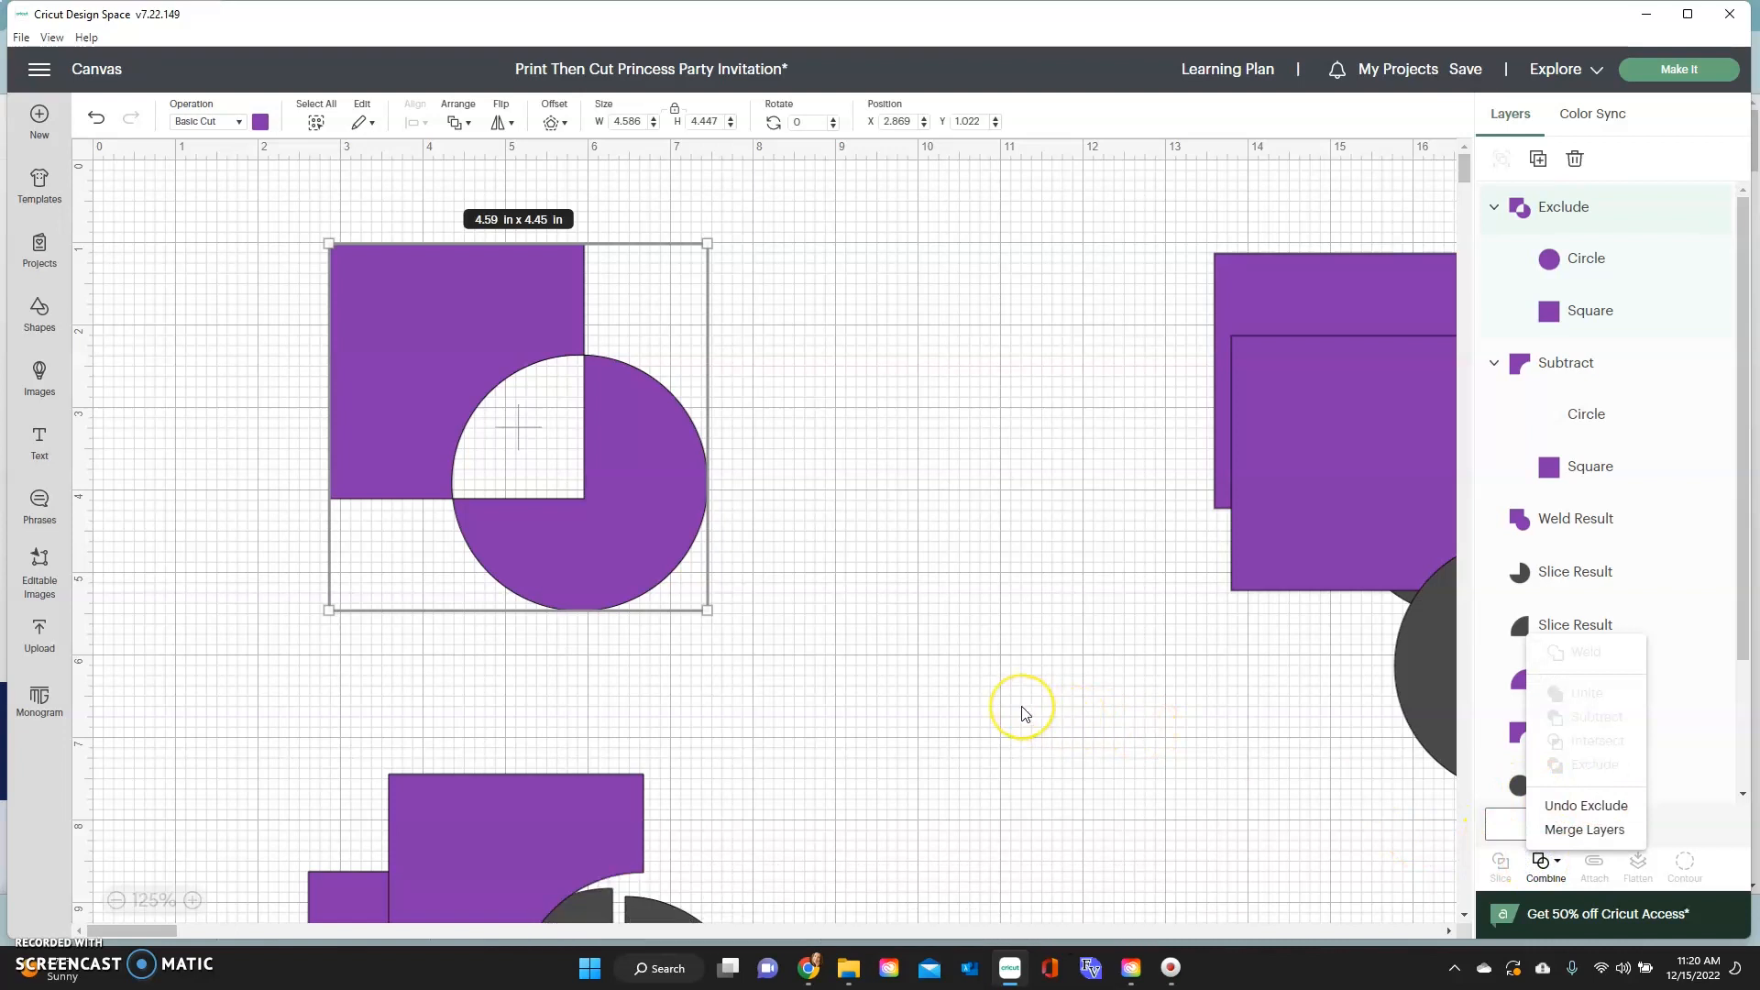
{"action": "mouse_move", "coordinate": [681, 506]}
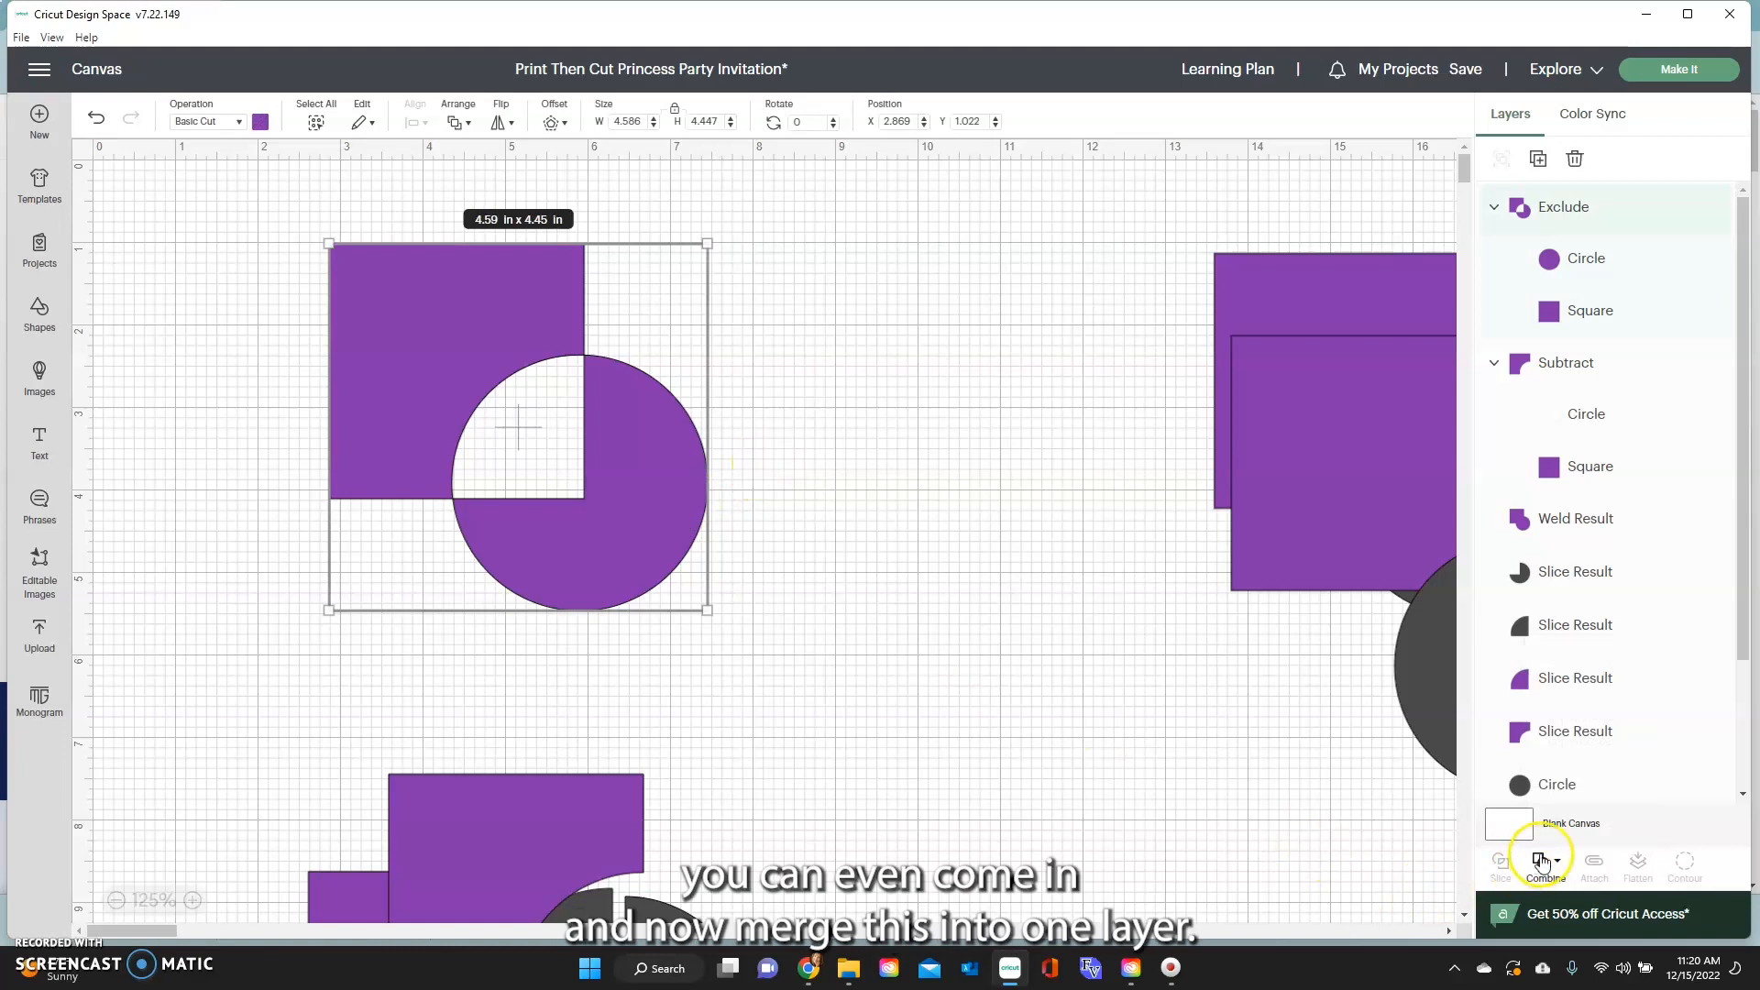
Merge the excluded shape into one layer, then bring up the notched subtract shape's merge options
{"action": "left_click", "coordinate": [1546, 860]}
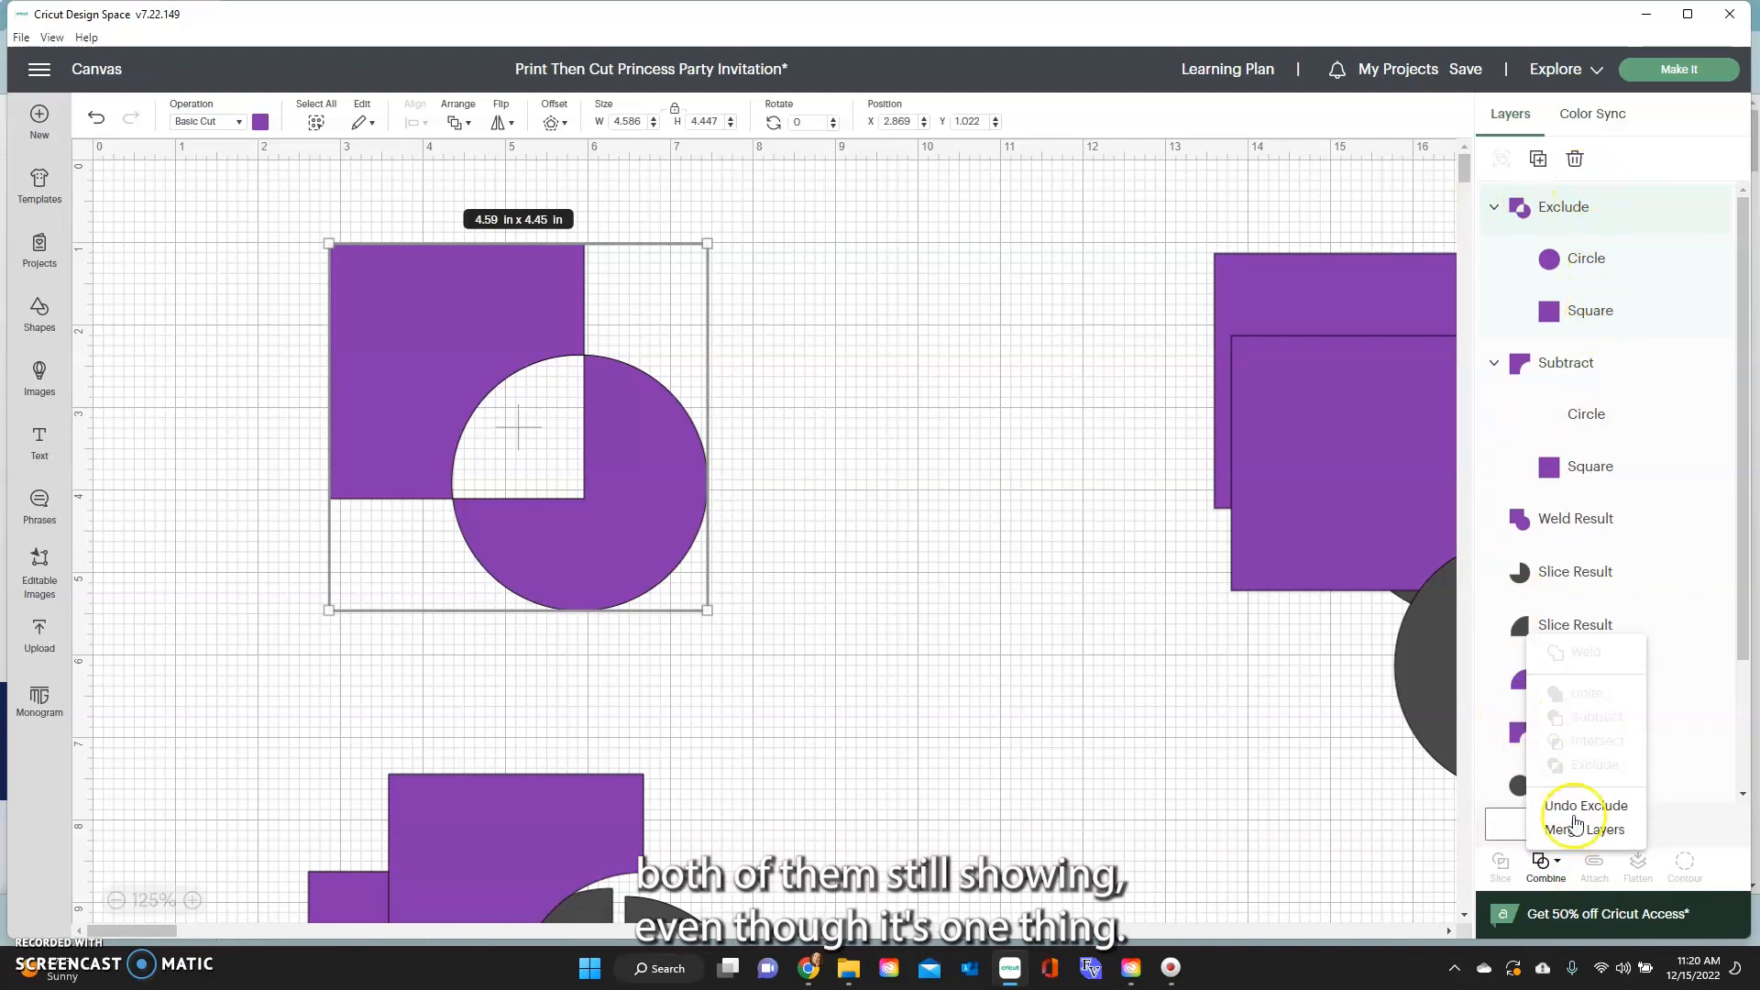
{"action": "left_click", "coordinate": [1581, 830]}
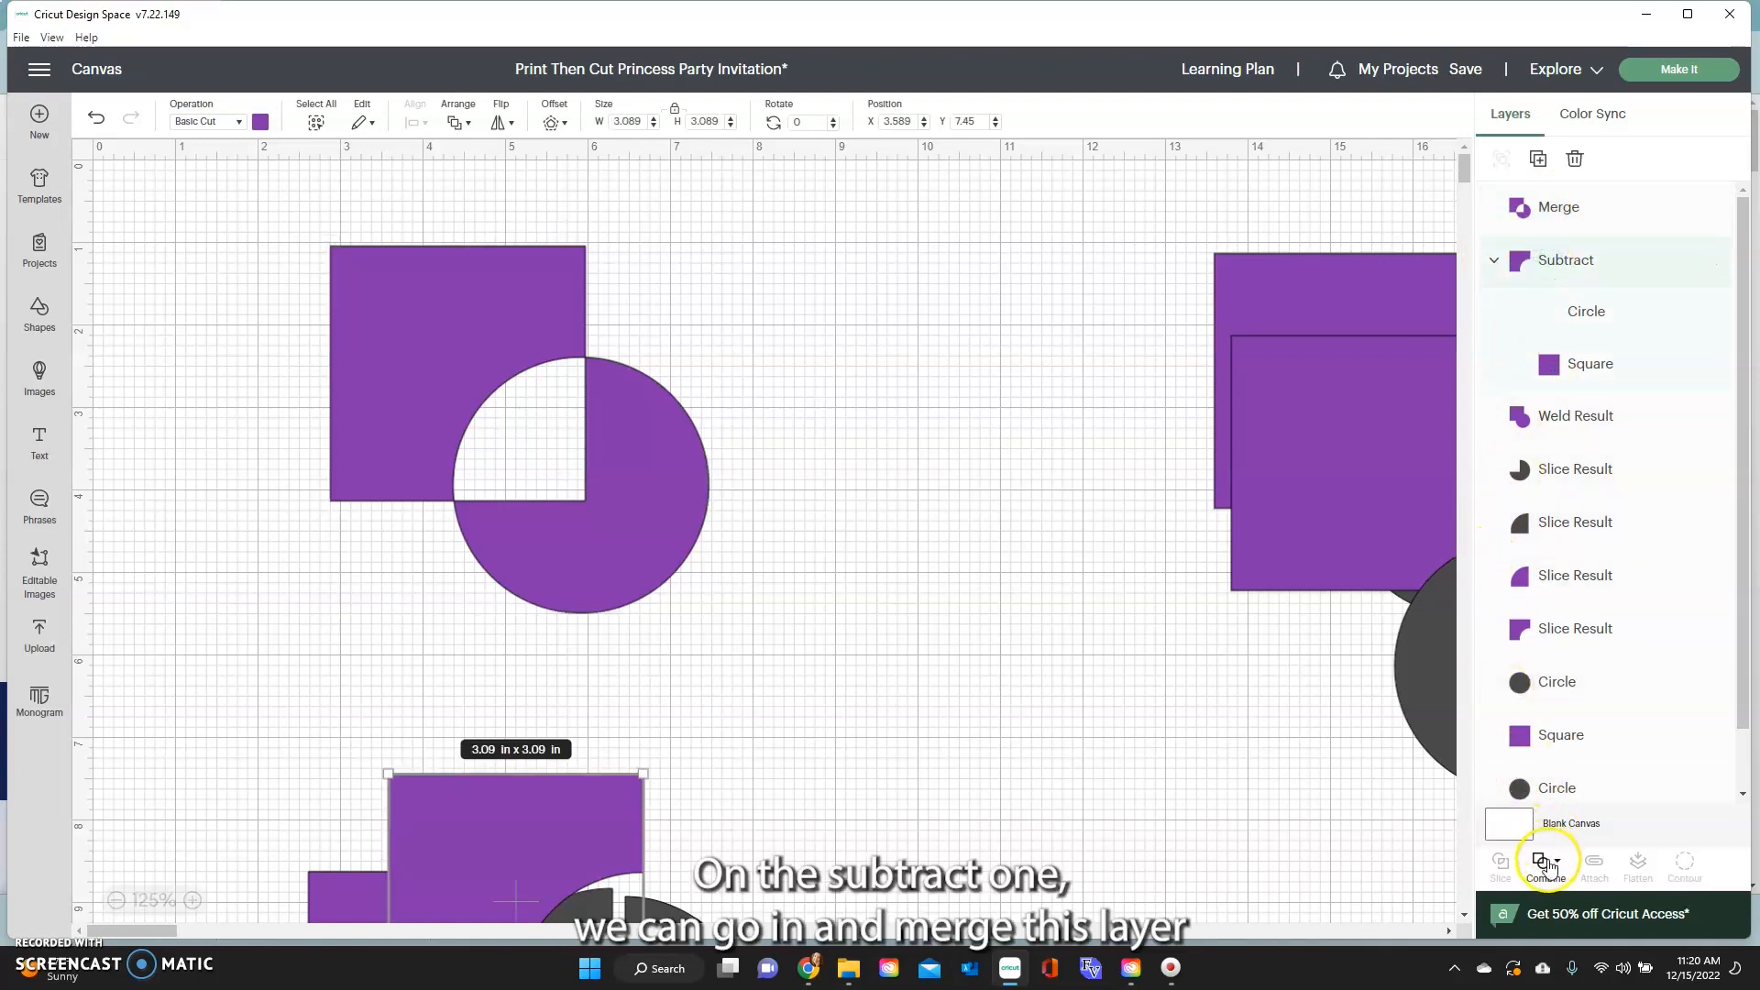
{"action": "left_click", "coordinate": [1545, 865]}
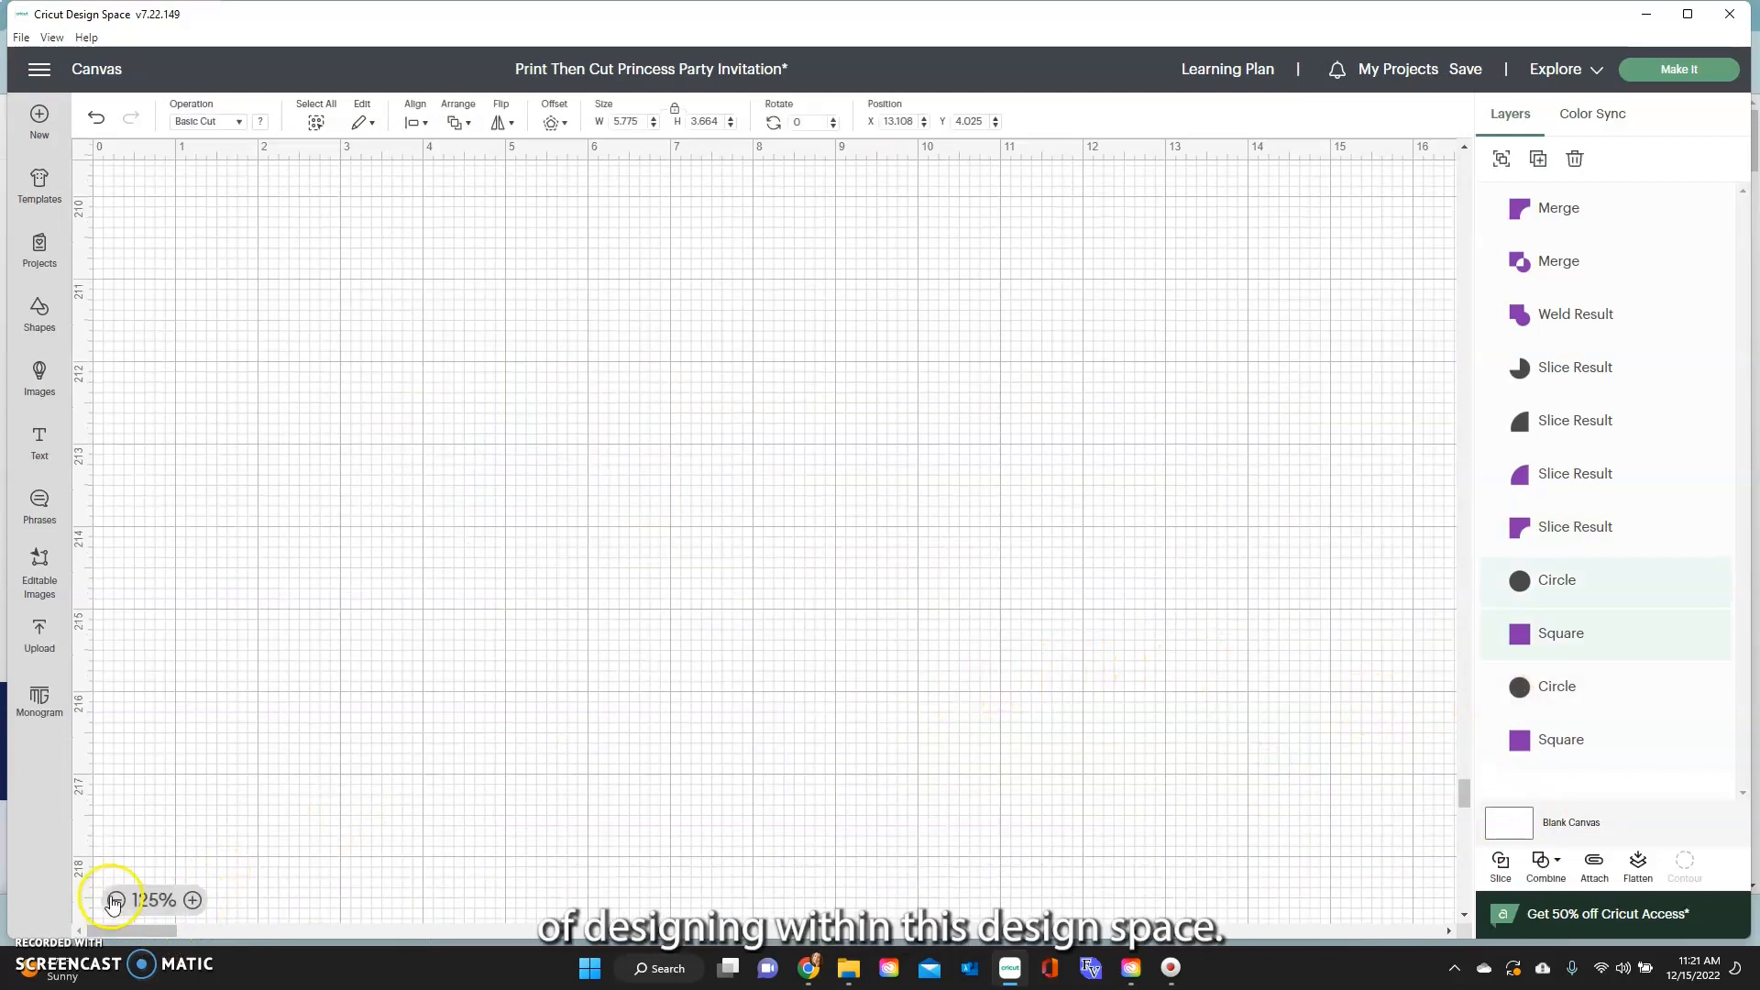
Zoom out and drag the duplicate square-and-circle pair down to the lower middle
{"action": "left_click", "coordinate": [115, 899]}
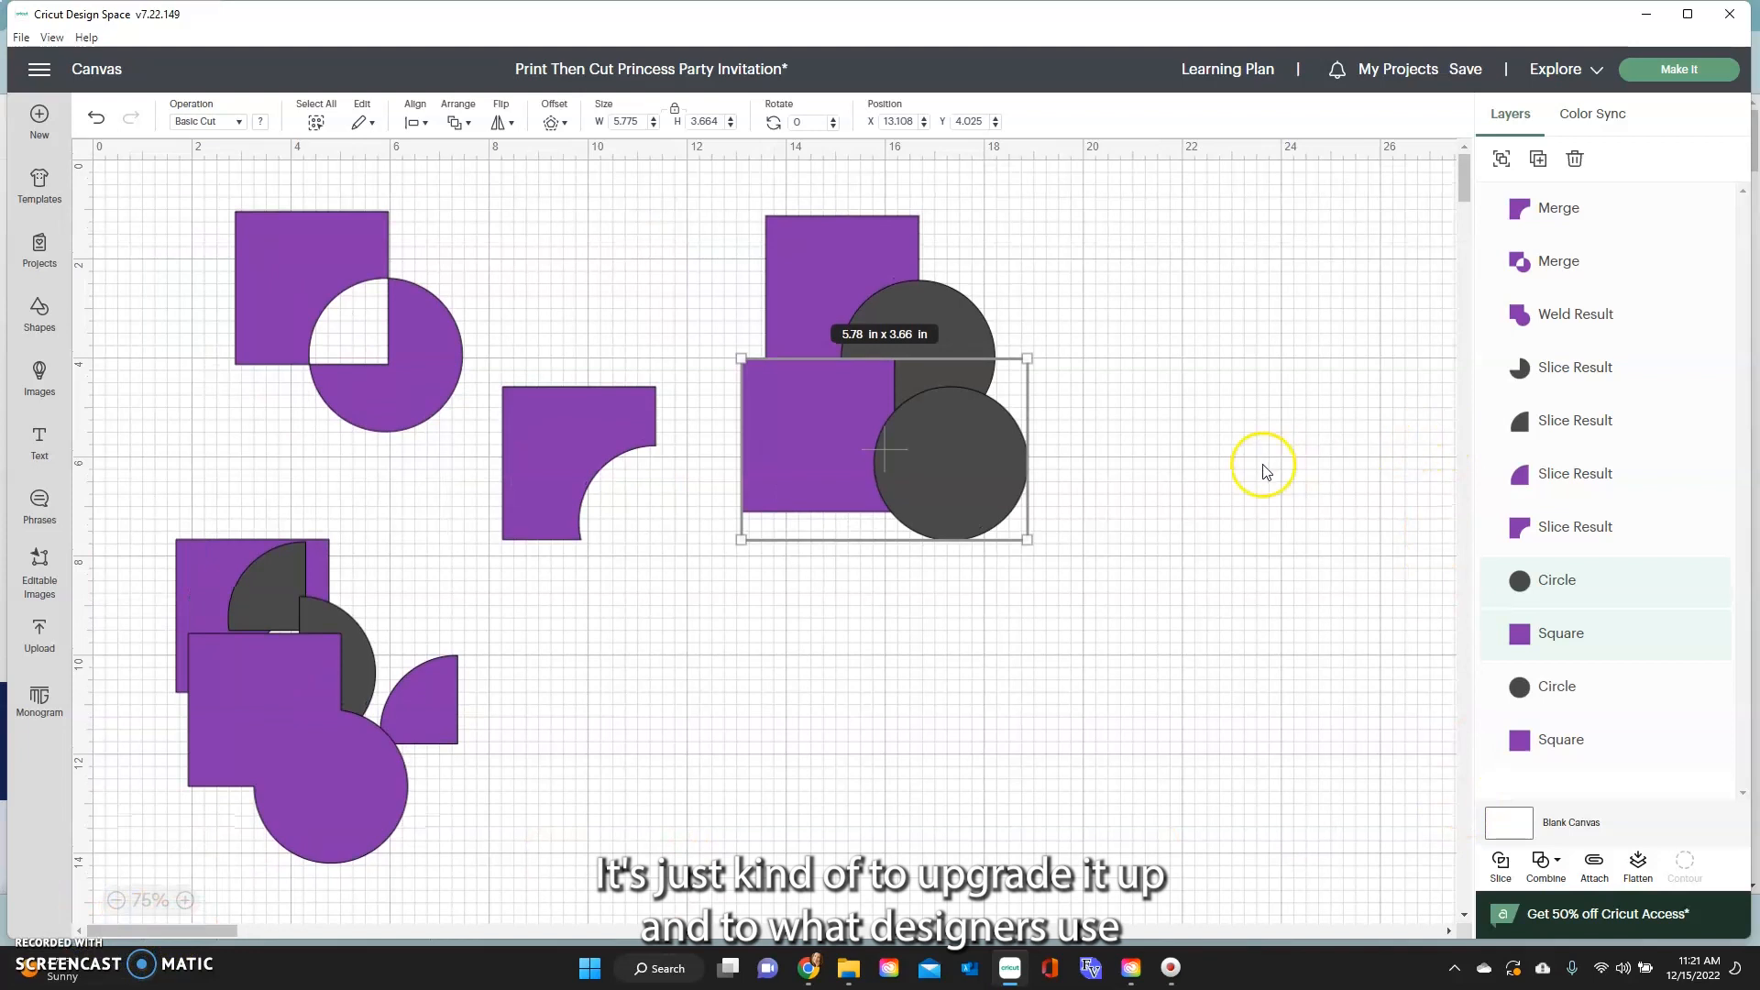
{"action": "mouse_move", "coordinate": [1249, 477]}
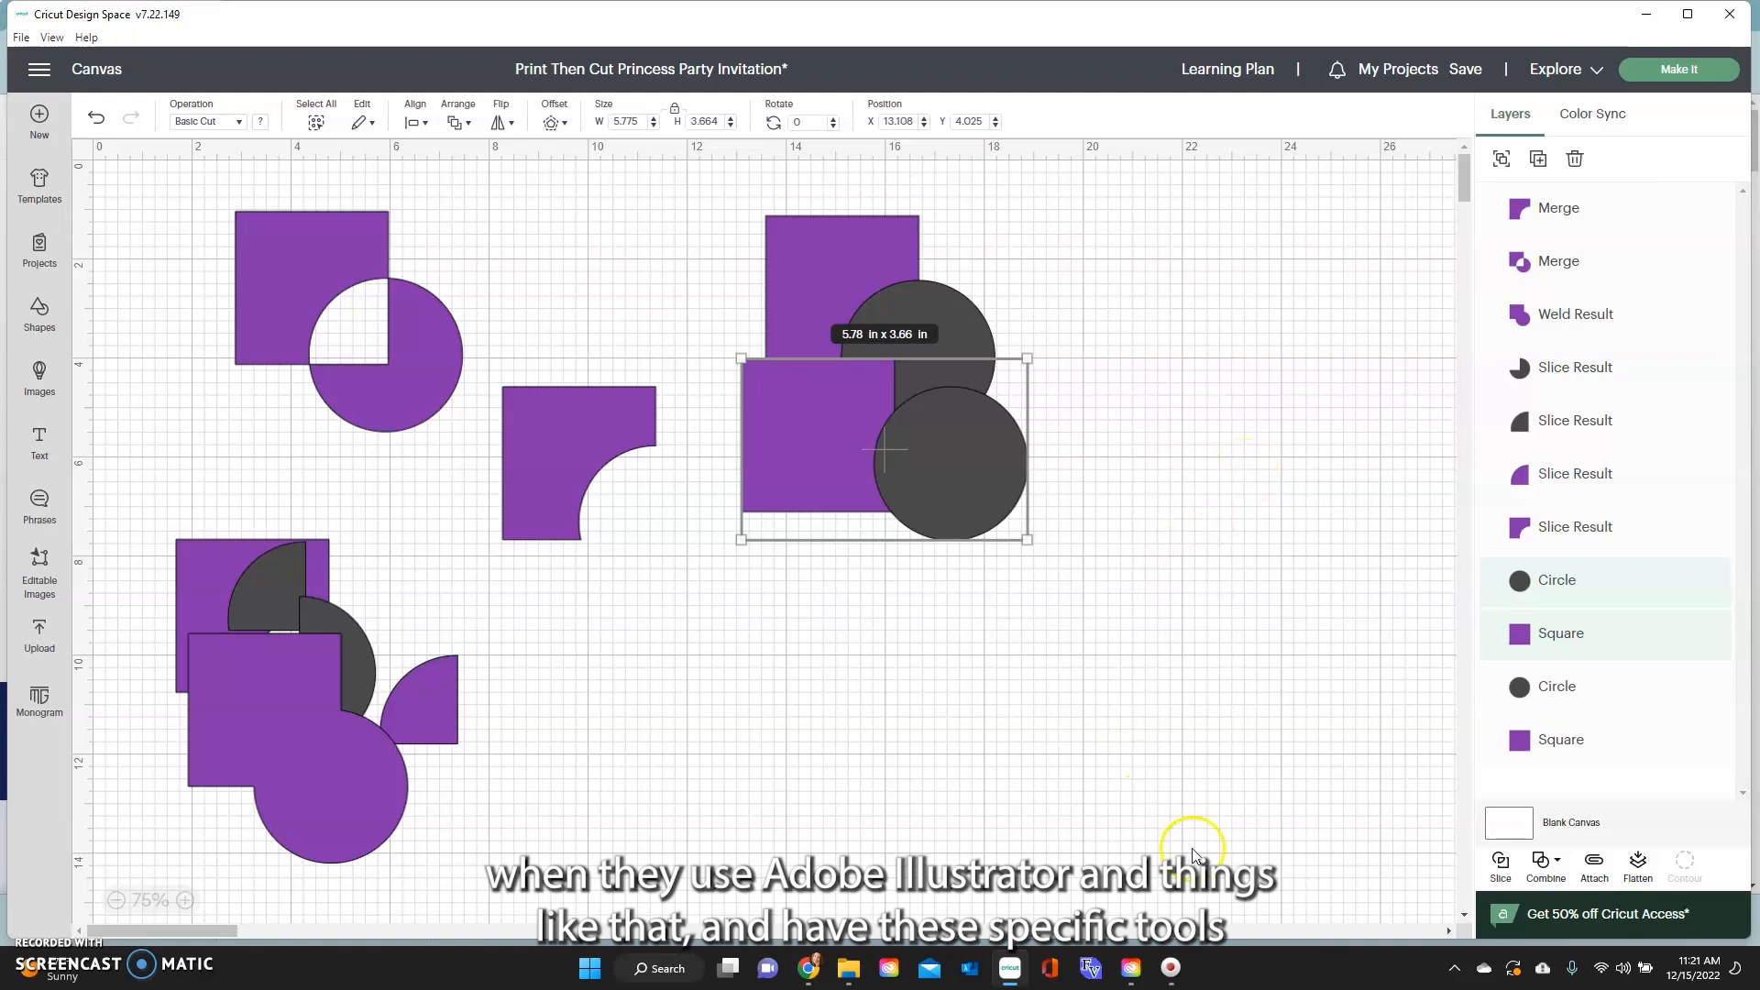
{"action": "mouse_move", "coordinate": [1353, 772]}
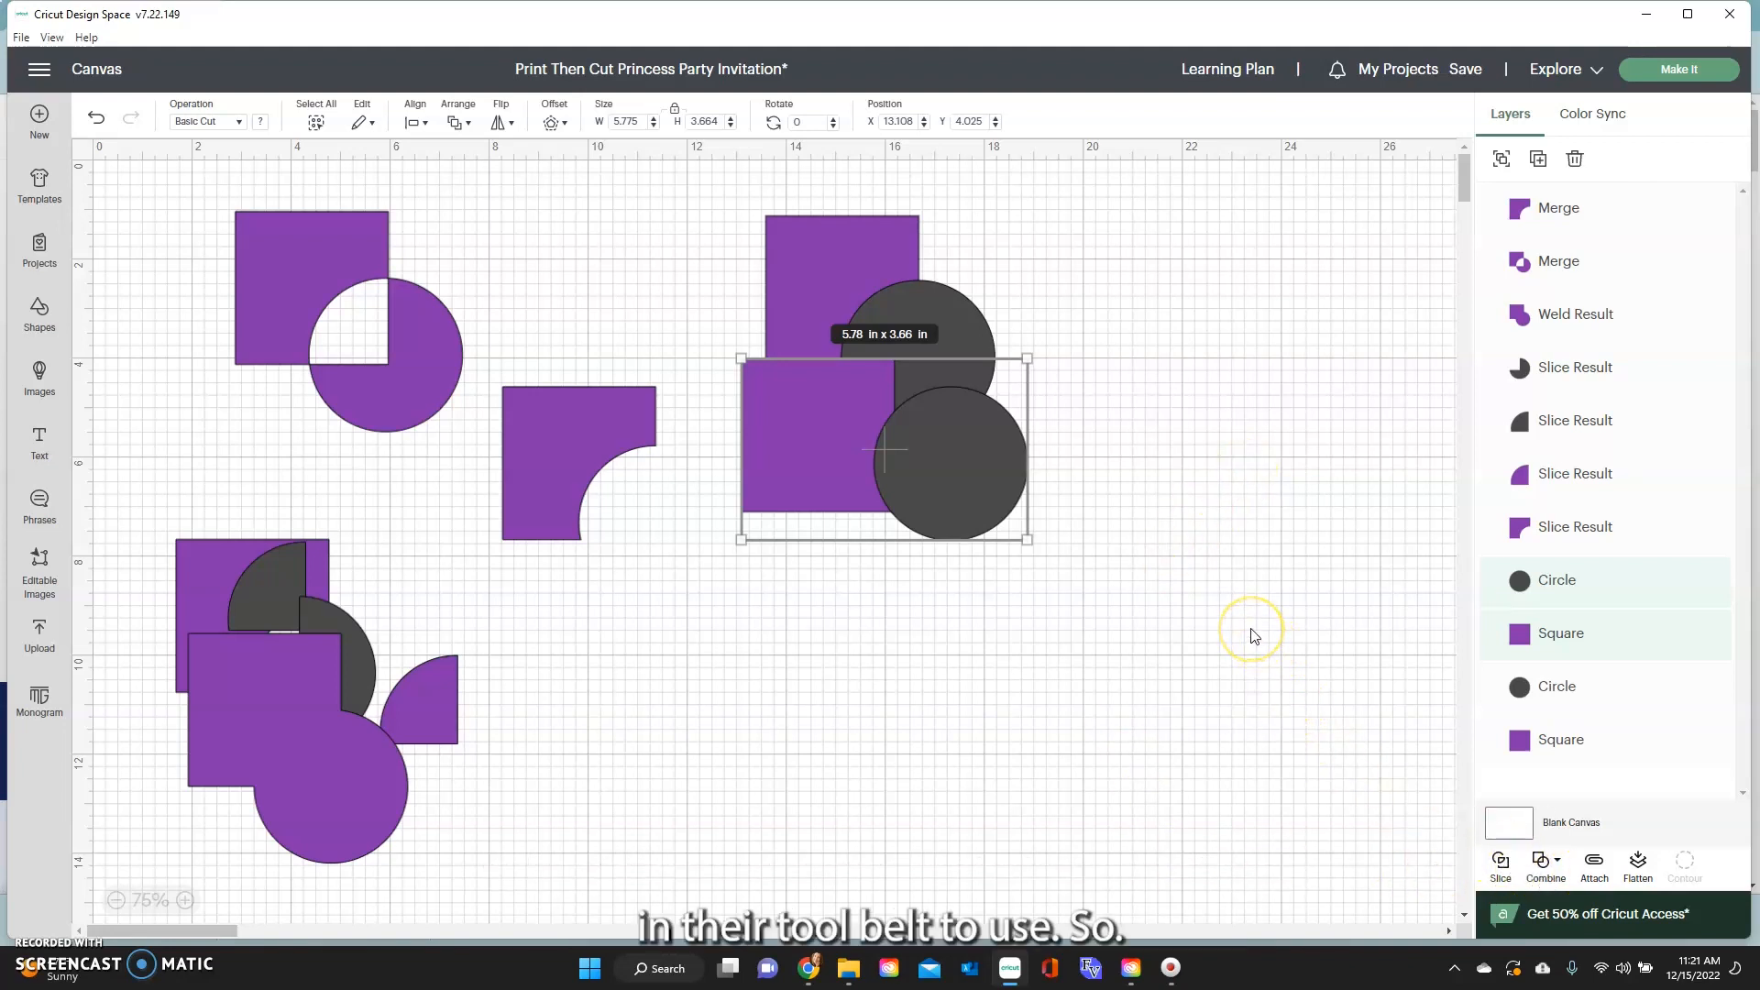
{"action": "mouse_move", "coordinate": [984, 479]}
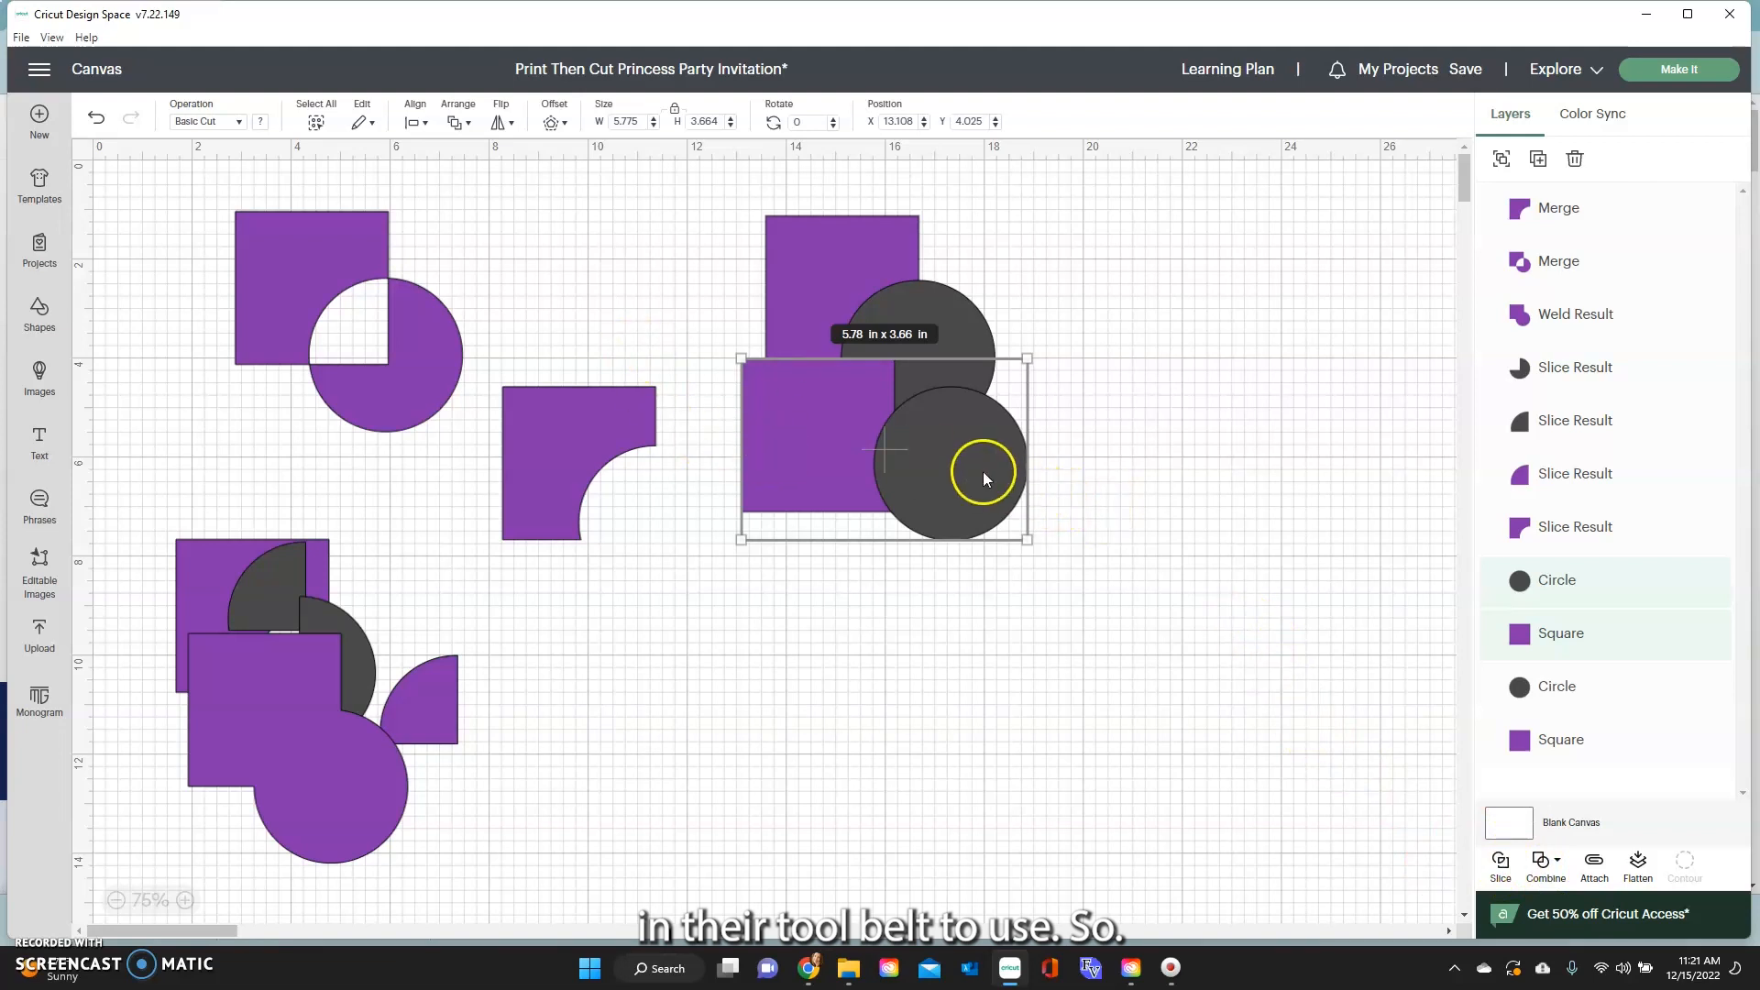
{"action": "left_click_drag", "start_coordinate": [982, 471], "coordinate": [875, 640]}
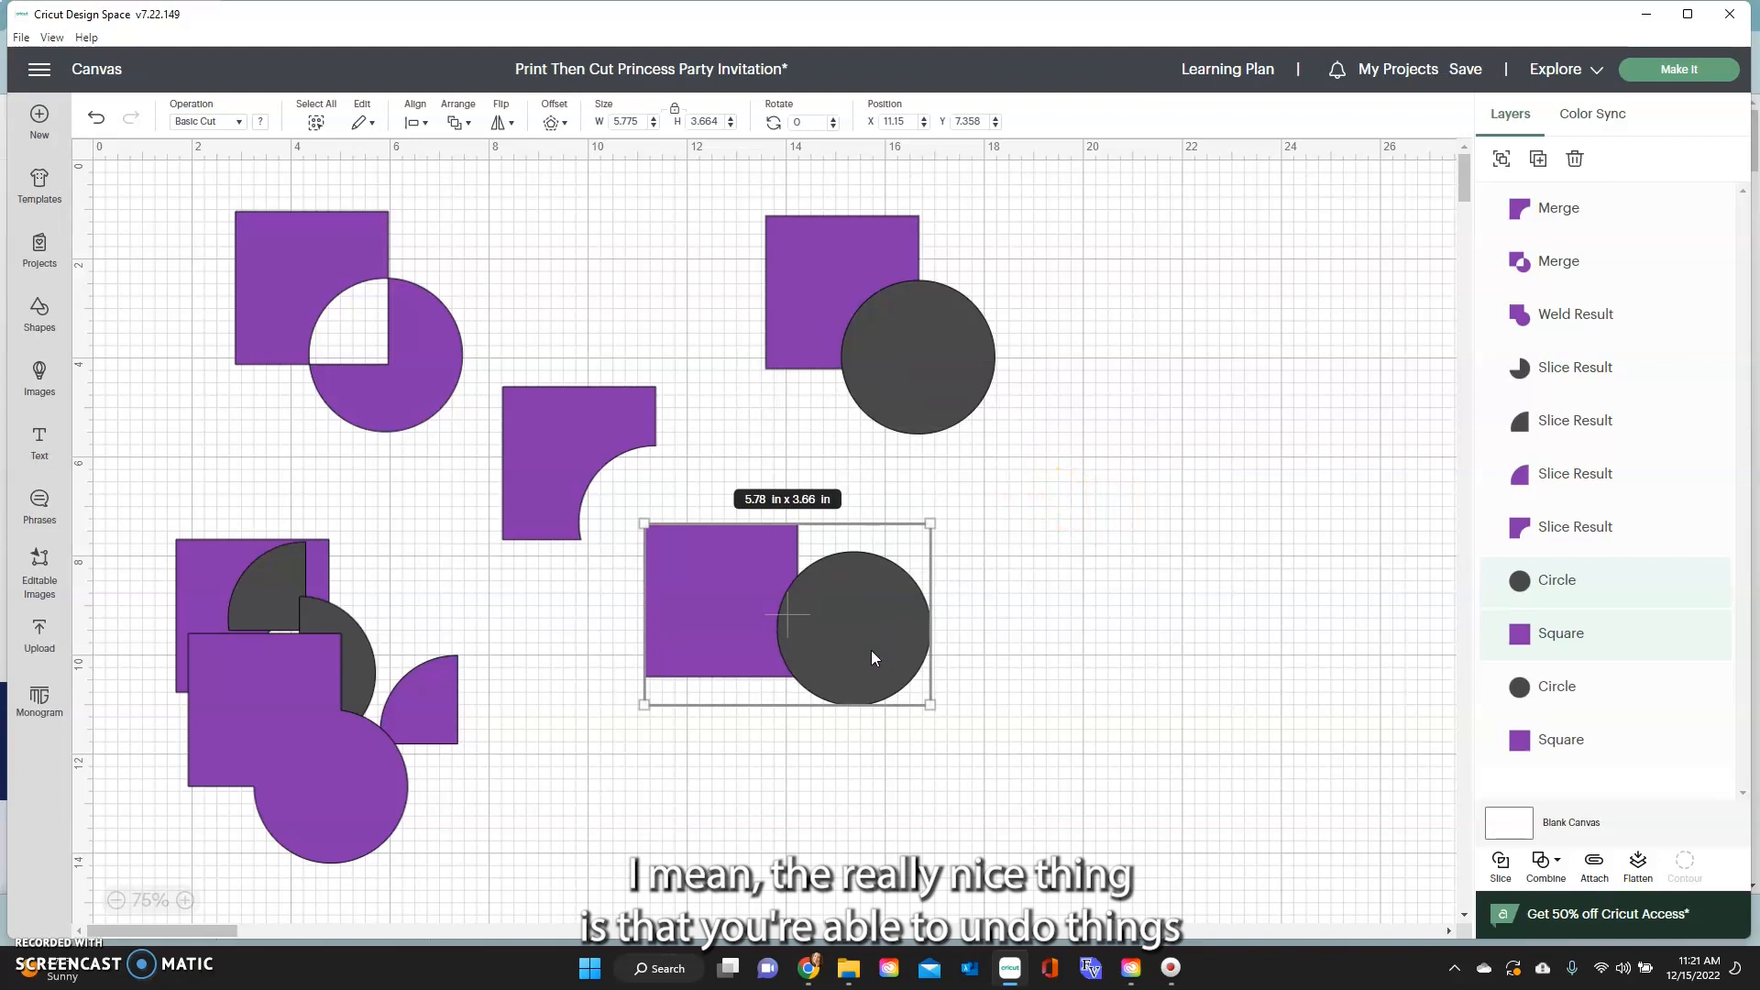
{"action": "mouse_move", "coordinate": [873, 665]}
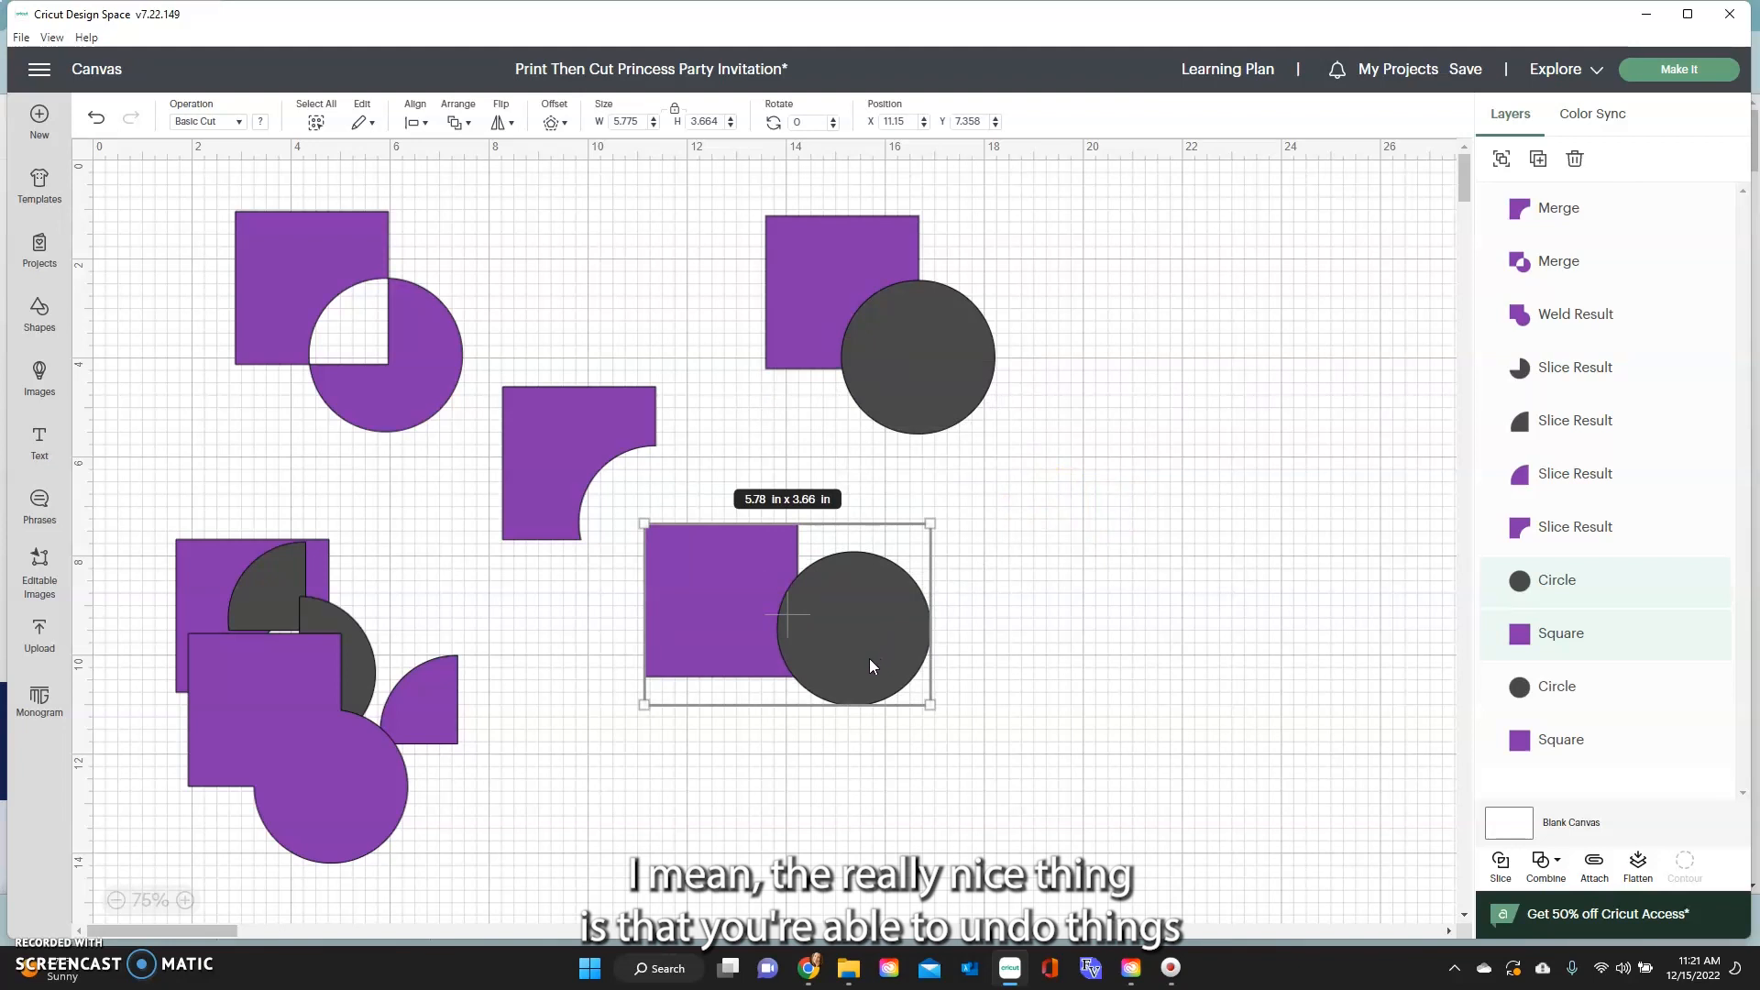